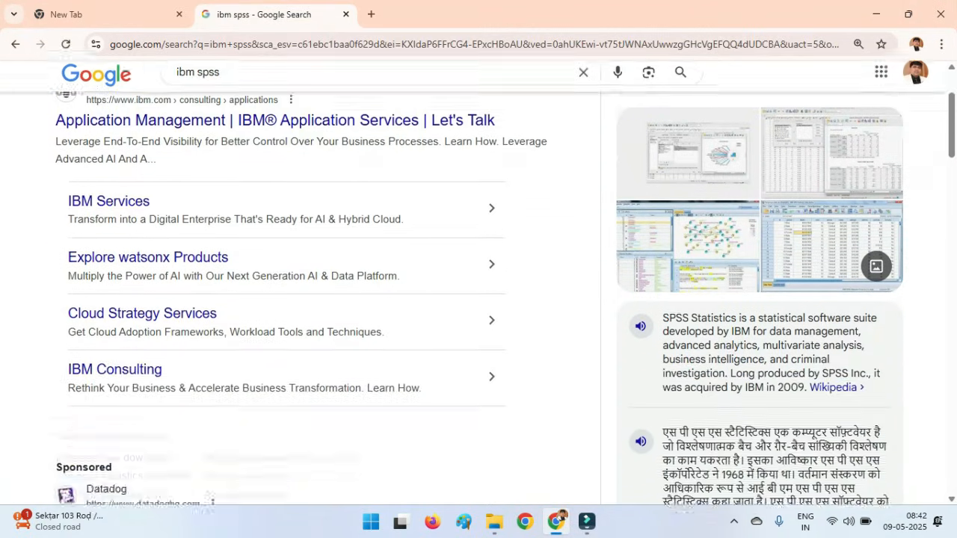
Open the IBM SPSS Software result and scroll through its SPSS Statistics and Modeler overview
{"action": "scroll", "scroll_direction": "up", "scroll_amount": 3}
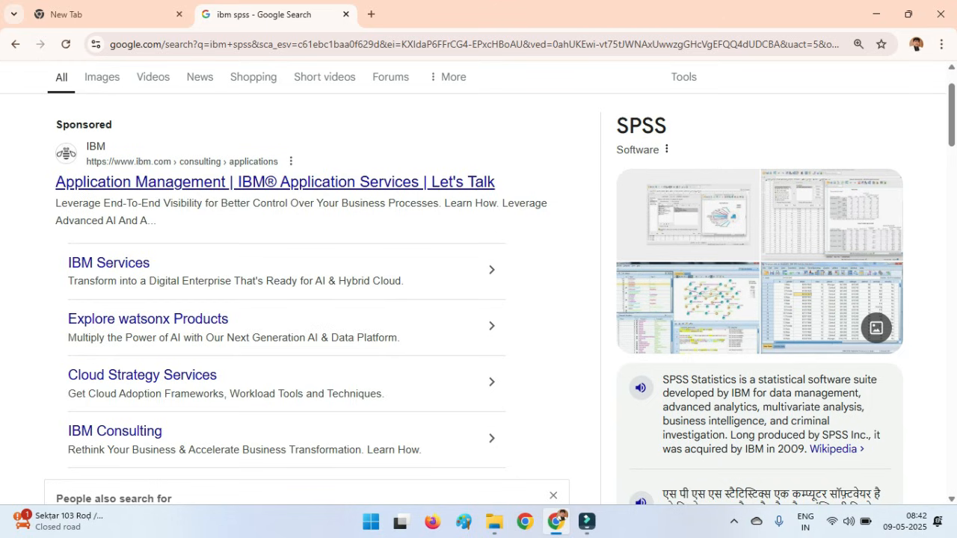
{"action": "scroll", "scroll_direction": "down", "scroll_amount": 3}
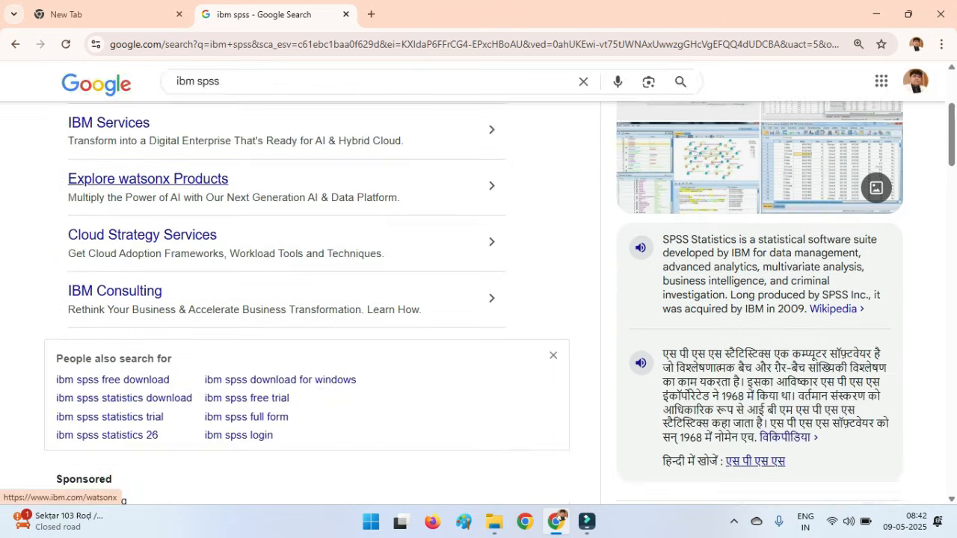
{"action": "scroll", "scroll_direction": "down", "scroll_amount": 3}
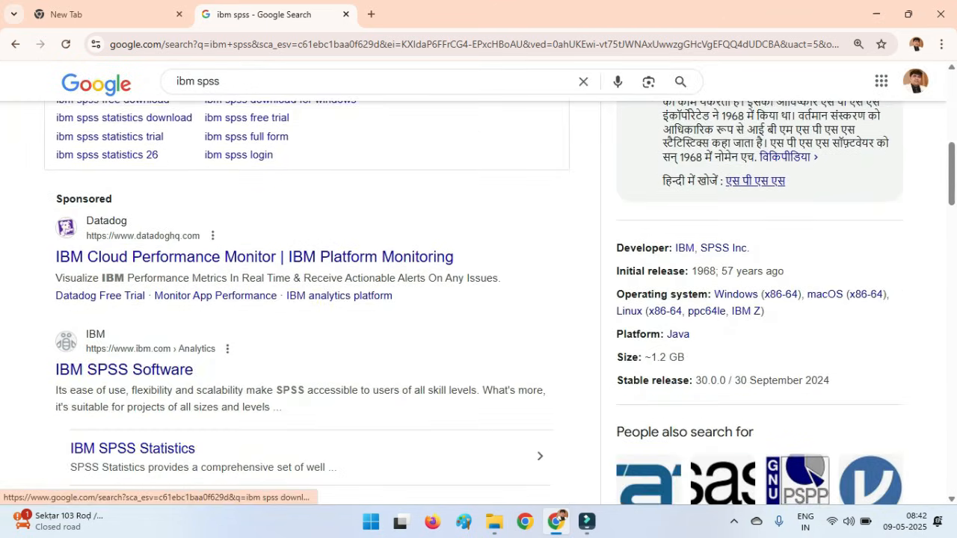
{"action": "scroll", "scroll_direction": "down", "scroll_amount": 3}
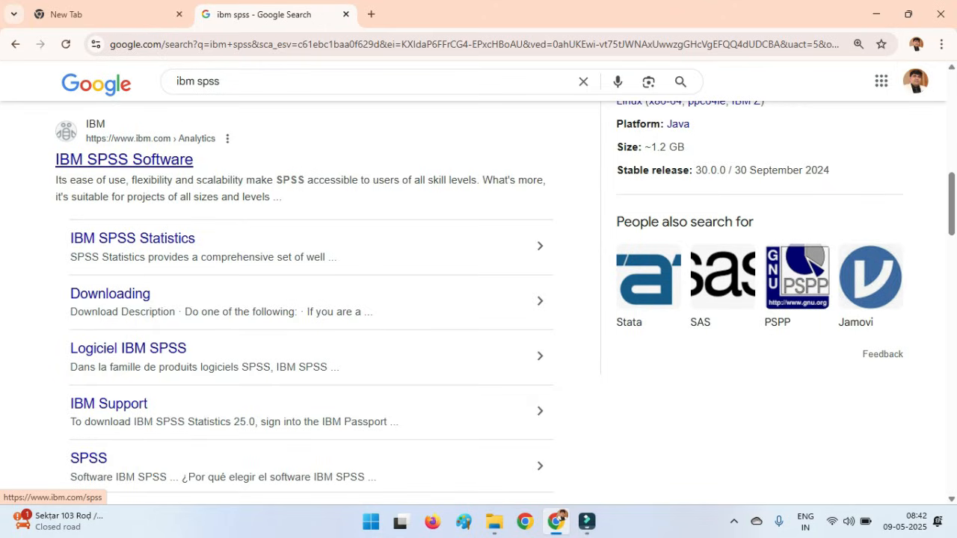
{"action": "left_click", "coordinate": [123, 159]}
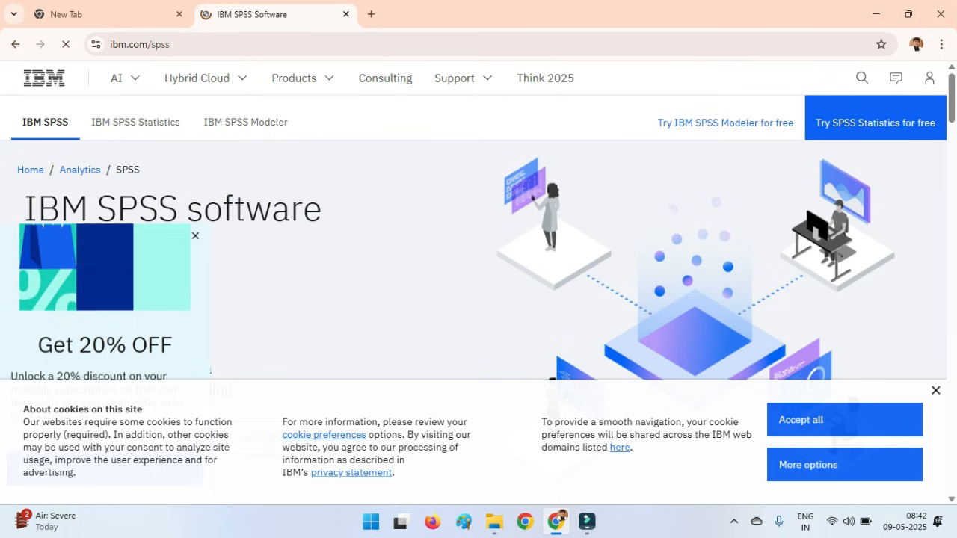
{"action": "scroll", "scroll_direction": "down", "scroll_amount": 3}
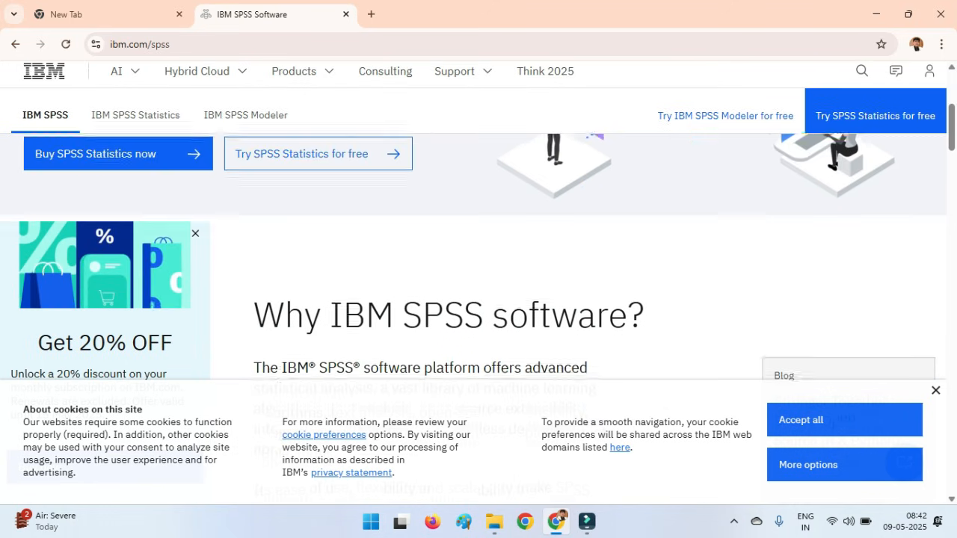
{"action": "scroll", "scroll_direction": "down", "scroll_amount": 3}
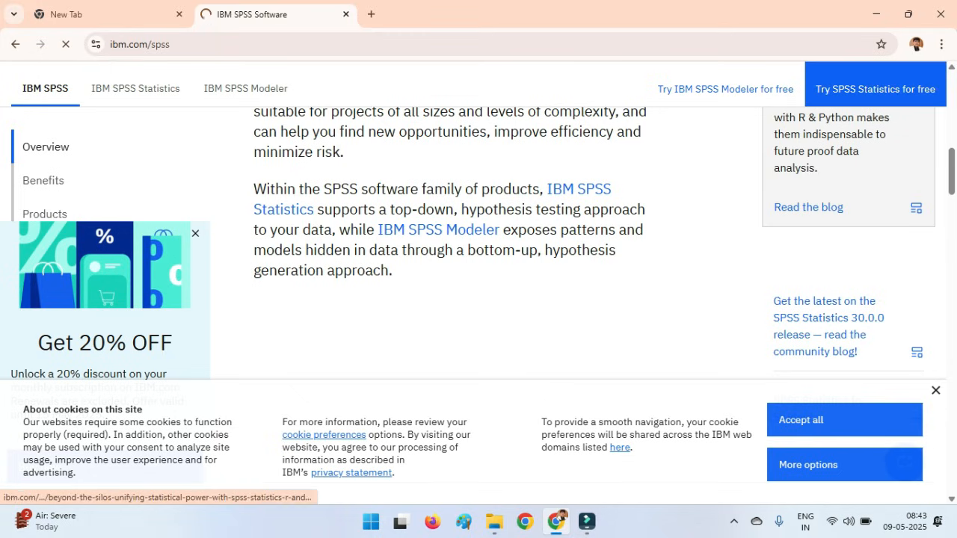
Open the free SPSS Statistics trial registration and try advancing past the empty form
{"action": "left_click", "coordinate": [878, 88]}
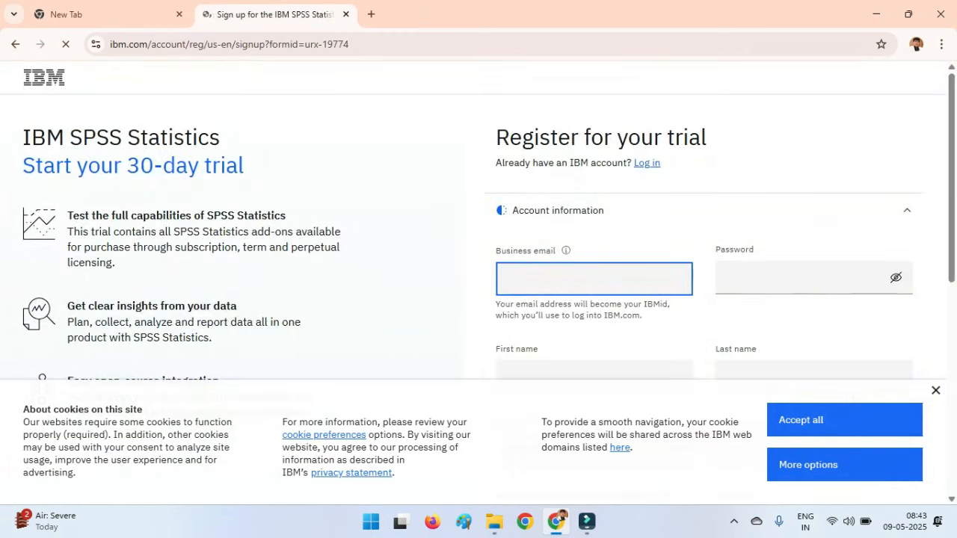
{"action": "scroll", "scroll_direction": "down", "scroll_amount": 3}
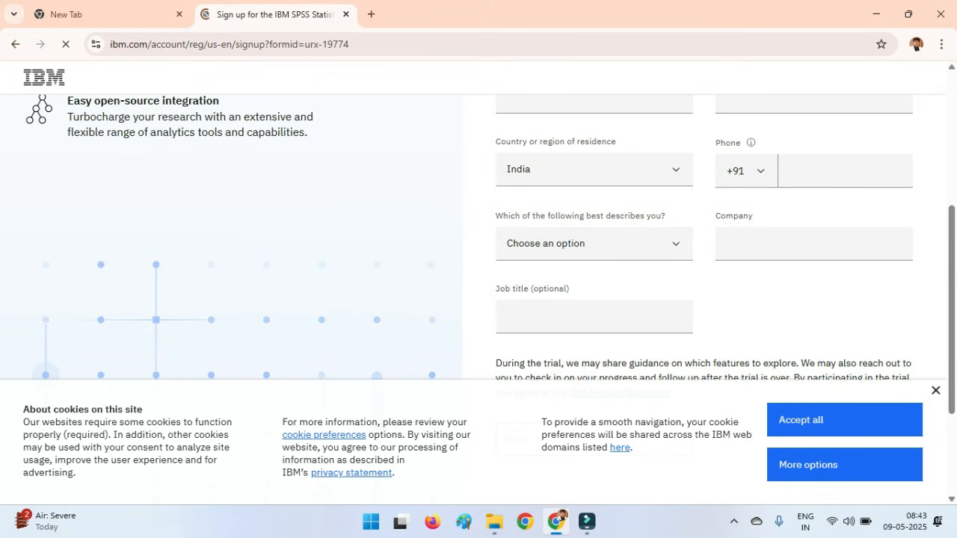
{"action": "scroll", "scroll_direction": "down", "scroll_amount": 3}
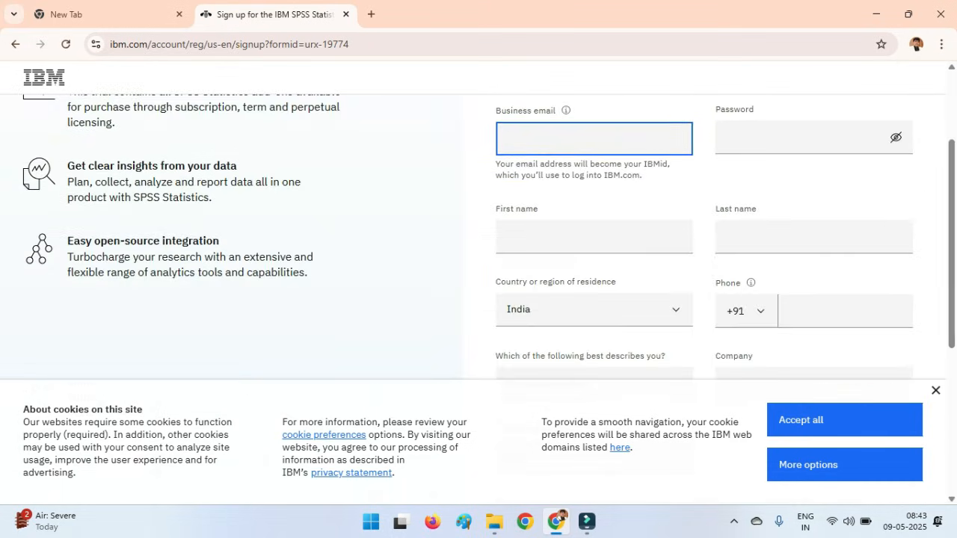
{"action": "scroll", "scroll_direction": "down", "scroll_amount": 3}
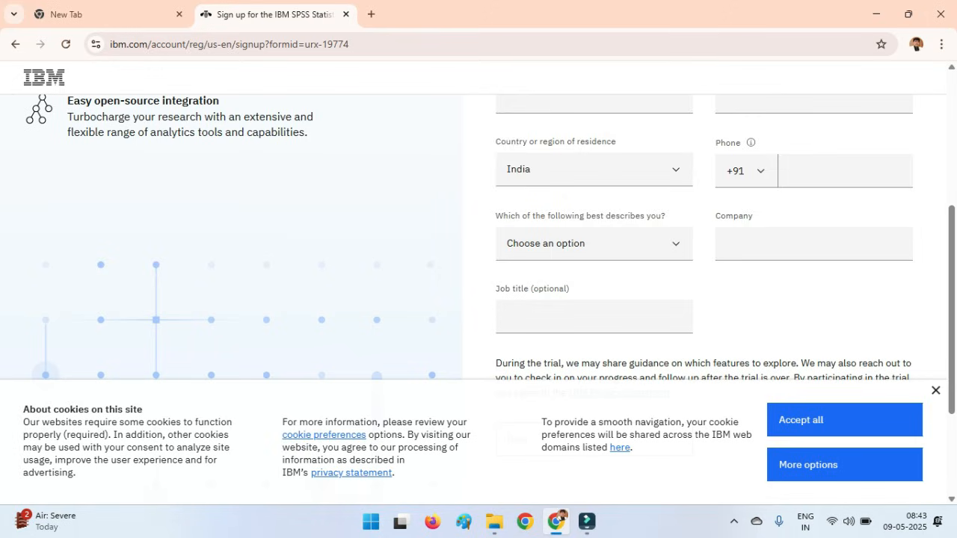
{"action": "left_click", "coordinate": [932, 392]}
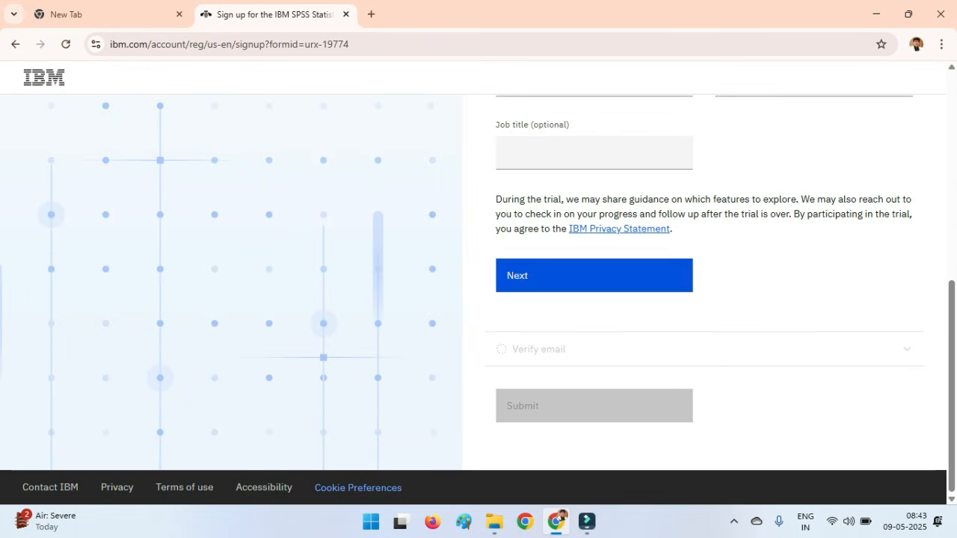
Enter the account email from autofill and type a password that passes validation
{"action": "left_click", "coordinate": [593, 275]}
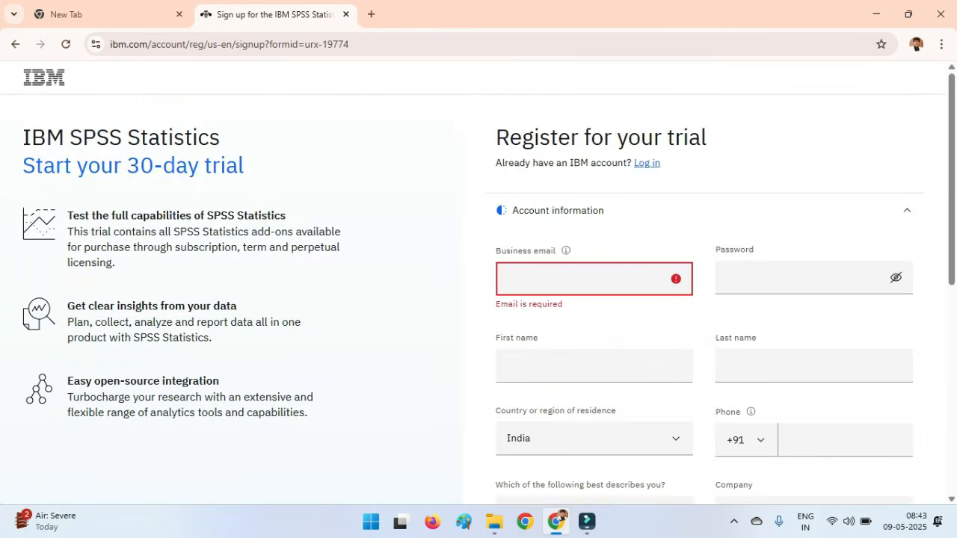
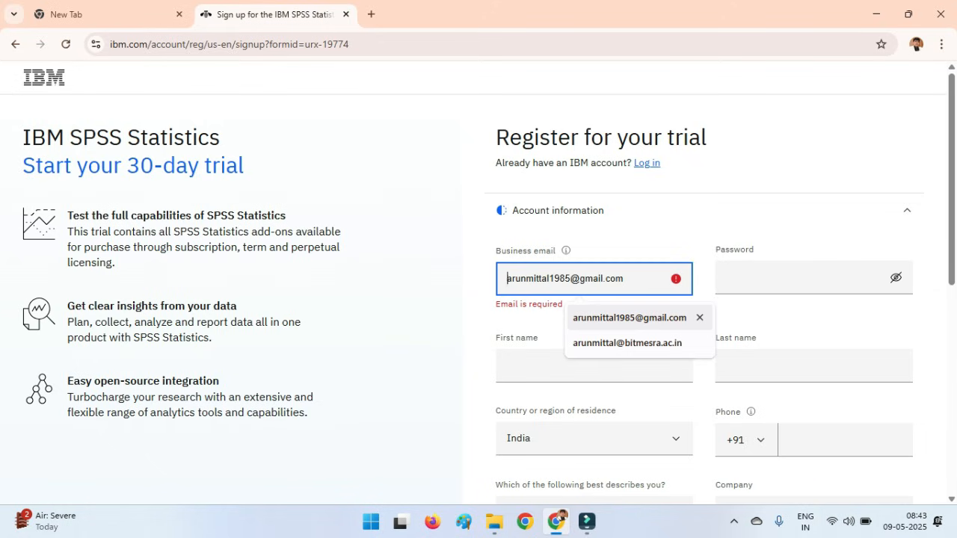
{"action": "left_click", "coordinate": [814, 277]}
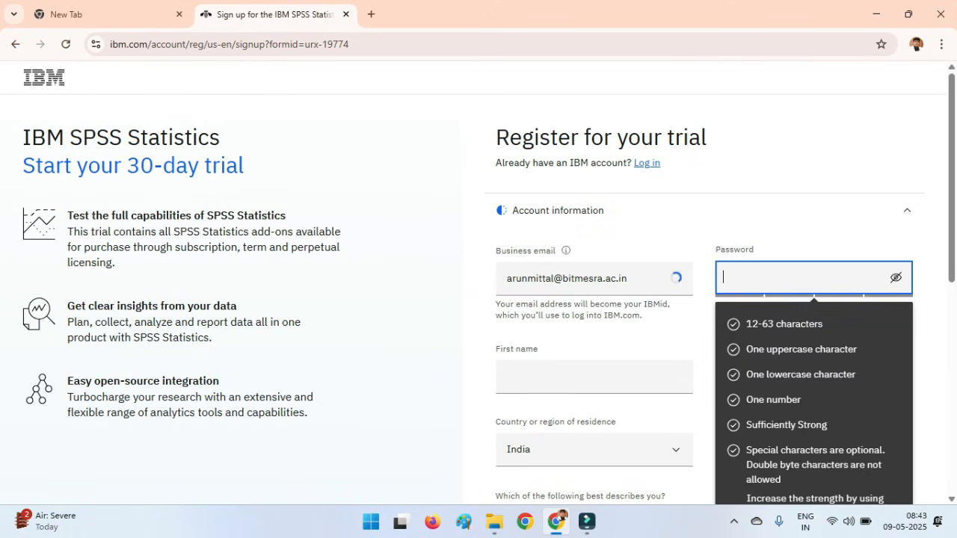
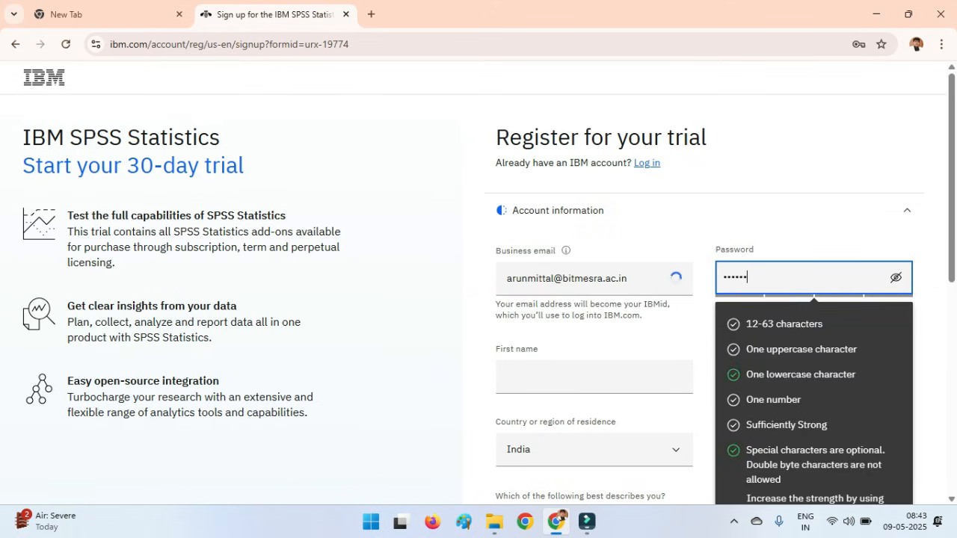
{"action": "key", "text": "Backspace"}
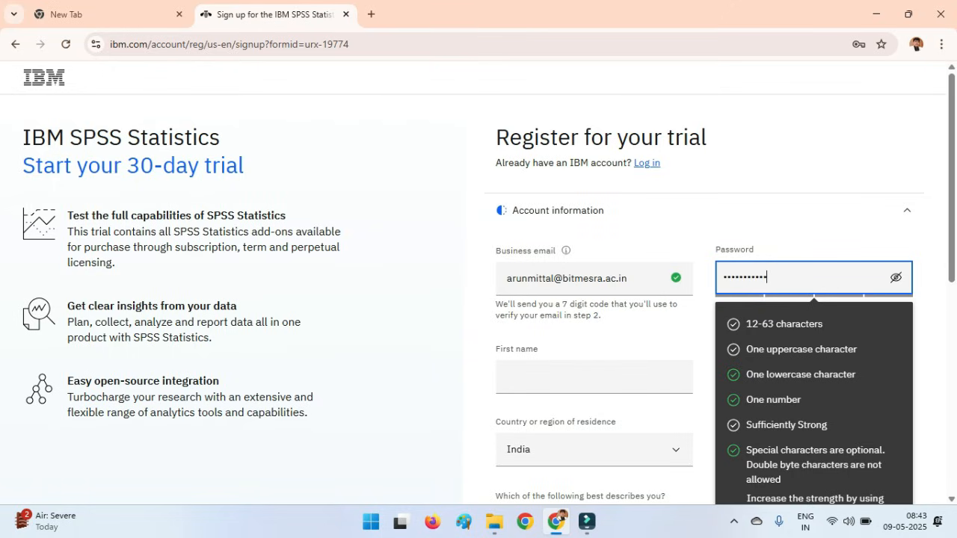
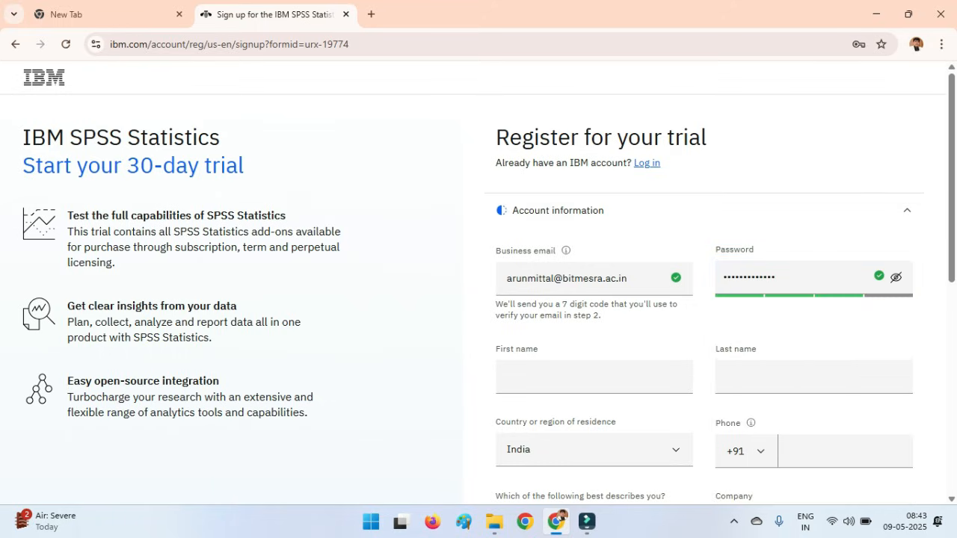
Type 'A', 'Mittal' and '987' into the sign-up detail fields
{"action": "type", "text": "A"}
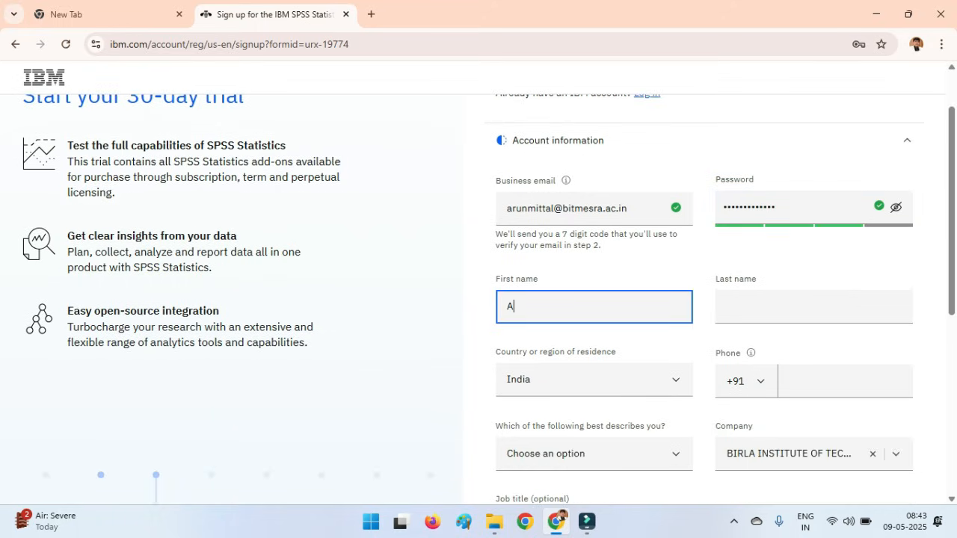
{"action": "type", "text": "Mittal"}
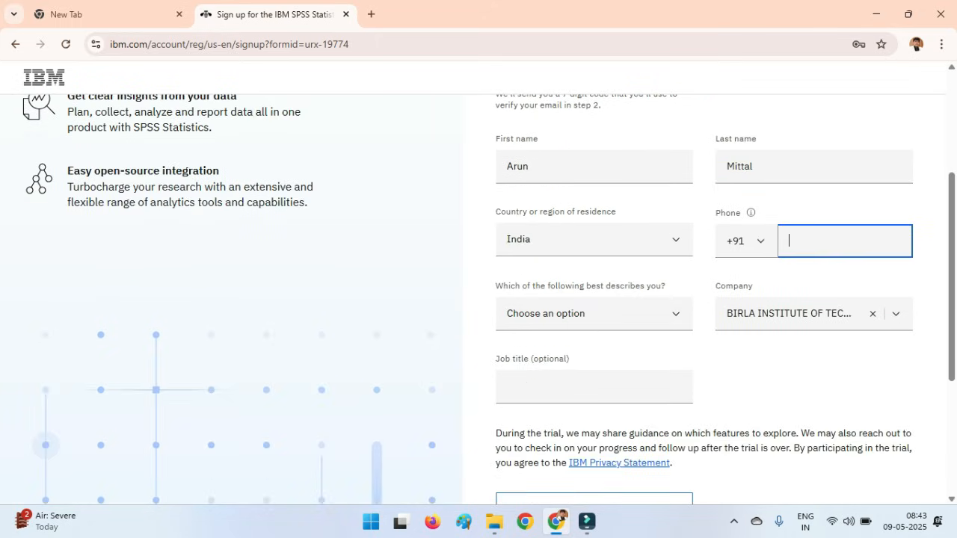
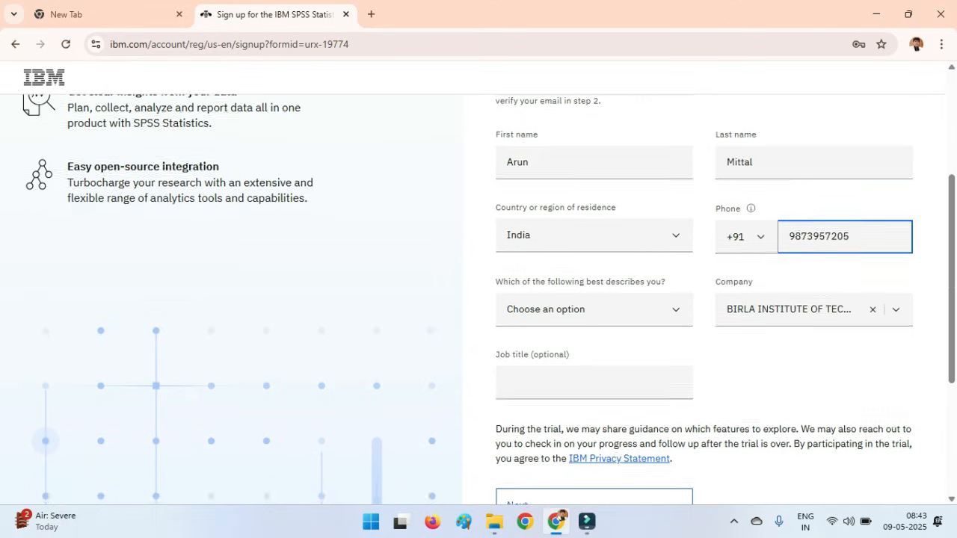
{"action": "scroll", "scroll_direction": "down", "scroll_amount": 3}
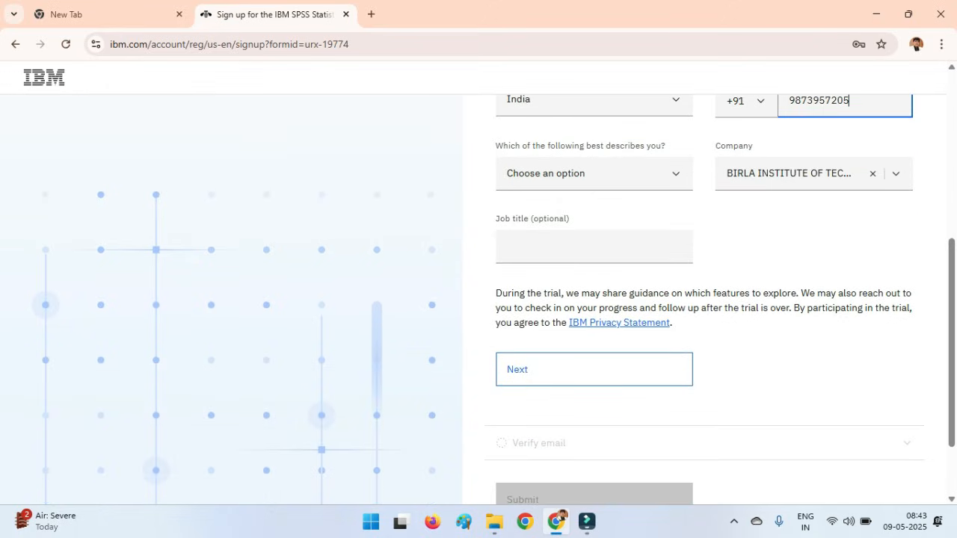
Choose 'Academic institution employee' as the role and scroll down to Next
{"action": "left_click", "coordinate": [594, 172]}
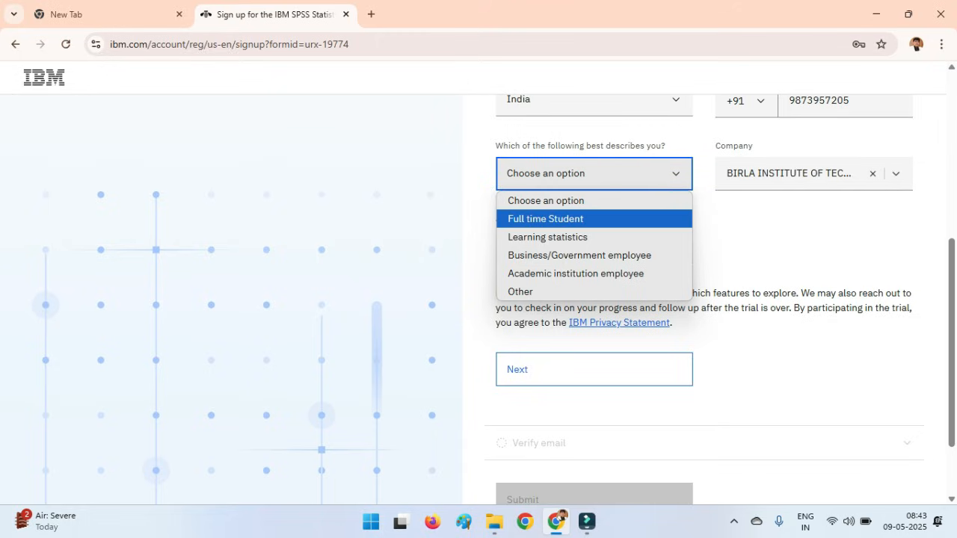
{"action": "mouse_move", "coordinate": [579, 255]}
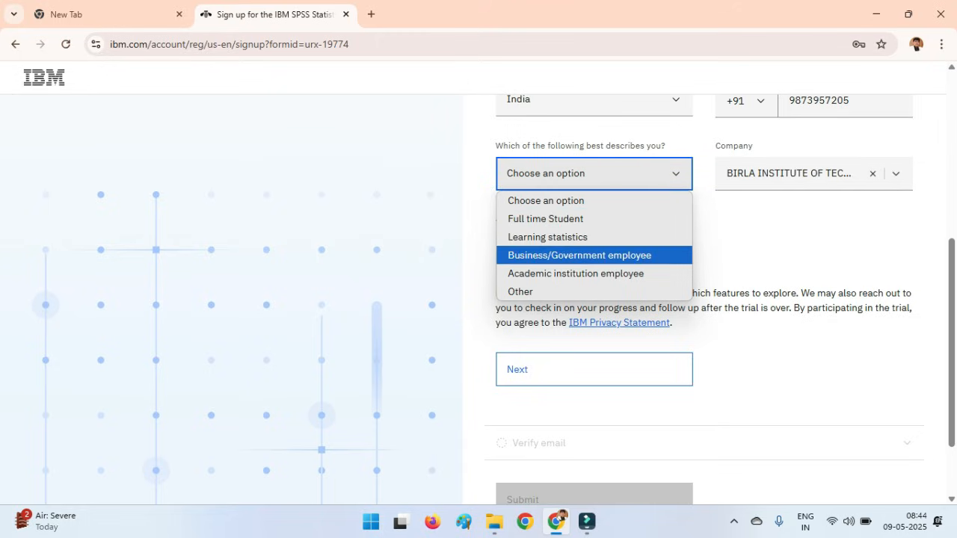
{"action": "mouse_move", "coordinate": [574, 274]}
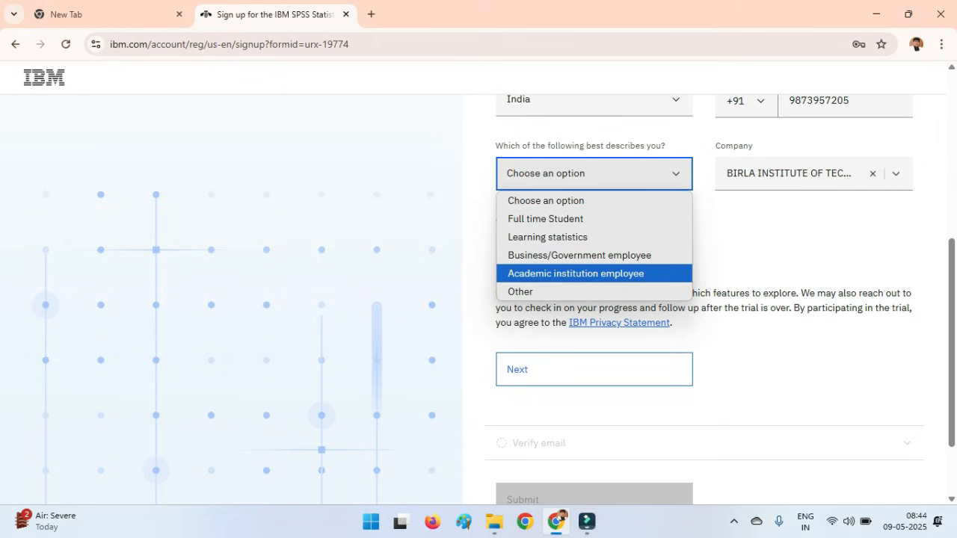
{"action": "left_click", "coordinate": [576, 273]}
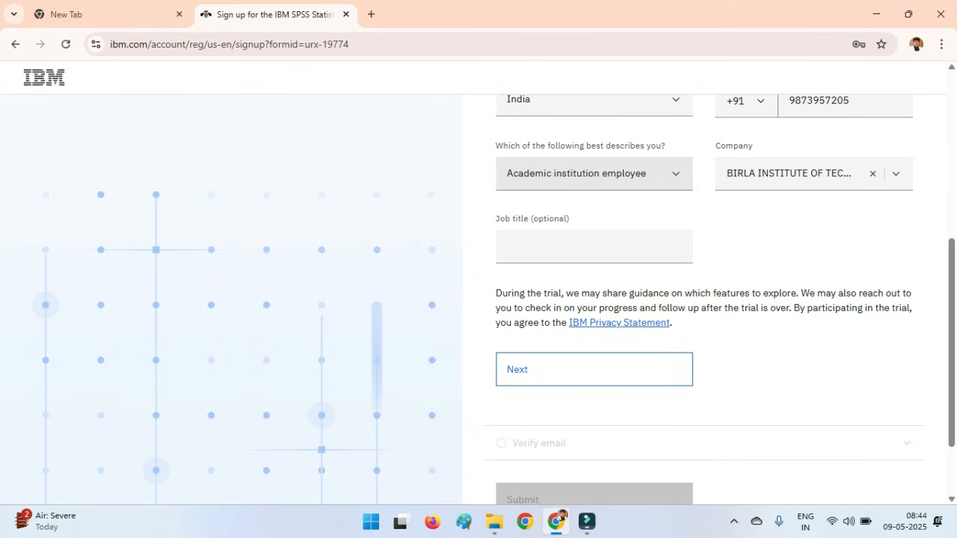
{"action": "left_click", "coordinate": [593, 173]}
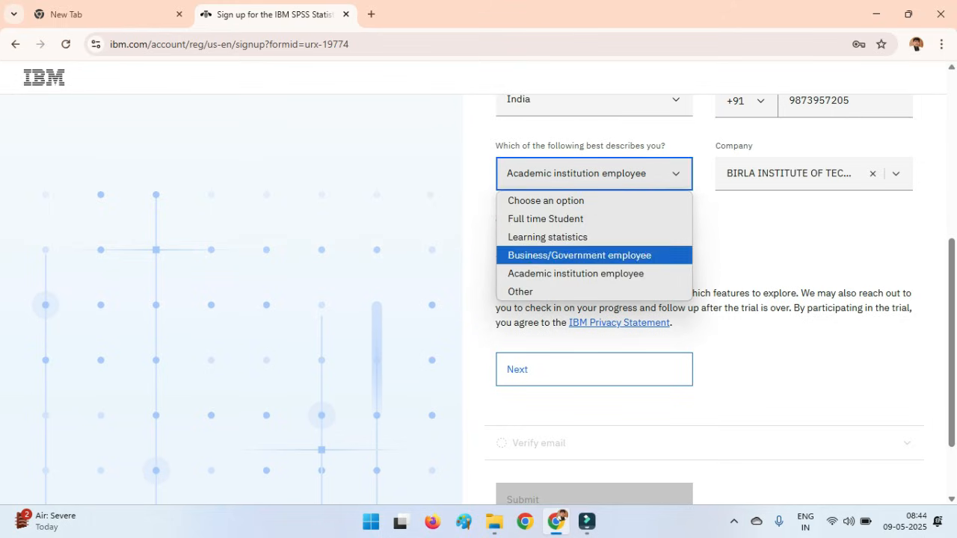
{"action": "left_click", "coordinate": [574, 274]}
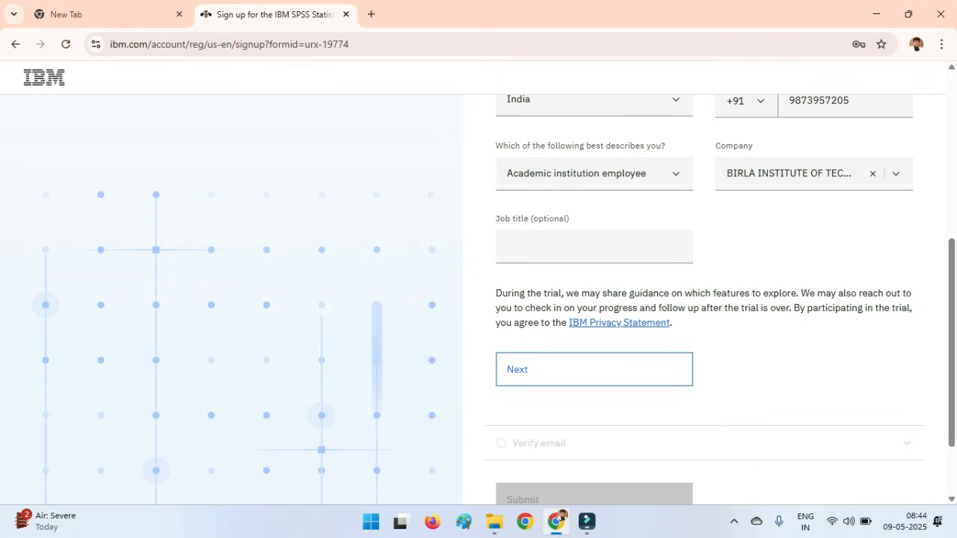
{"action": "scroll", "scroll_direction": "down", "scroll_amount": 3}
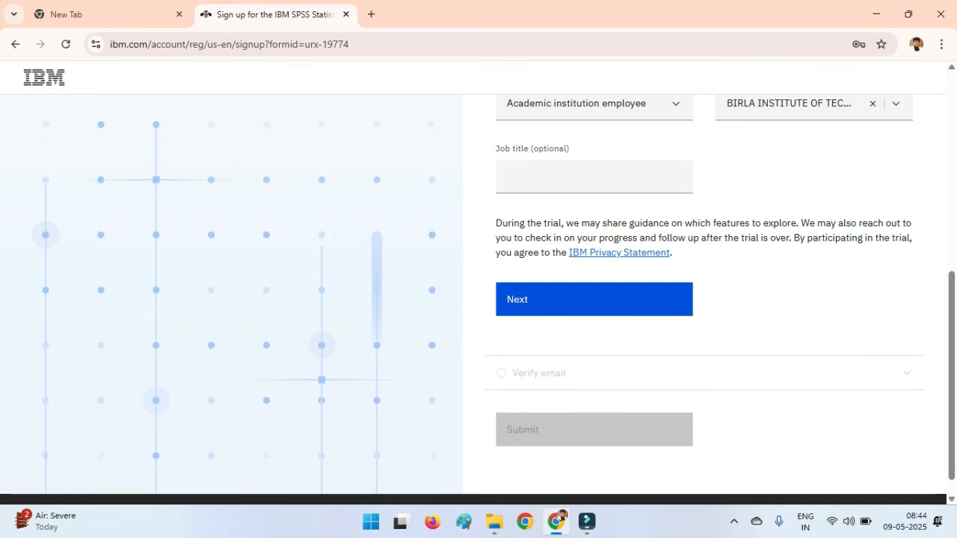
{"action": "left_click", "coordinate": [593, 299]}
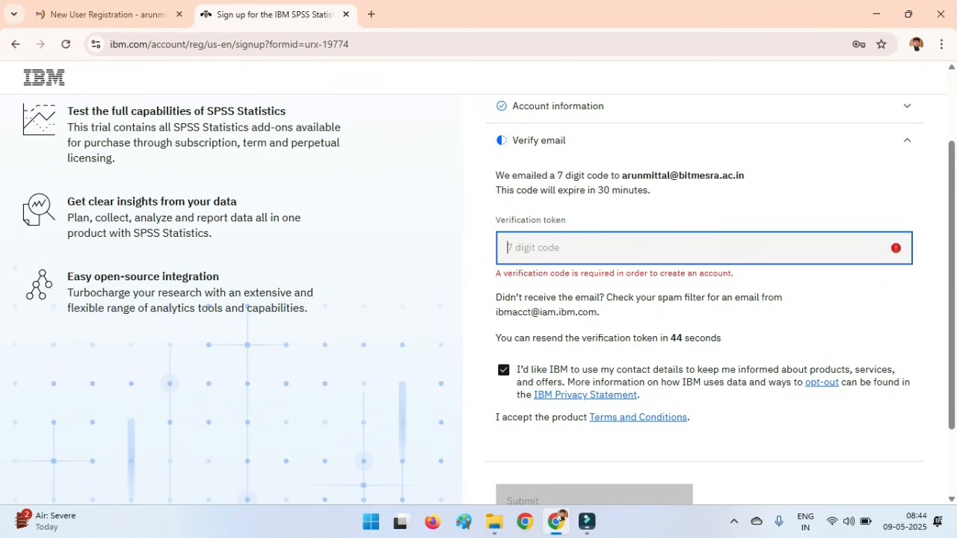
{"action": "scroll", "scroll_direction": "up", "scroll_amount": 3}
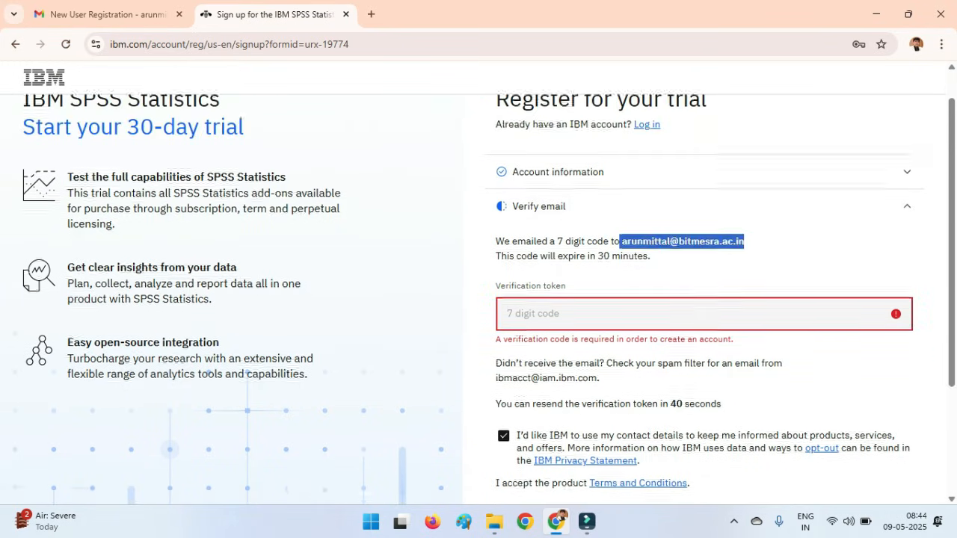
{"action": "scroll", "scroll_direction": "down", "scroll_amount": 3}
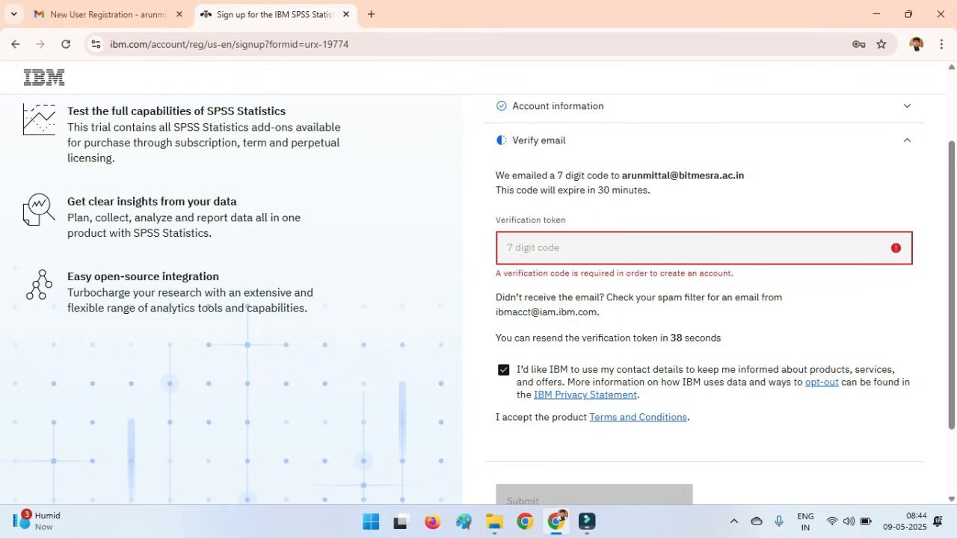
{"action": "left_click", "coordinate": [703, 247]}
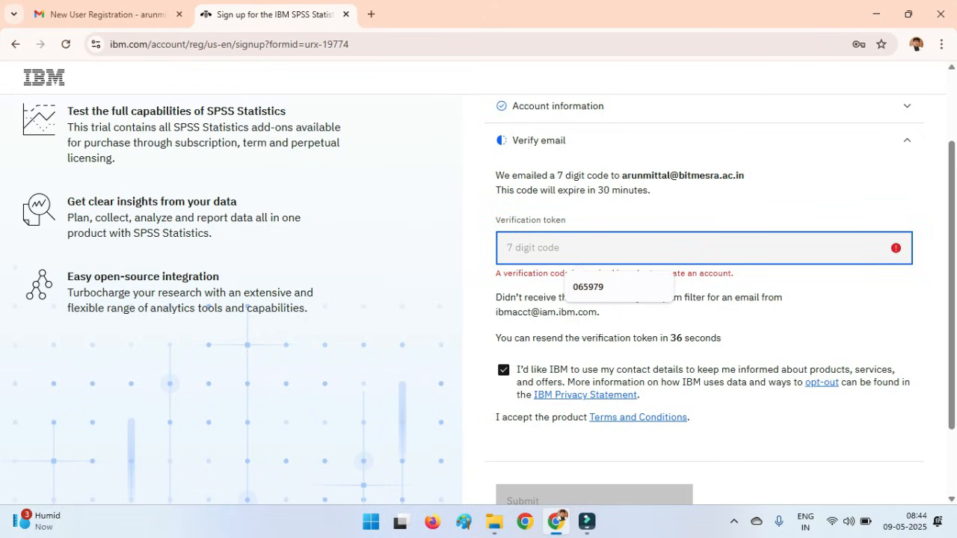
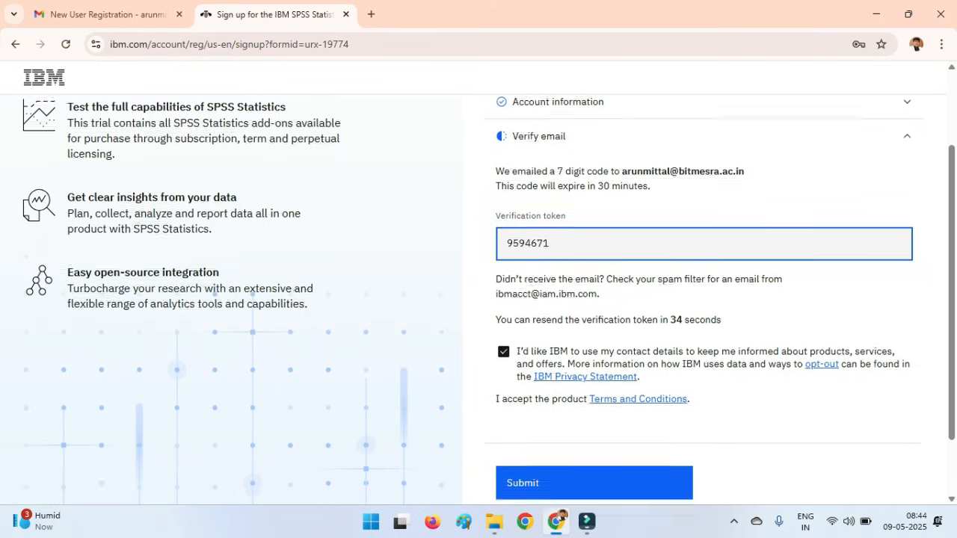
{"action": "scroll", "scroll_direction": "down", "scroll_amount": 3}
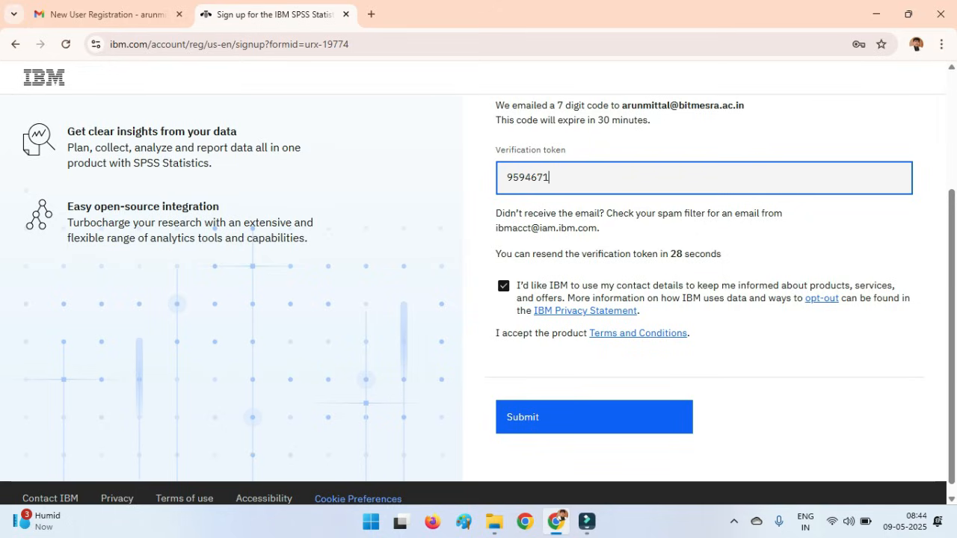
{"action": "left_click", "coordinate": [502, 286]}
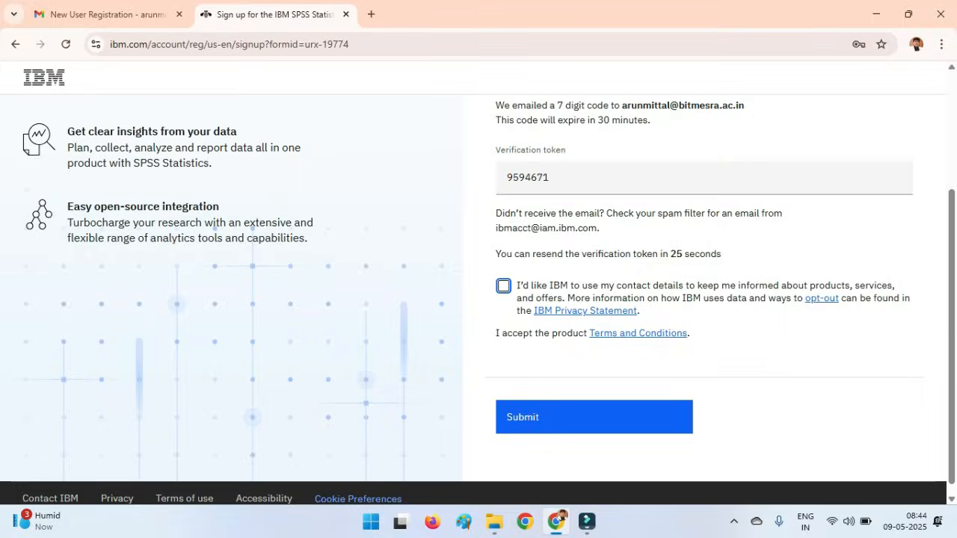
Submit the registration and open the Products & Solutions menu on My IBM
{"action": "left_click", "coordinate": [593, 416]}
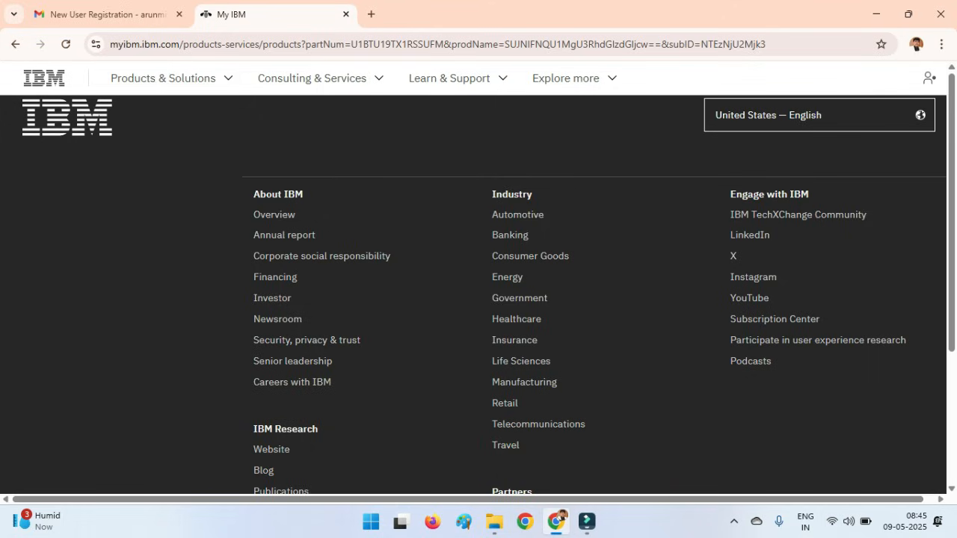
{"action": "left_click", "coordinate": [163, 77]}
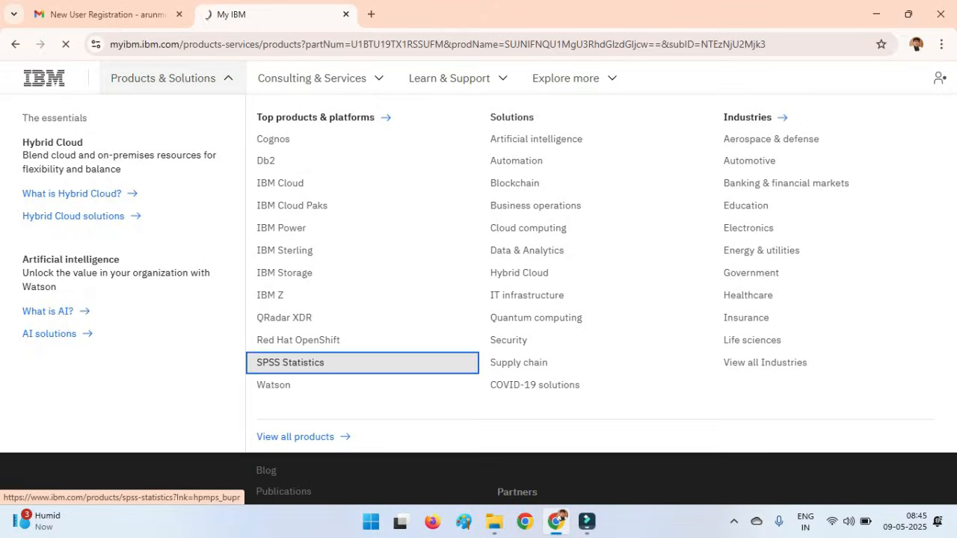
Go to the SPSS Statistics product page's free trial and continue as the logged-in user
{"action": "left_click", "coordinate": [290, 362]}
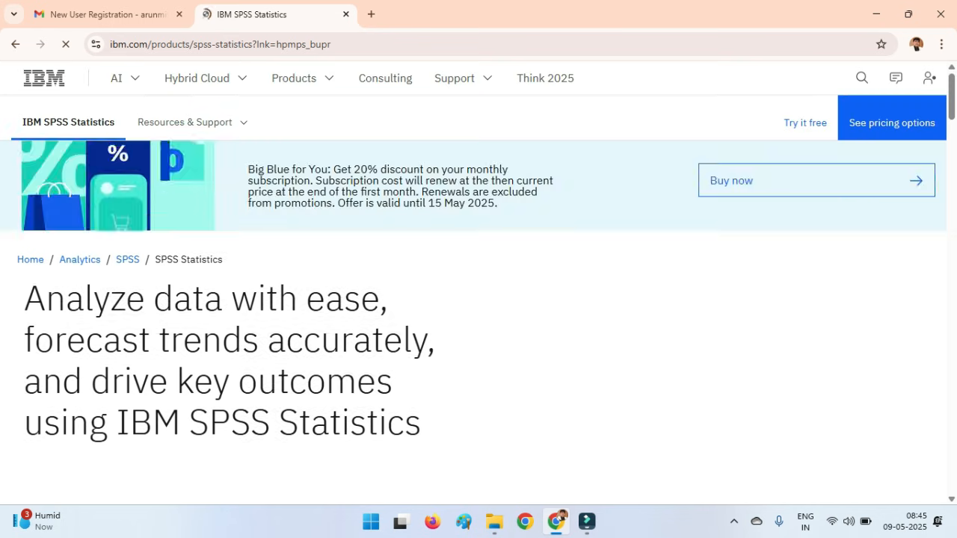
{"action": "left_click", "coordinate": [804, 122]}
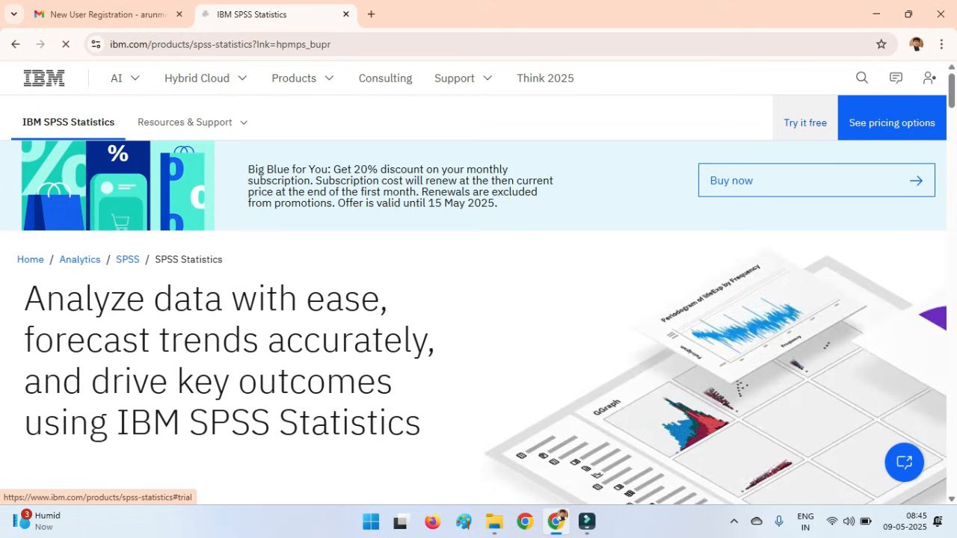
{"action": "left_click", "coordinate": [928, 78]}
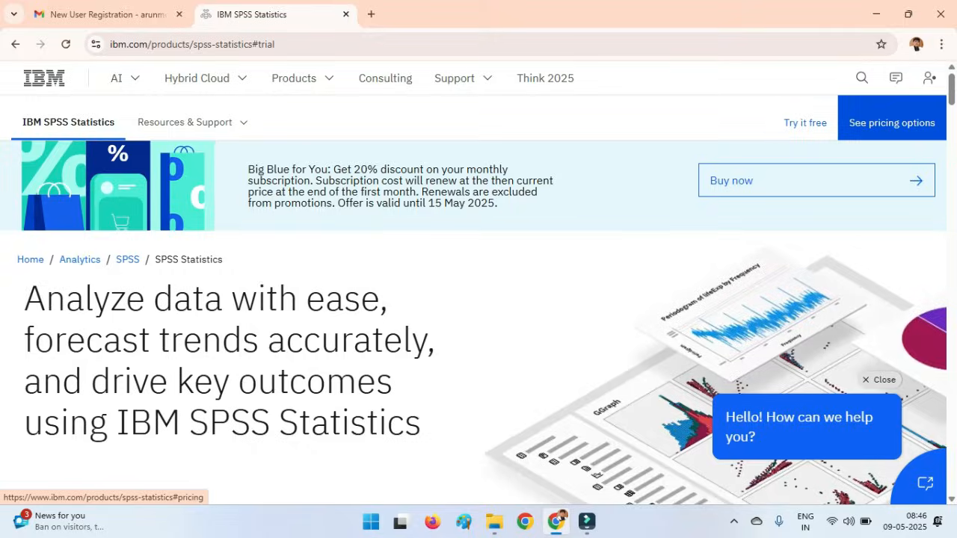
{"action": "scroll", "scroll_direction": "down", "scroll_amount": 3}
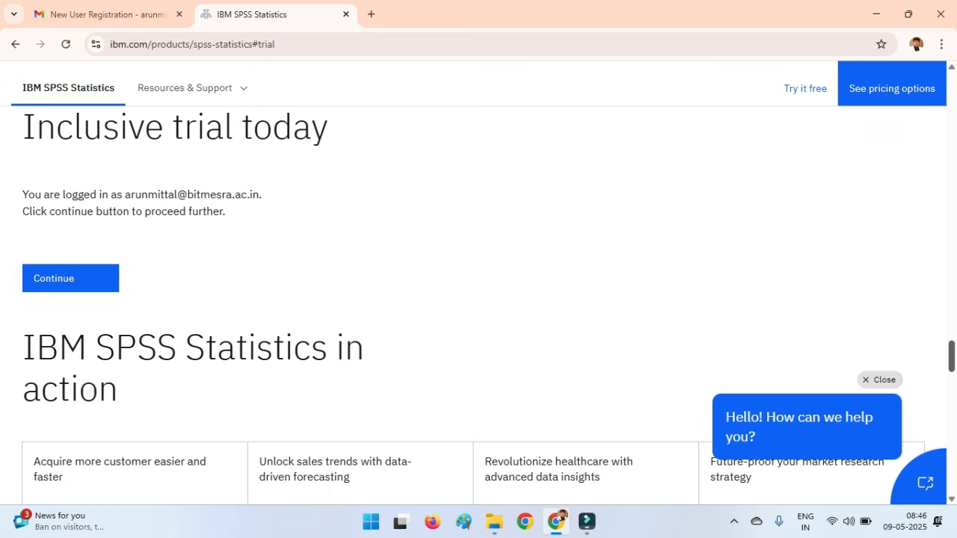
{"action": "scroll", "scroll_direction": "down", "scroll_amount": 3}
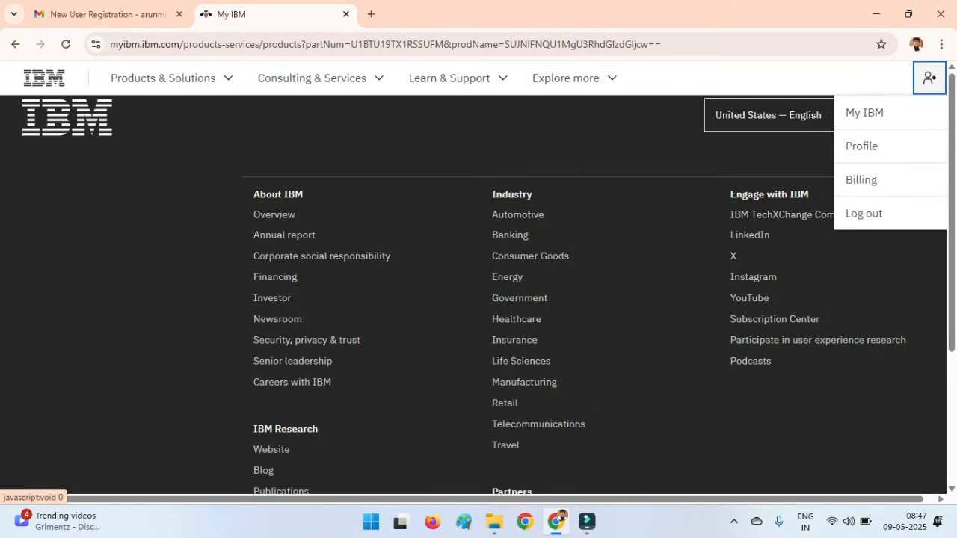
{"action": "mouse_move", "coordinate": [864, 112]}
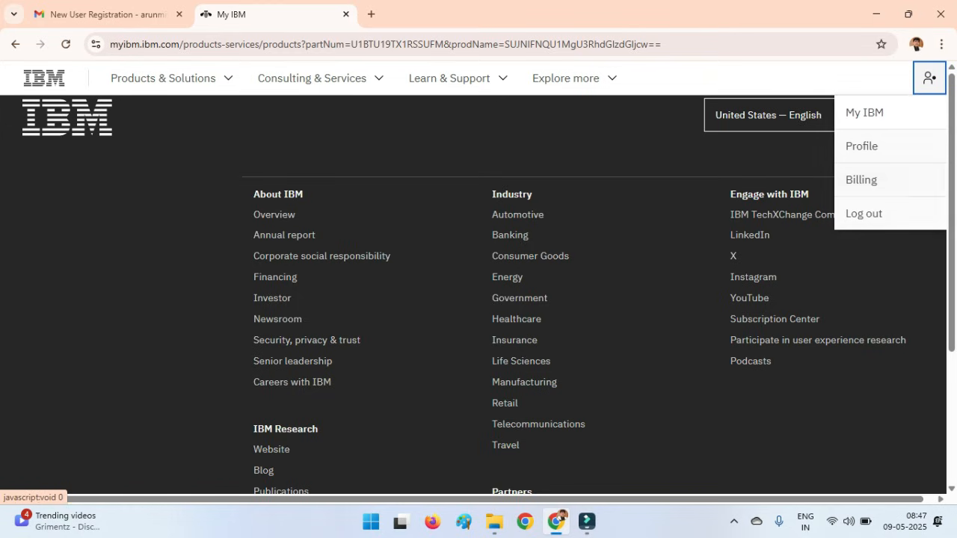
{"action": "left_click", "coordinate": [163, 78]}
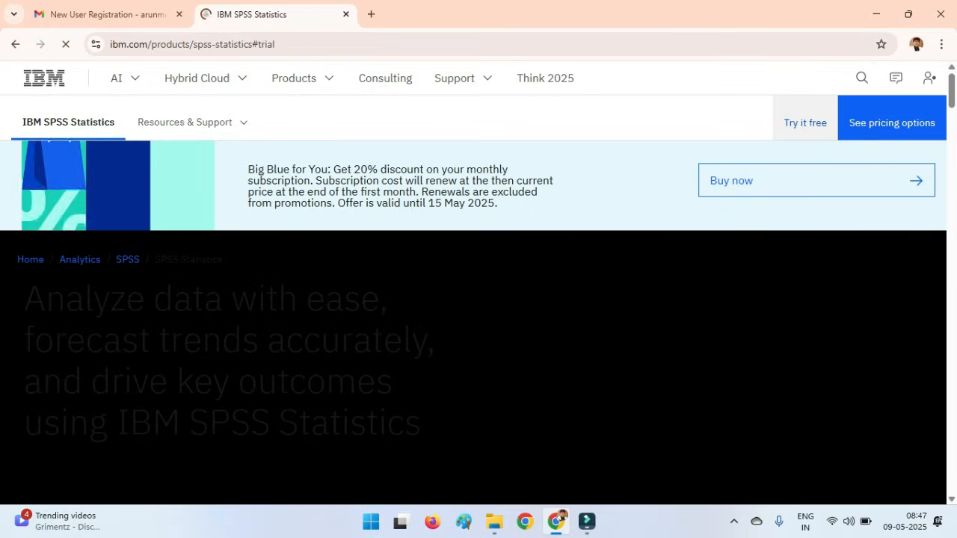
{"action": "scroll", "scroll_direction": "down", "scroll_amount": 3}
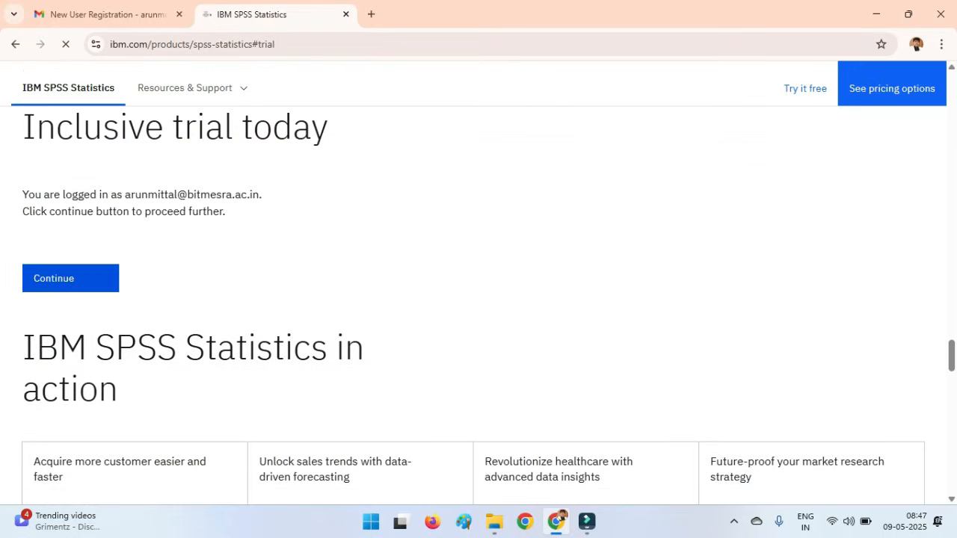
{"action": "left_click", "coordinate": [70, 278]}
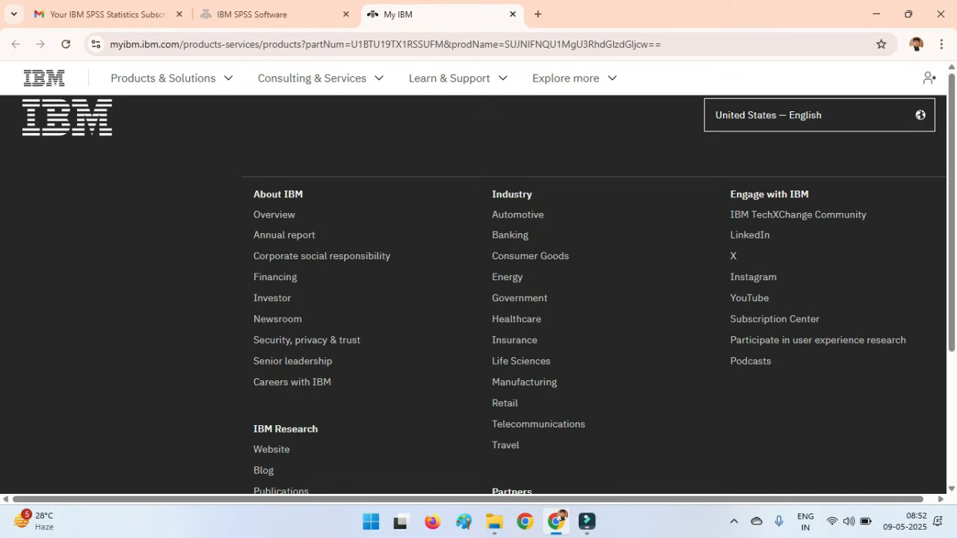
Switch to the Gmail tab with the SPSS Statistics Subscription Trial email
{"action": "left_click", "coordinate": [929, 78]}
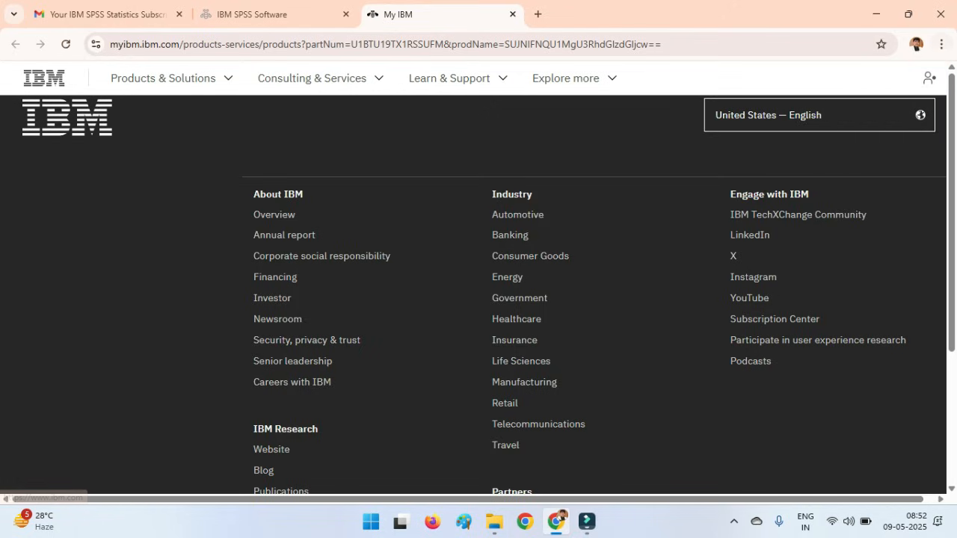
{"action": "scroll", "scroll_direction": "down", "scroll_amount": 3}
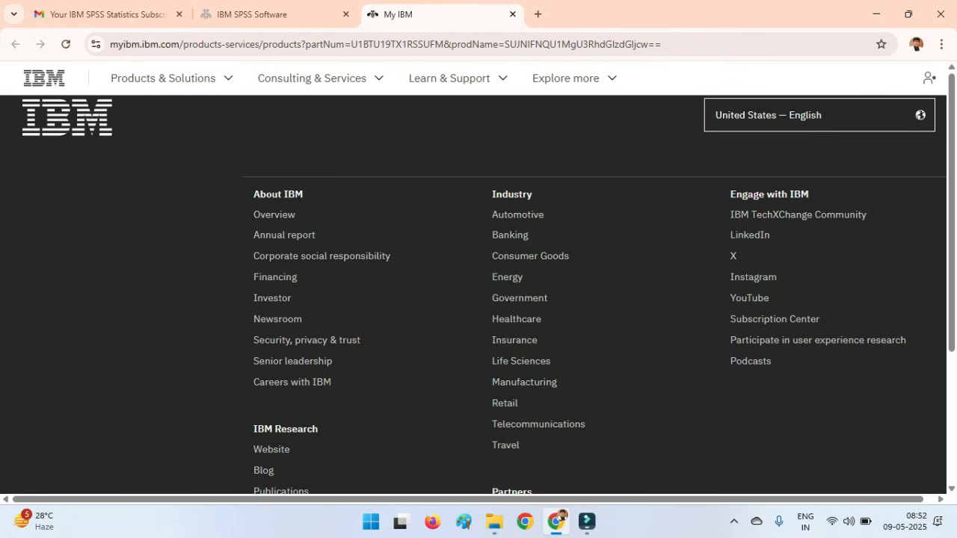
{"action": "mouse_move", "coordinate": [312, 78]}
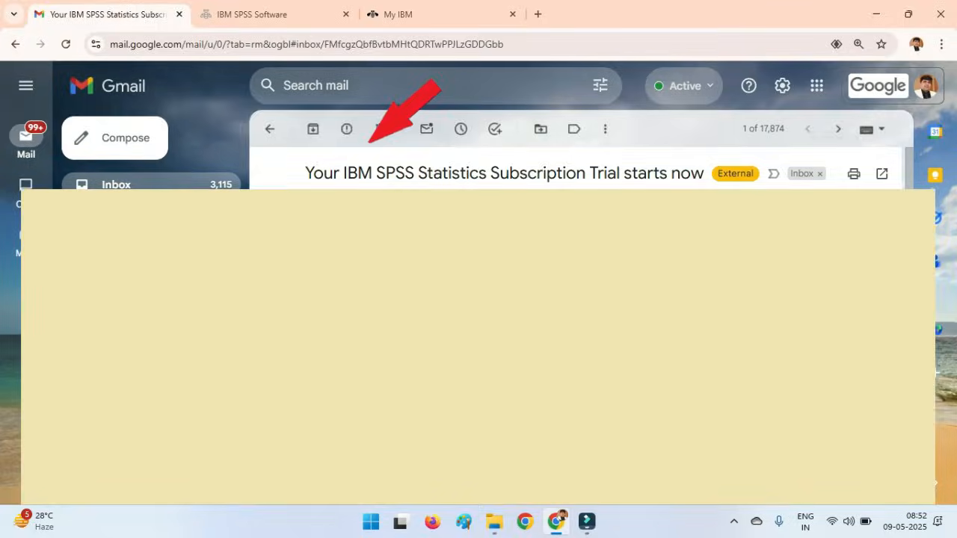
Read the 'Your IBM SPSS Statistics Subscription Trial starts now' email and follow its Download trial link
{"action": "left_click", "coordinate": [270, 129]}
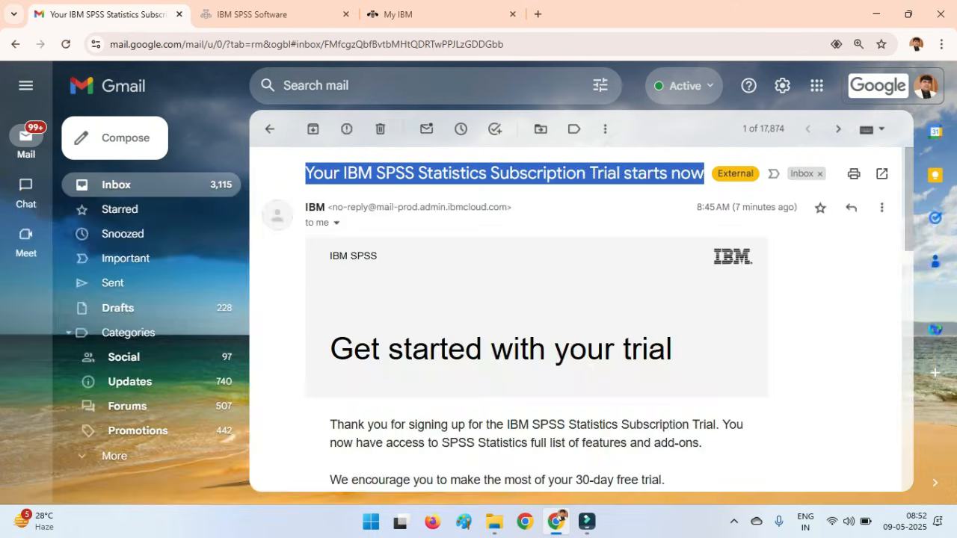
{"action": "scroll", "scroll_direction": "down", "scroll_amount": 3}
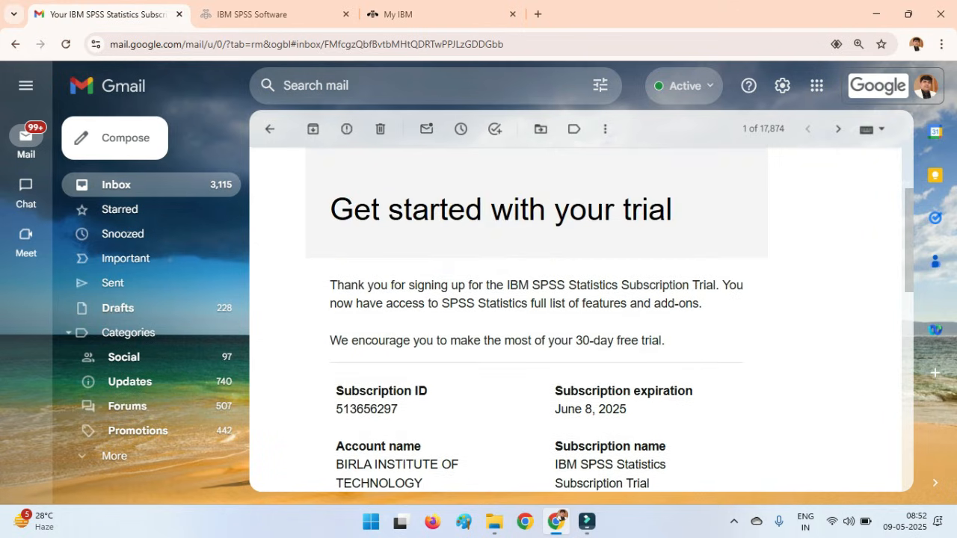
{"action": "scroll", "scroll_direction": "down", "scroll_amount": 3}
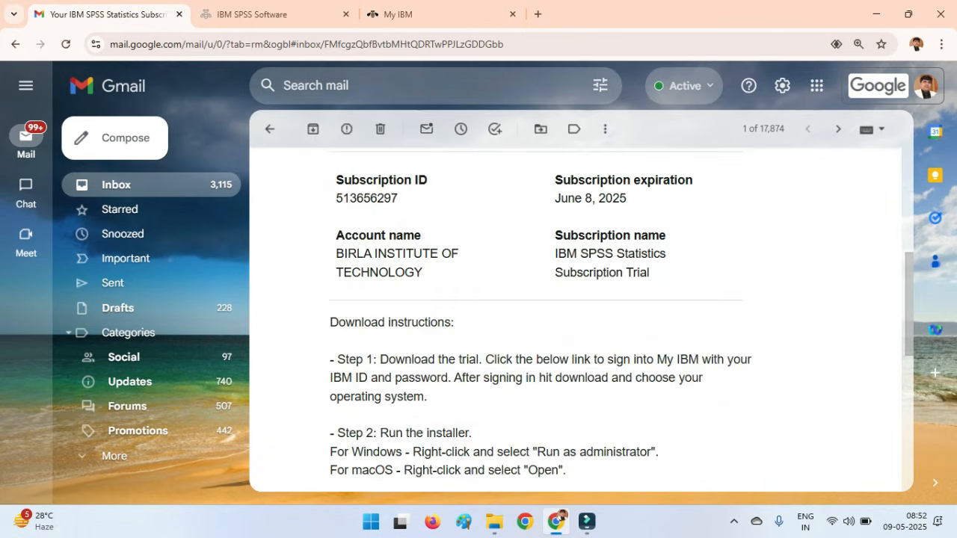
{"action": "scroll", "scroll_direction": "down", "scroll_amount": 3}
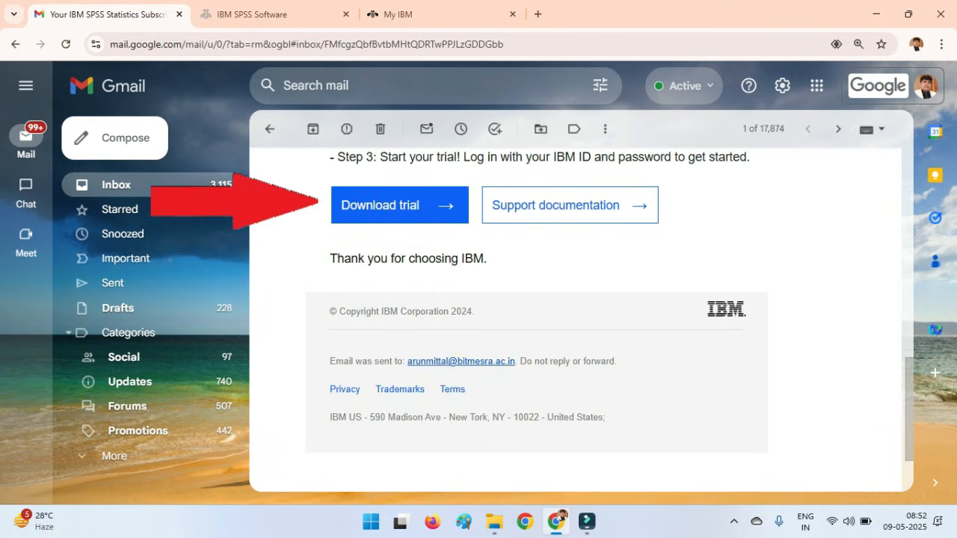
{"action": "left_click", "coordinate": [399, 204]}
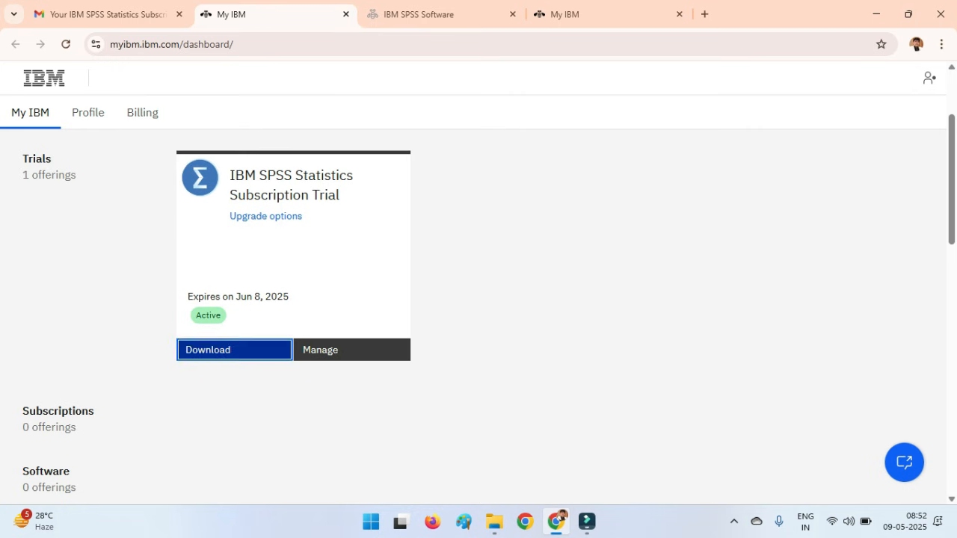
Download the SPSS Statistics installer for Windows 64-bit from the trial downloads page
{"action": "left_click", "coordinate": [234, 349]}
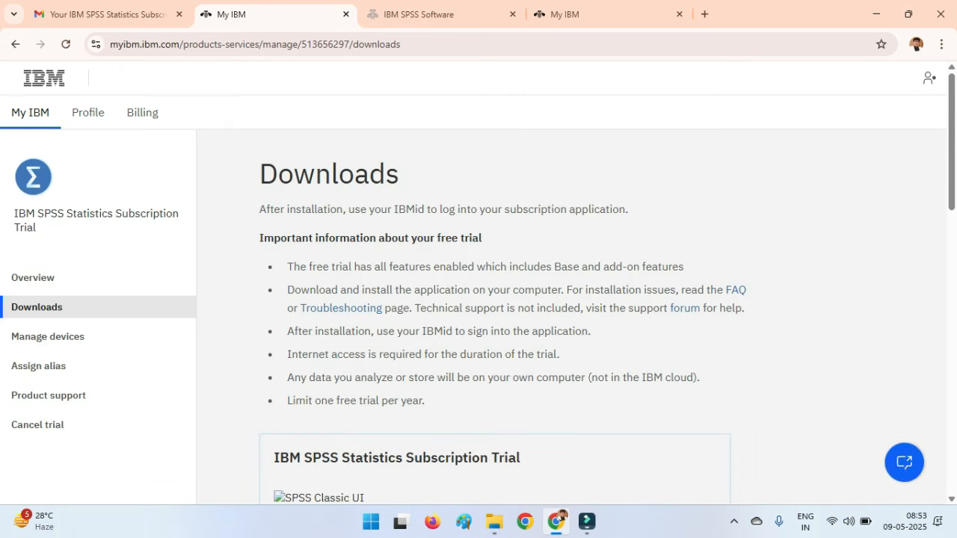
{"action": "scroll", "scroll_direction": "down", "scroll_amount": 3}
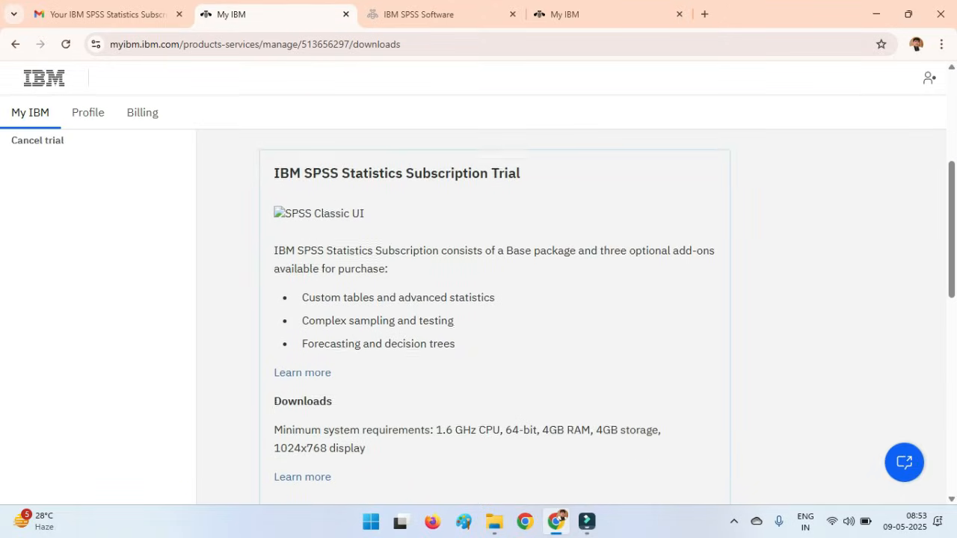
{"action": "scroll", "scroll_direction": "down", "scroll_amount": 3}
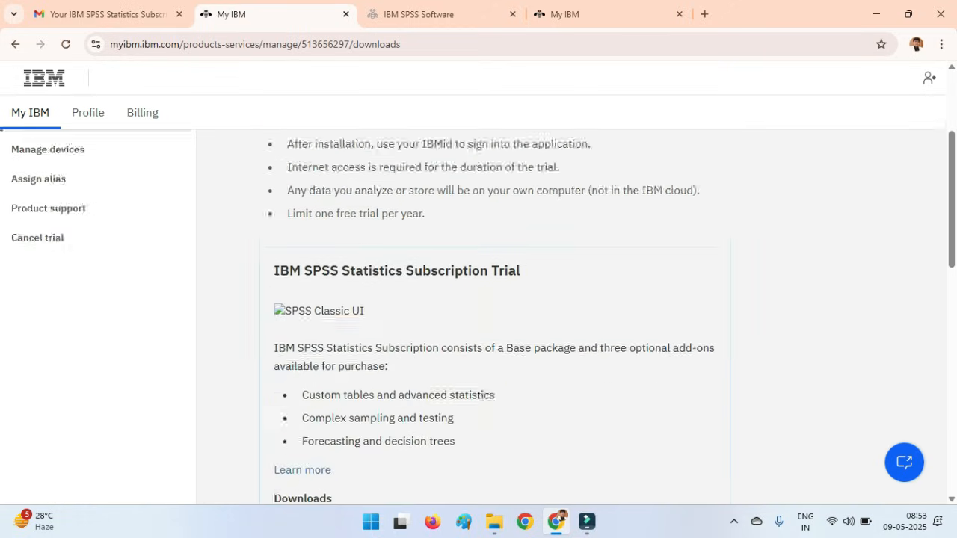
{"action": "scroll", "scroll_direction": "down", "scroll_amount": 3}
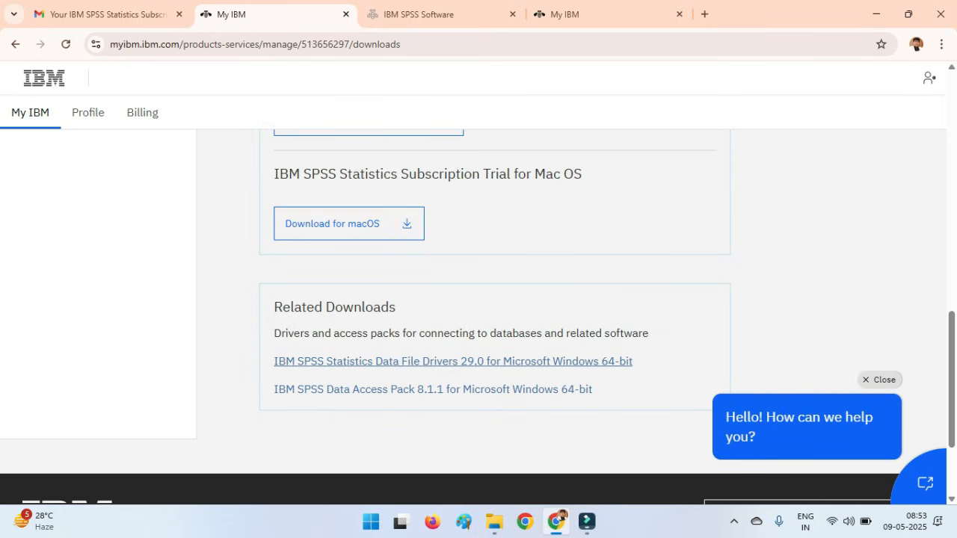
{"action": "mouse_move", "coordinate": [453, 361]}
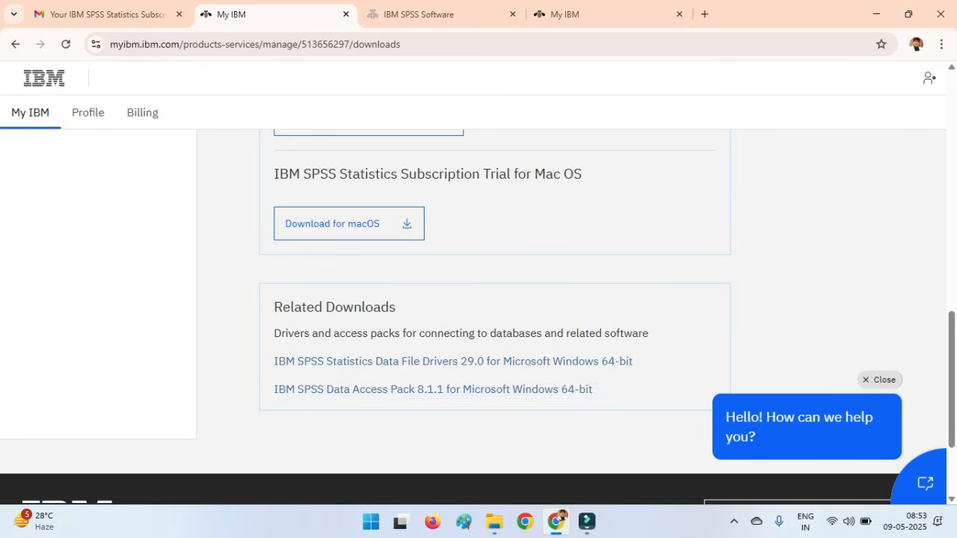
{"action": "scroll", "scroll_direction": "up", "scroll_amount": 3}
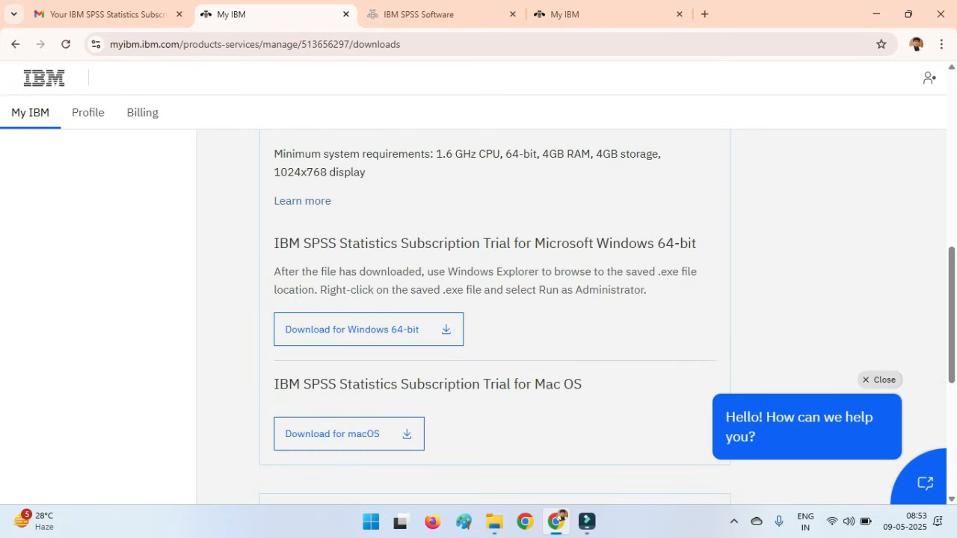
{"action": "mouse_move", "coordinate": [368, 329]}
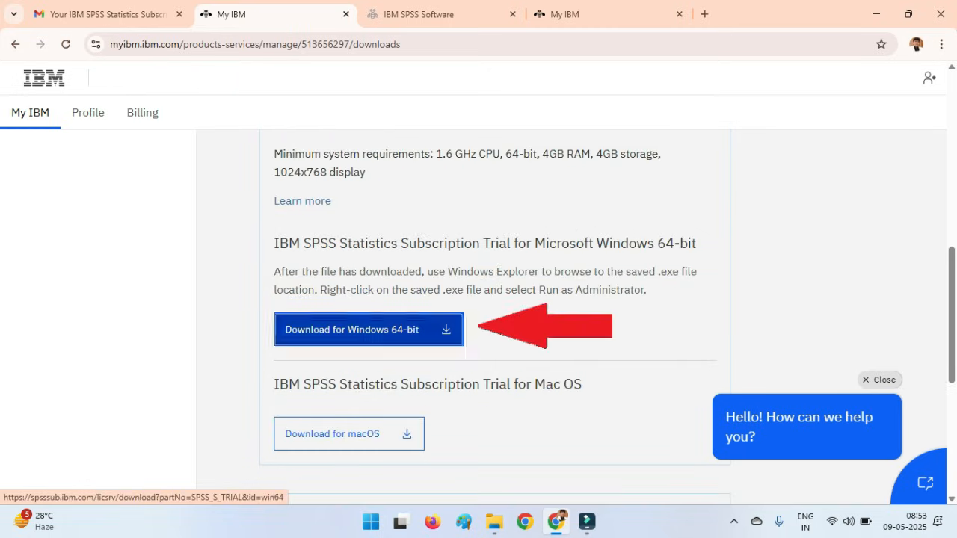
{"action": "left_click", "coordinate": [368, 329]}
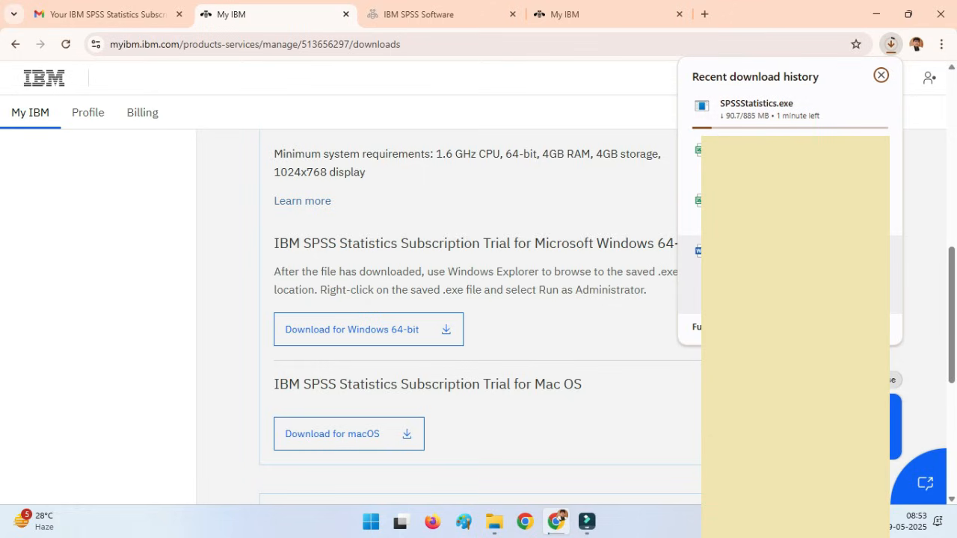
Confirm the installer download finished and show it in the Downloads folder
{"action": "left_click", "coordinate": [878, 76]}
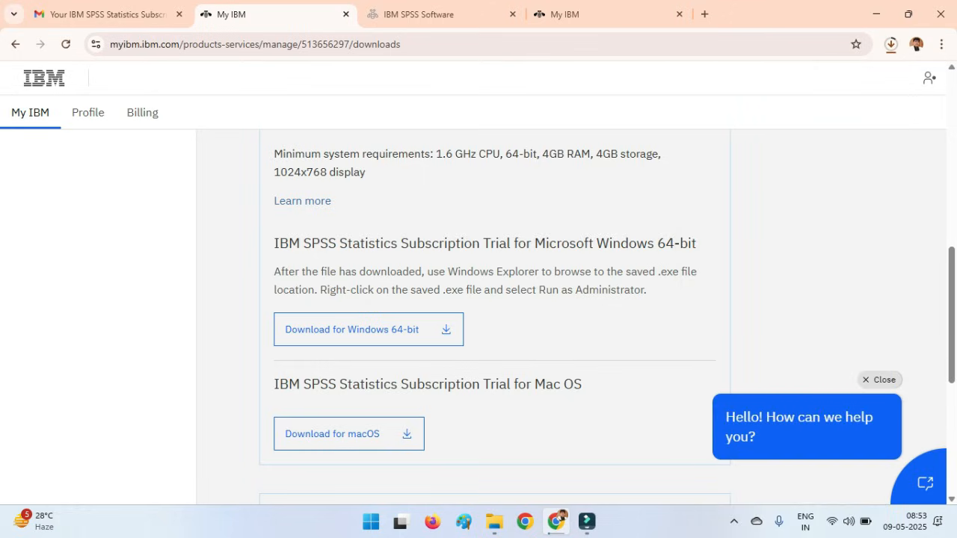
{"action": "left_click", "coordinate": [891, 43]}
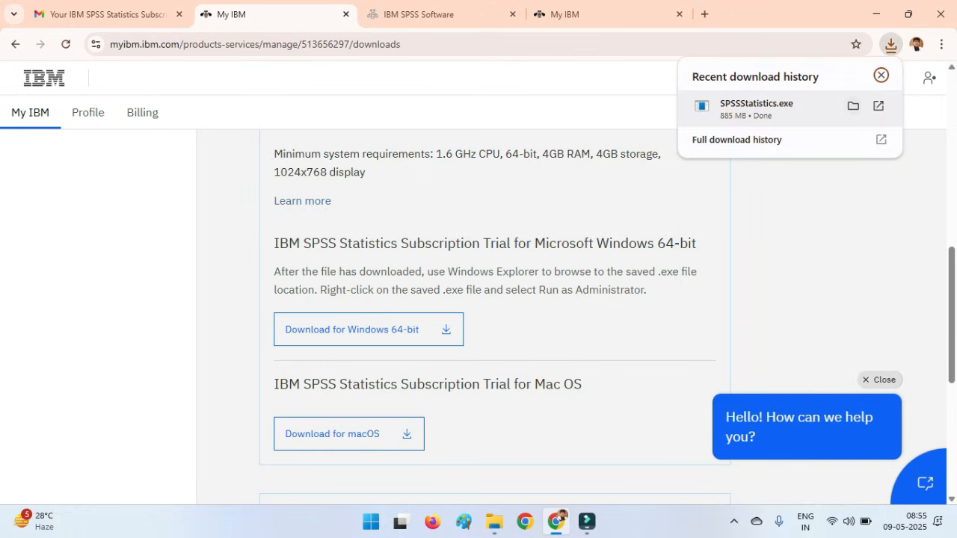
{"action": "left_click", "coordinate": [850, 106]}
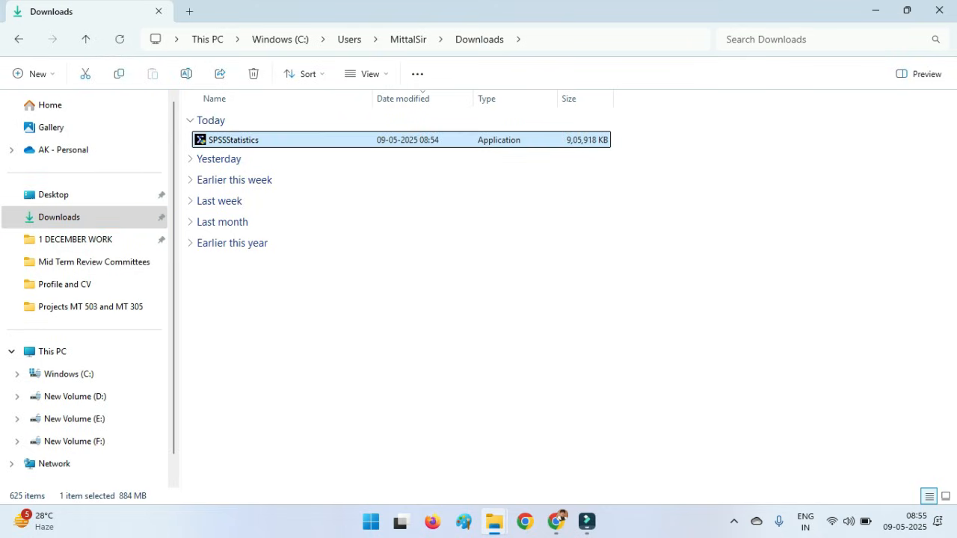
{"action": "mouse_move", "coordinate": [234, 180]}
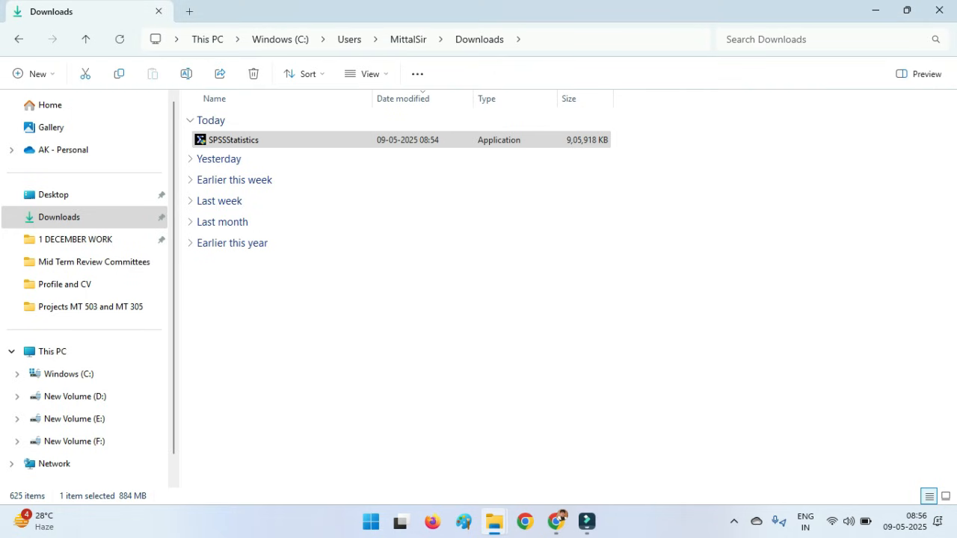
Run SPSSStatistics.exe from Downloads to launch the InstallShield Wizard
{"action": "left_click", "coordinate": [586, 520]}
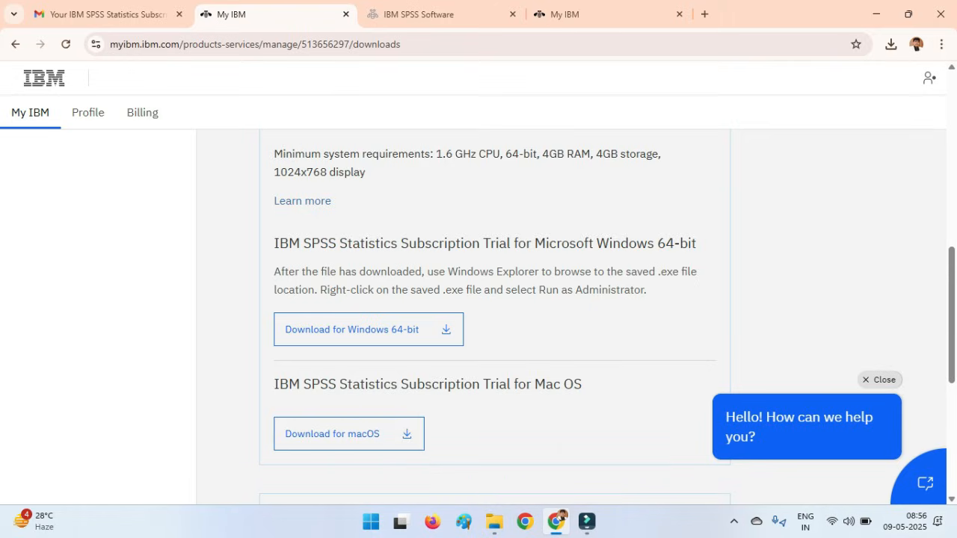
{"action": "left_click", "coordinate": [426, 14]}
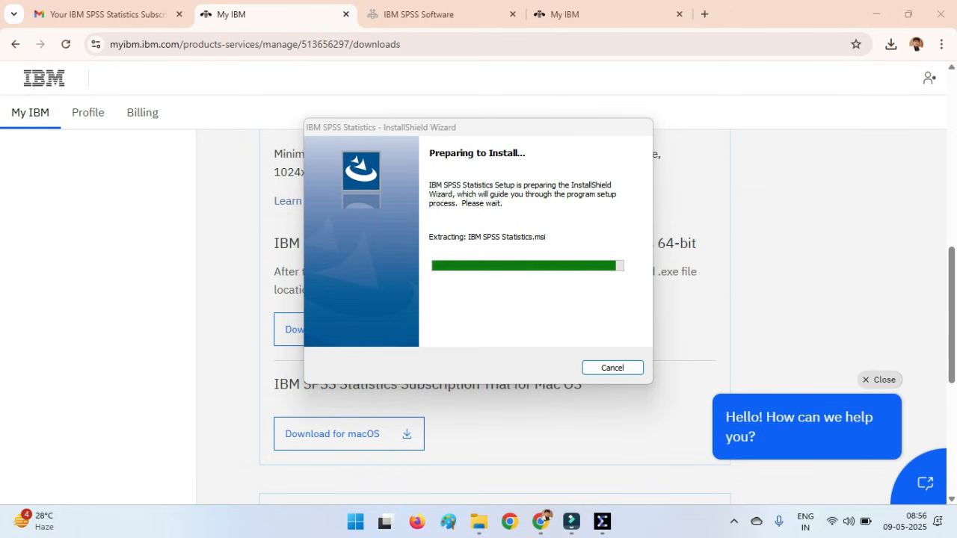
Advance through the SPSS Statistics installer's opening screens and past the overwrite warning
{"action": "left_click", "coordinate": [612, 368]}
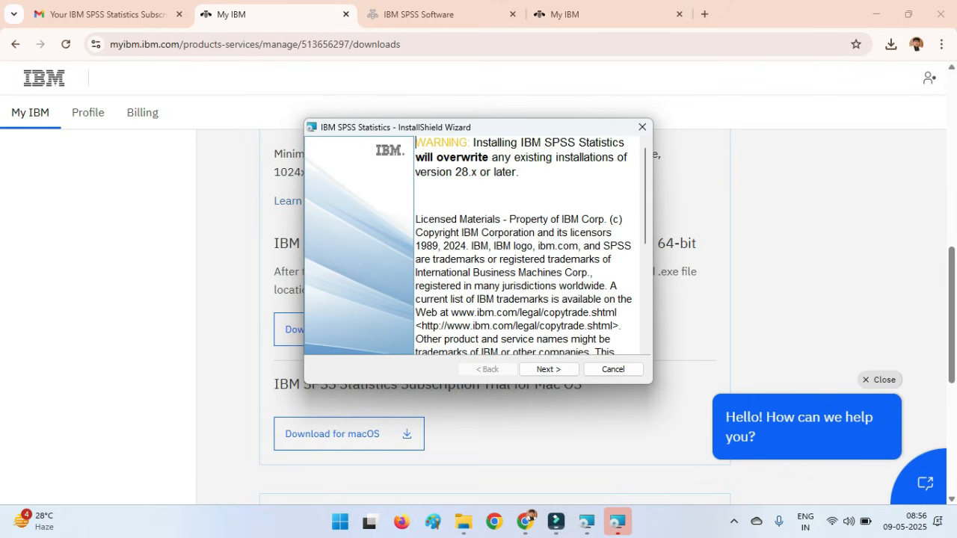
{"action": "scroll", "scroll_direction": "down", "scroll_amount": 3}
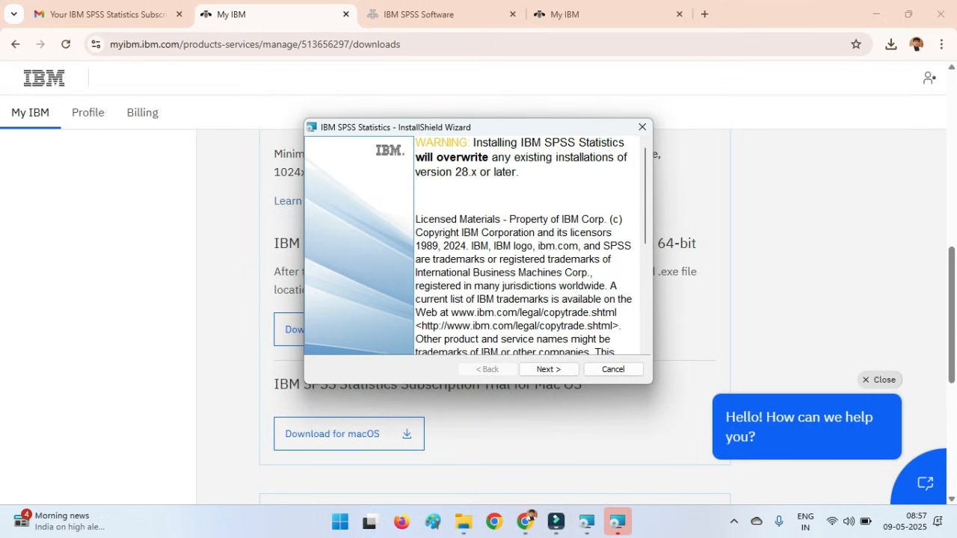
{"action": "double_click", "coordinate": [467, 172]}
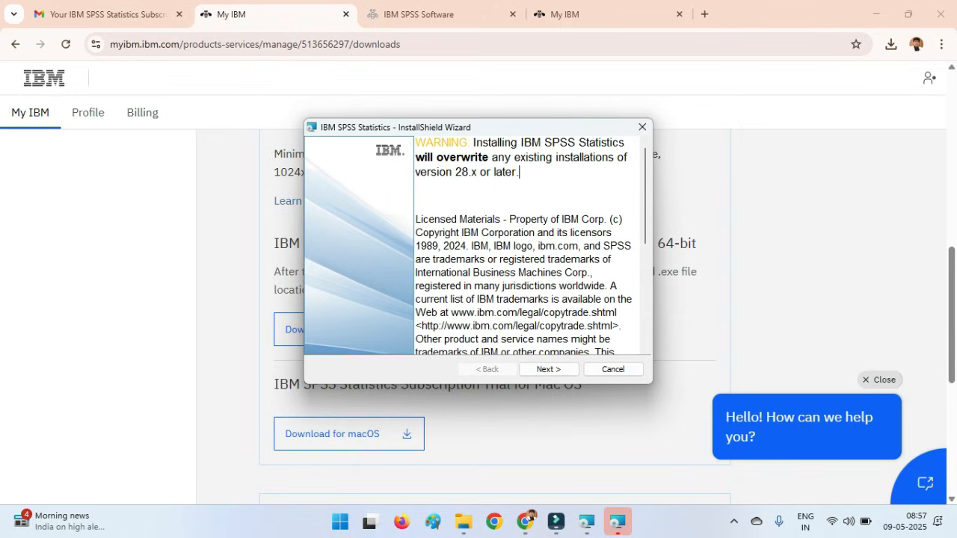
{"action": "left_click", "coordinate": [547, 369]}
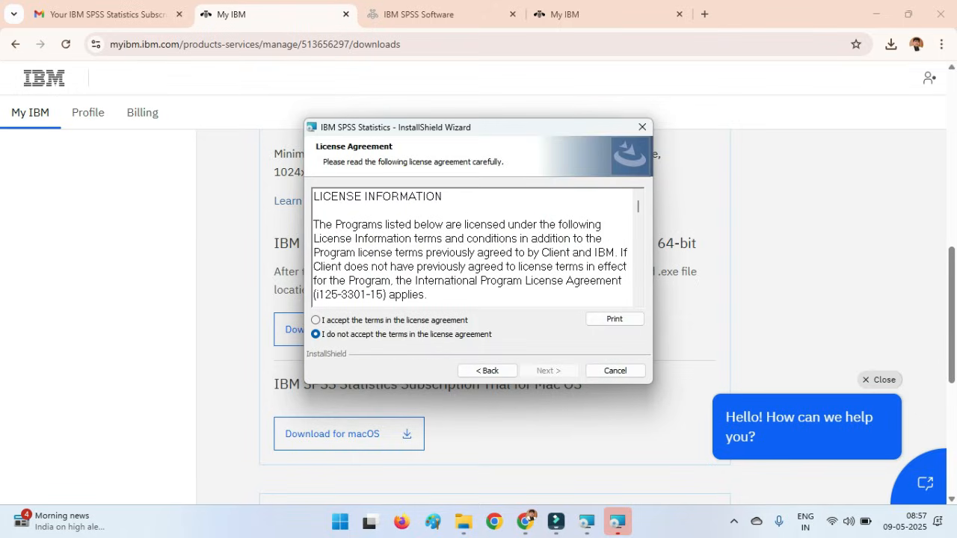
Accept the license terms and install into the default Program Files folder
{"action": "left_click", "coordinate": [315, 320]}
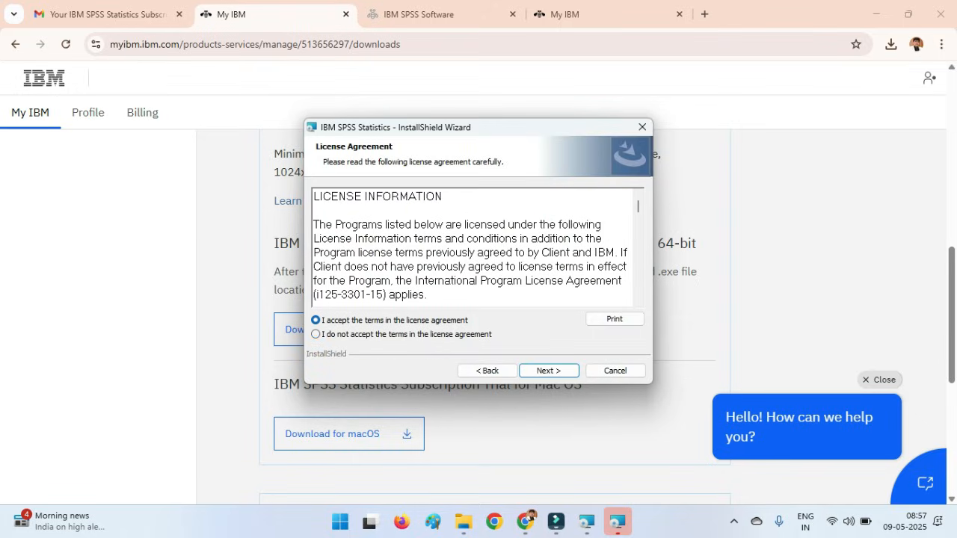
{"action": "scroll", "scroll_direction": "down", "scroll_amount": 3}
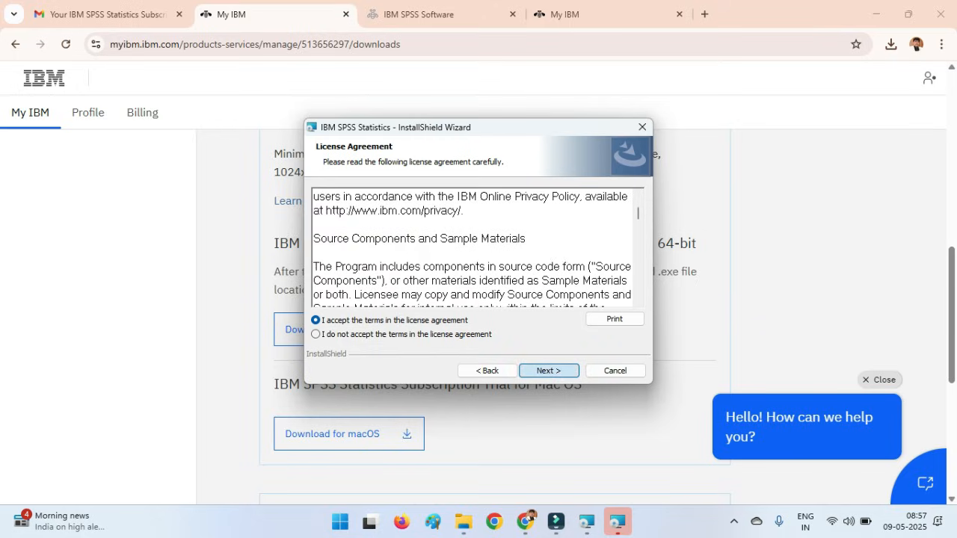
{"action": "left_click", "coordinate": [548, 370]}
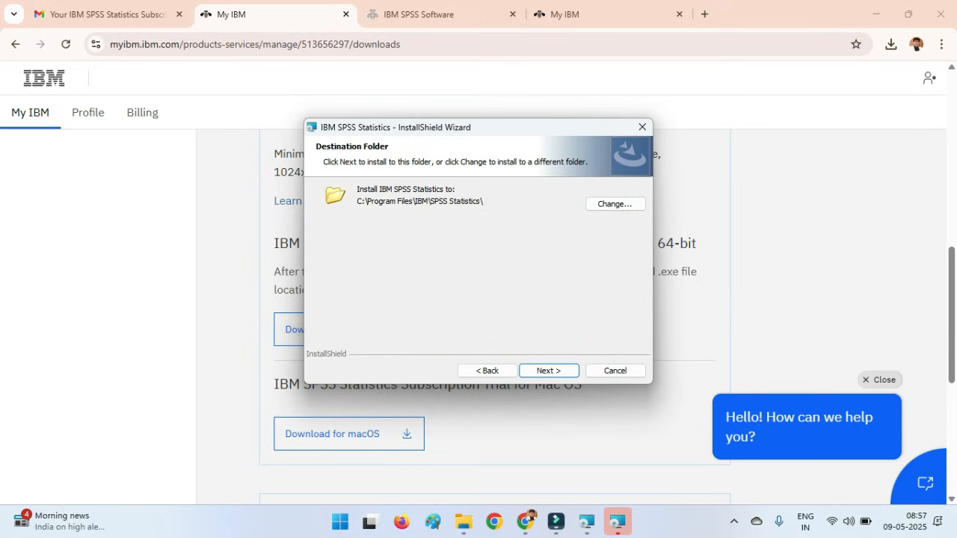
{"action": "left_click", "coordinate": [549, 370]}
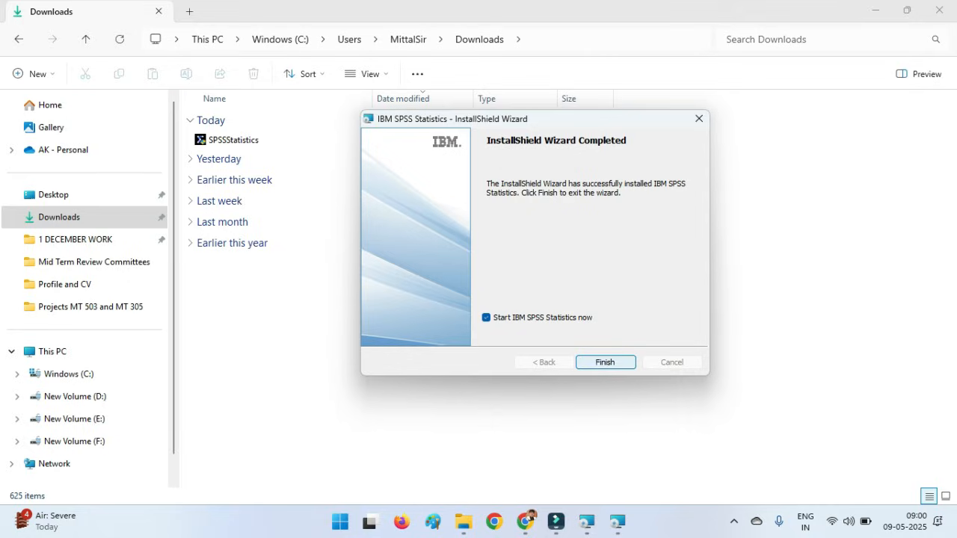
Finish the installer, then cancel and close the relaunched setup wizard
{"action": "left_click", "coordinate": [605, 362]}
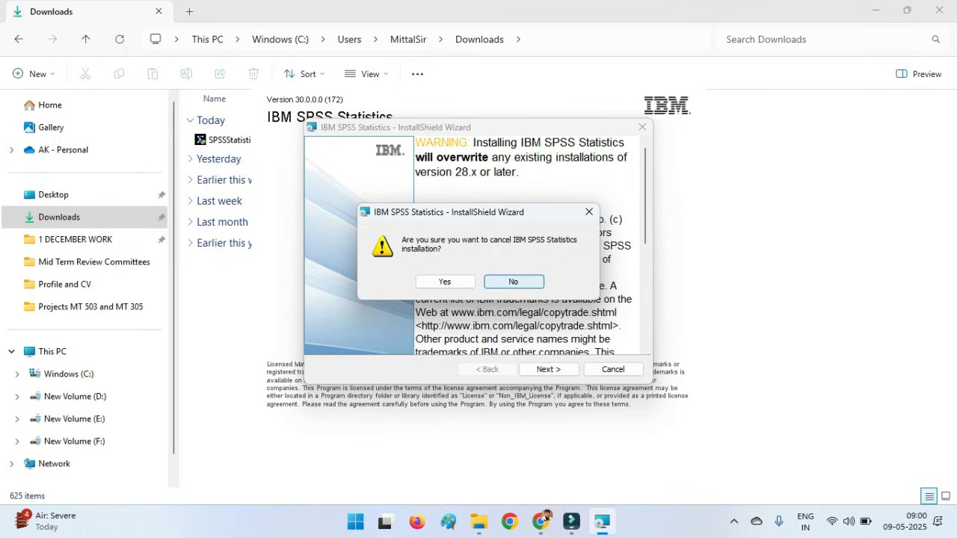
{"action": "left_click", "coordinate": [444, 281]}
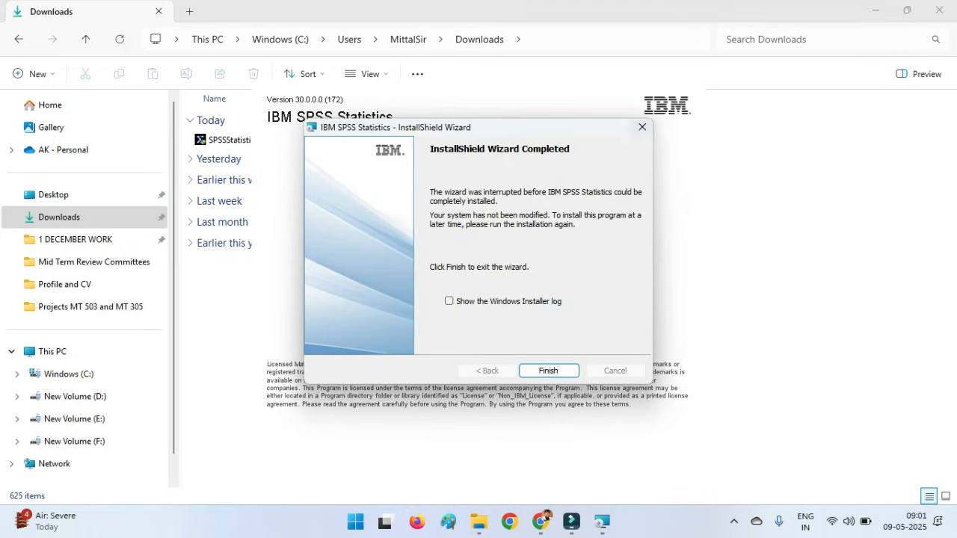
{"action": "left_click", "coordinate": [549, 370]}
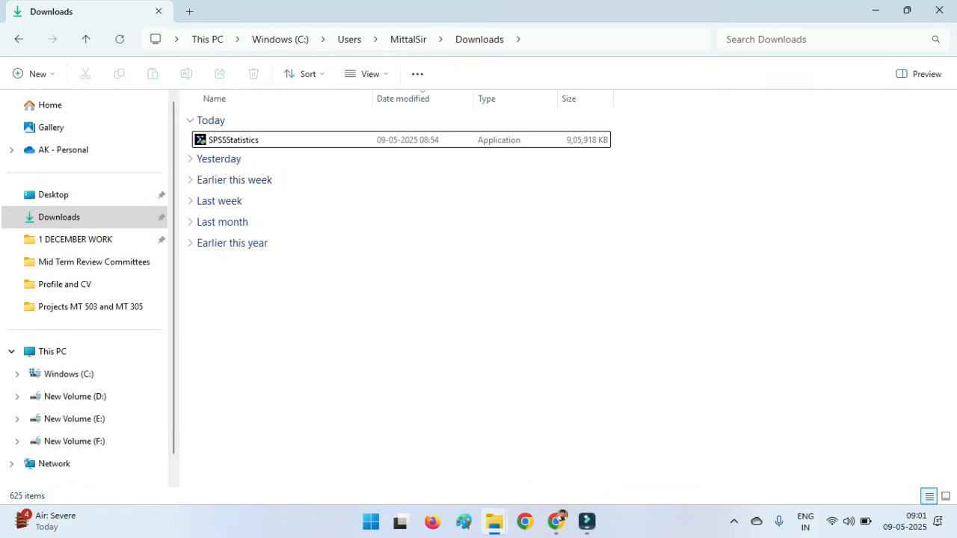
Search 'spss' in the Start menu and launch IBM SPSS Statistics
{"action": "left_click", "coordinate": [372, 518]}
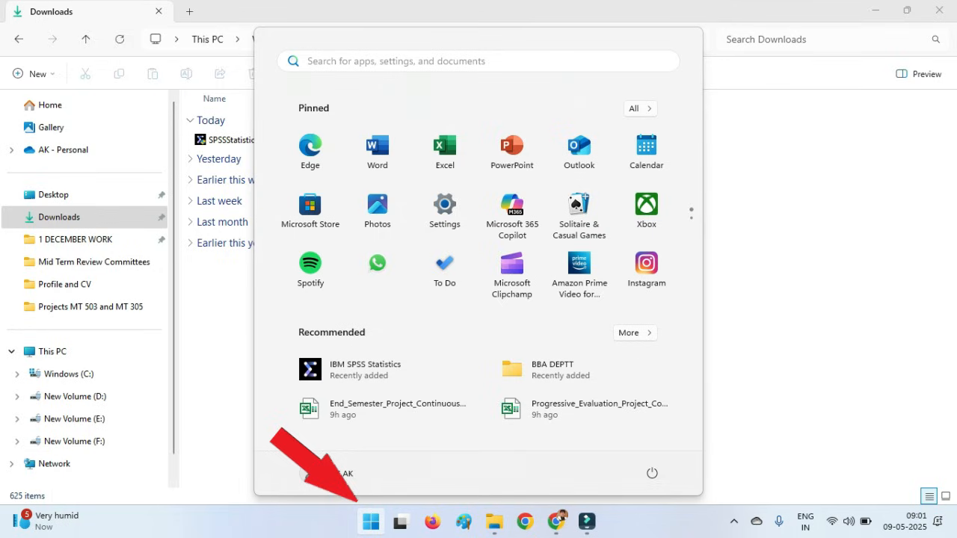
{"action": "type", "text": "spss"}
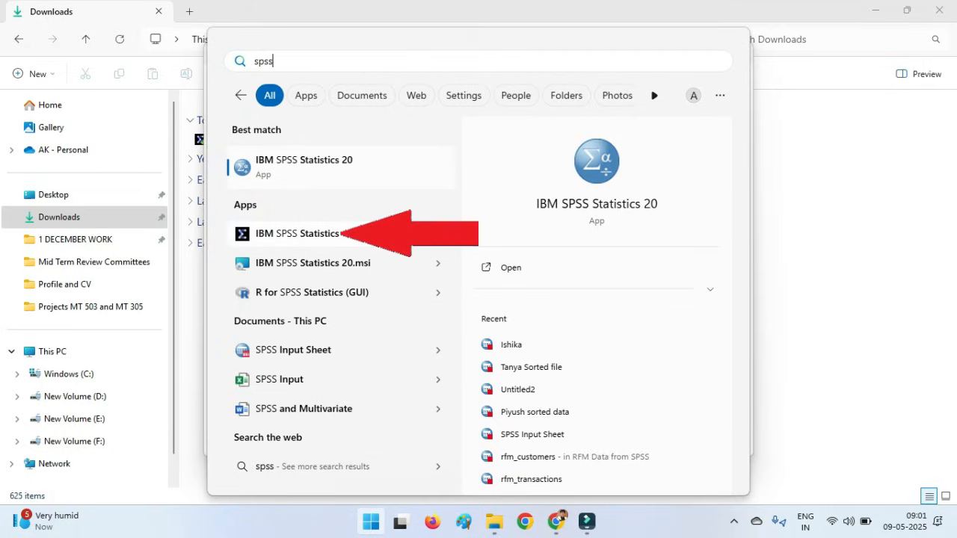
{"action": "left_click", "coordinate": [292, 234]}
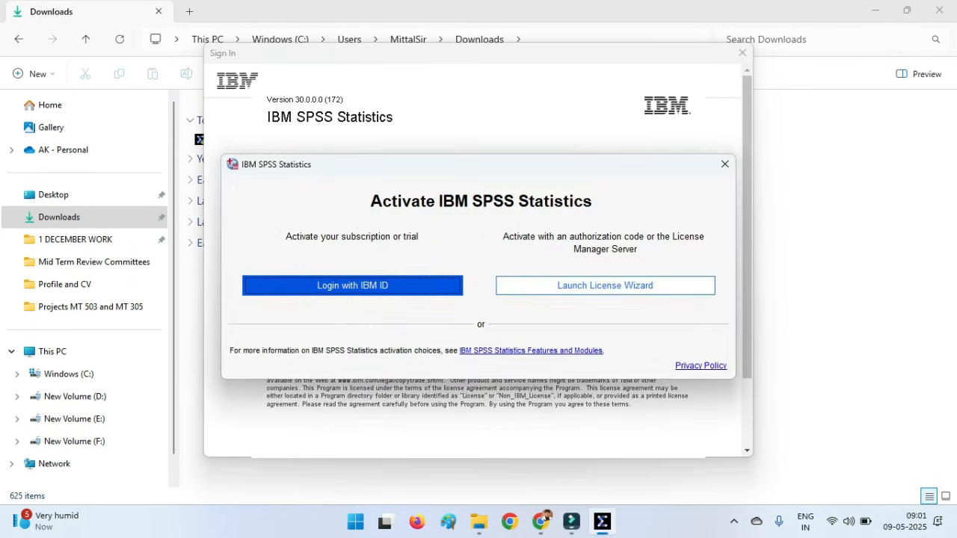
Choose Login with IBM ID, submit the IBMid, and enter the password
{"action": "left_click", "coordinate": [352, 286]}
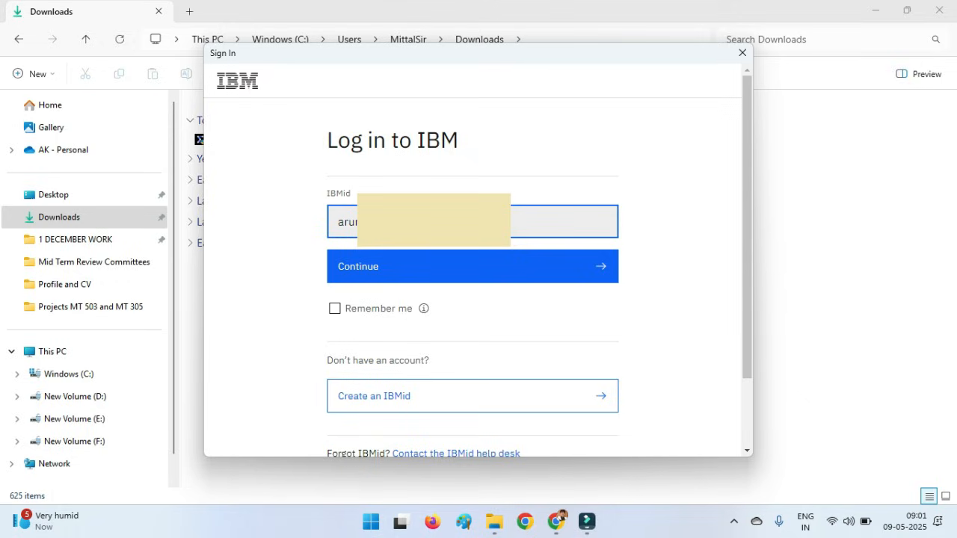
{"action": "left_click", "coordinate": [472, 266]}
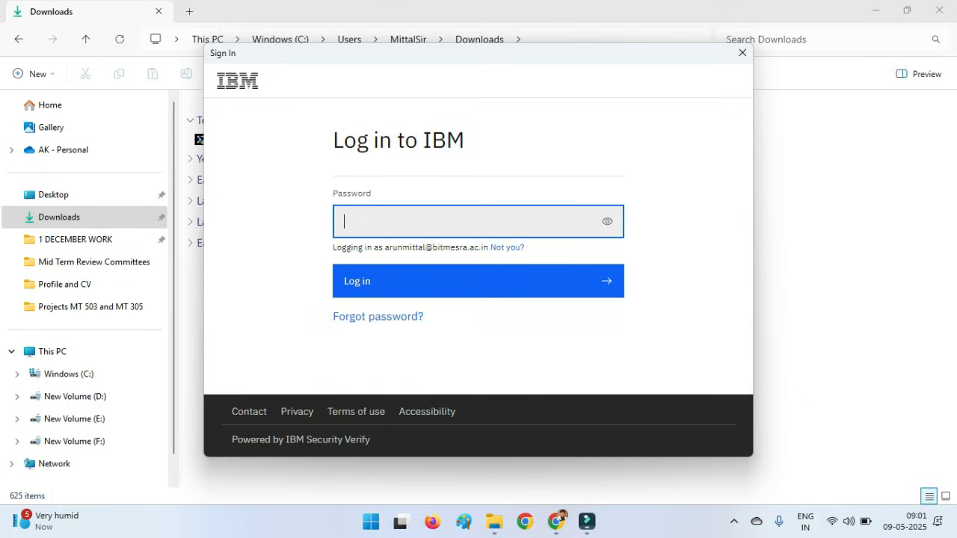
{"action": "type", "text": "•"}
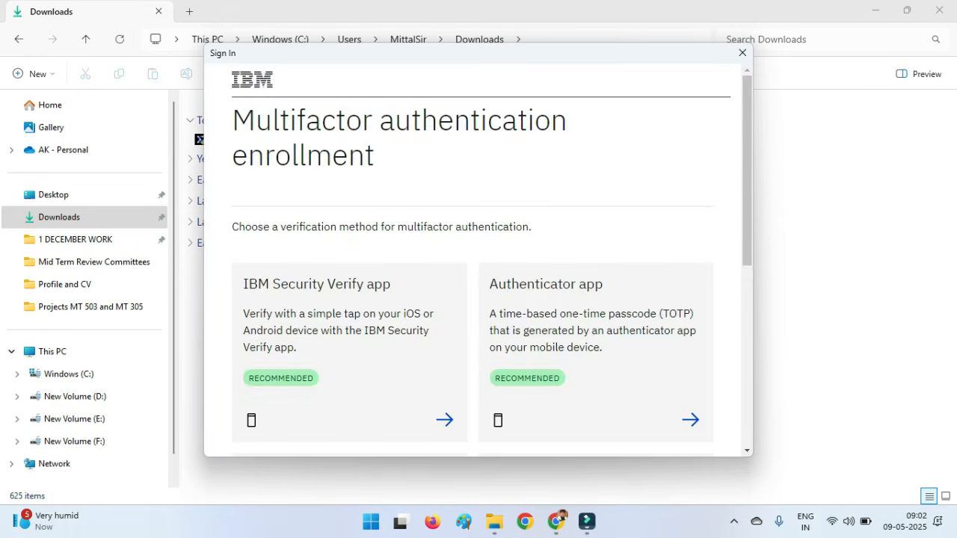
Enroll email multifactor verification with the code from Gmail, then close the sign-in window
{"action": "scroll", "scroll_direction": "down", "scroll_amount": 3}
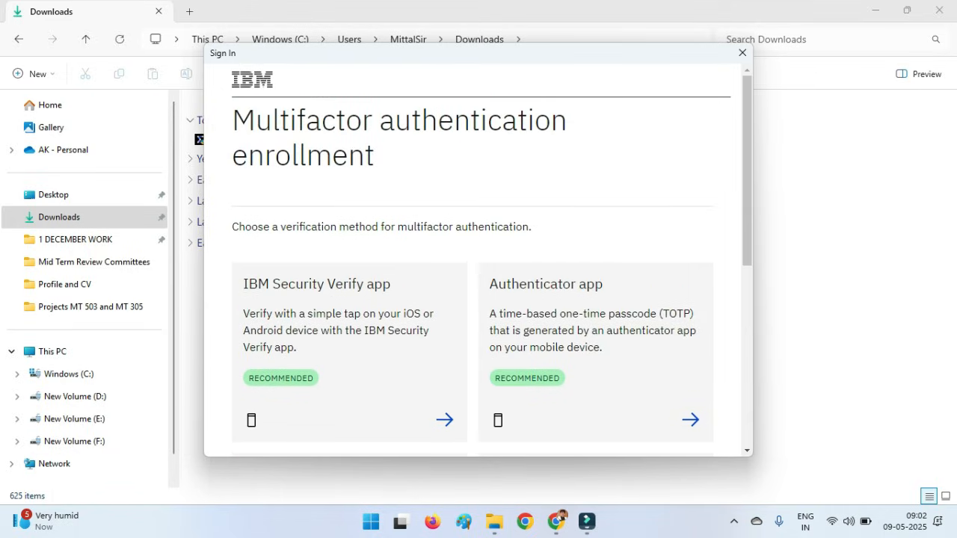
{"action": "scroll", "scroll_direction": "down", "scroll_amount": 3}
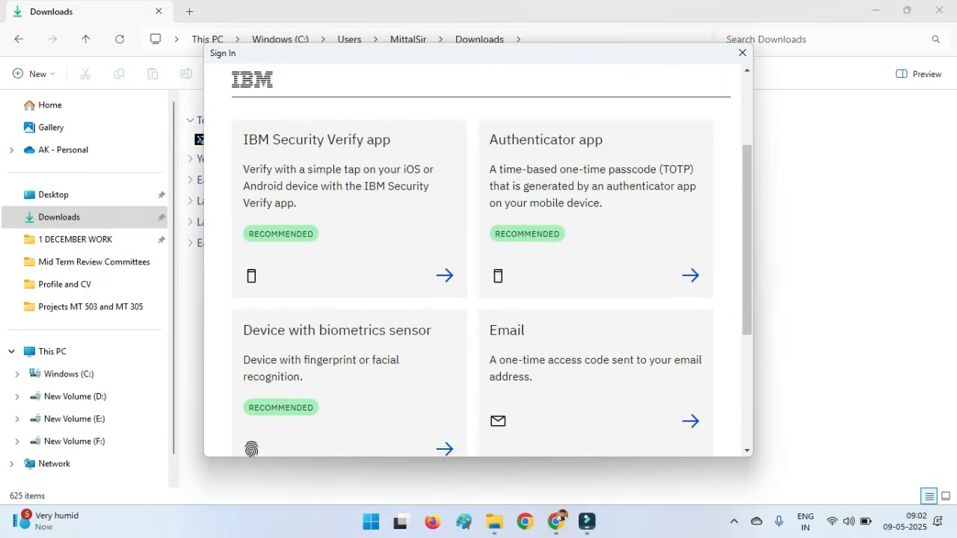
{"action": "scroll", "scroll_direction": "down", "scroll_amount": 3}
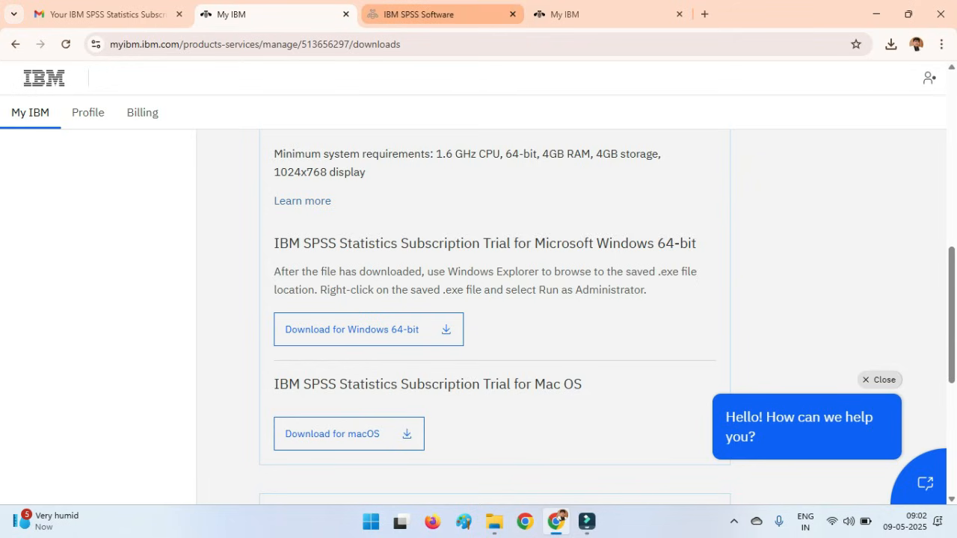
{"action": "left_click", "coordinate": [105, 14]}
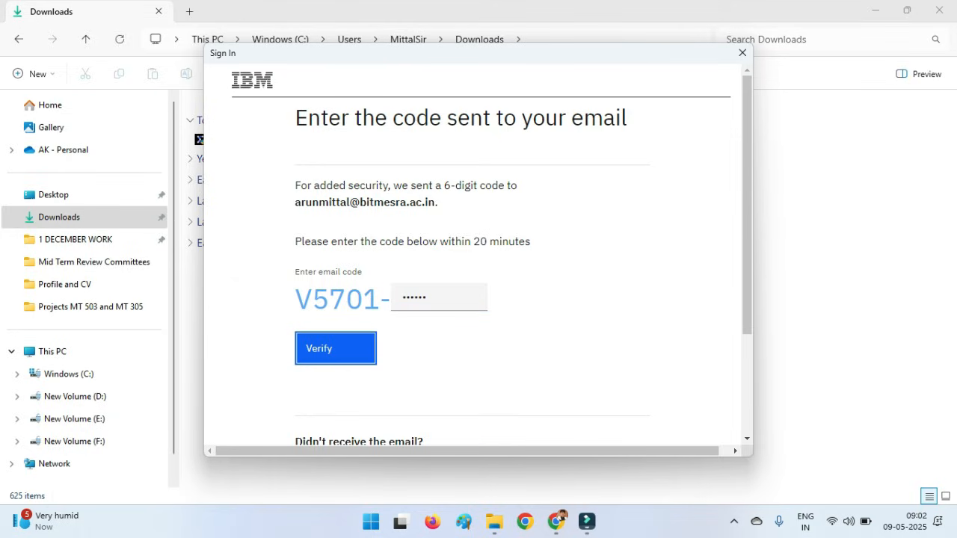
{"action": "left_click", "coordinate": [335, 349]}
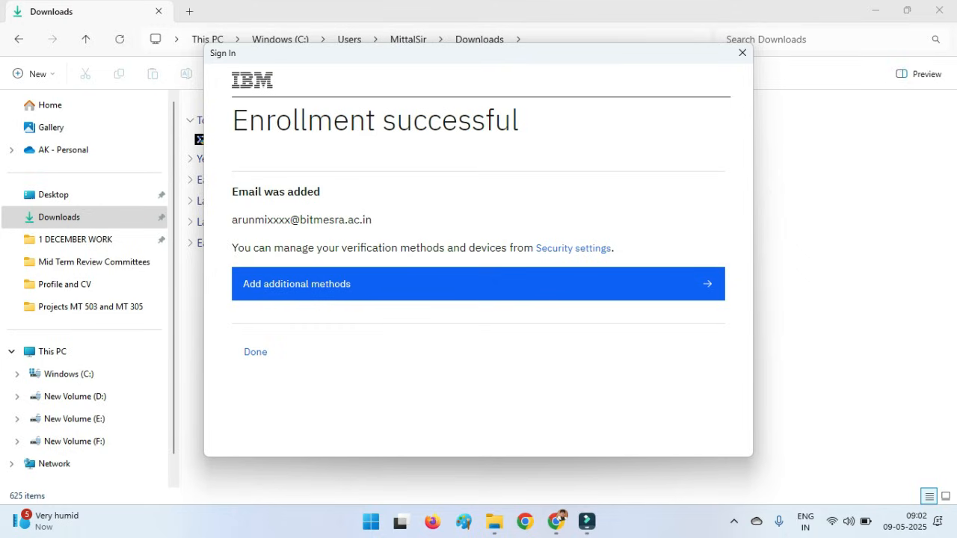
{"action": "mouse_move", "coordinate": [255, 352]}
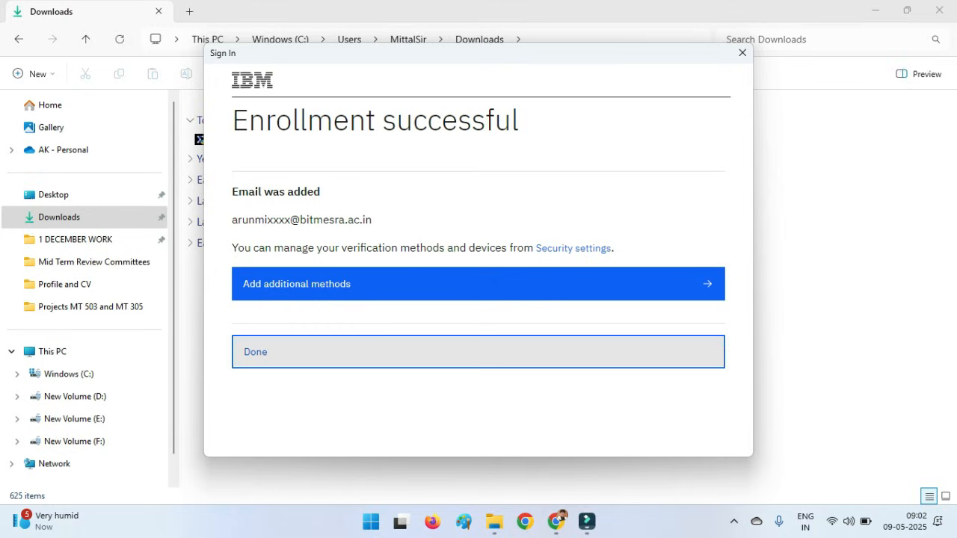
{"action": "left_click", "coordinate": [478, 351]}
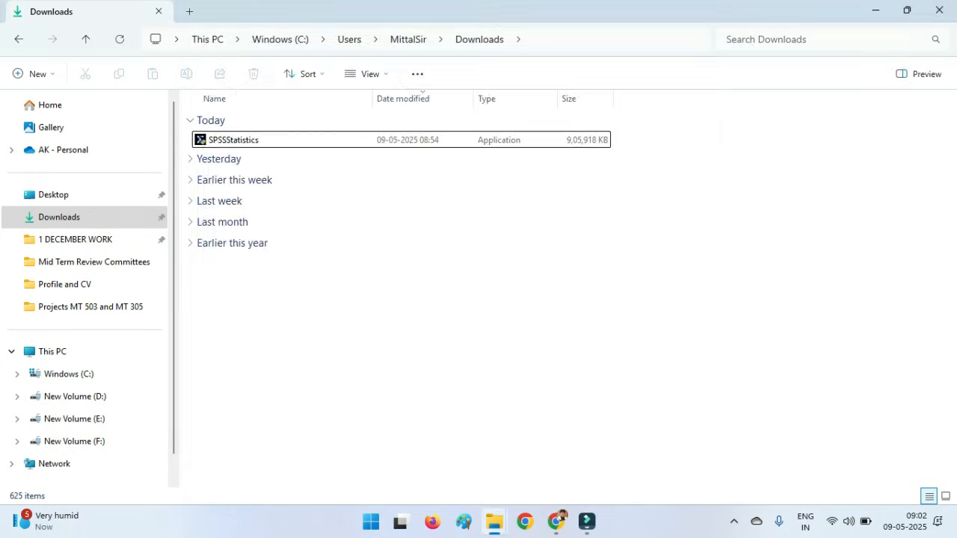
Allow SPSS Statistics network access in Windows Security and reach the 30-day trial Welcome dialog
{"action": "double_click", "coordinate": [234, 139]}
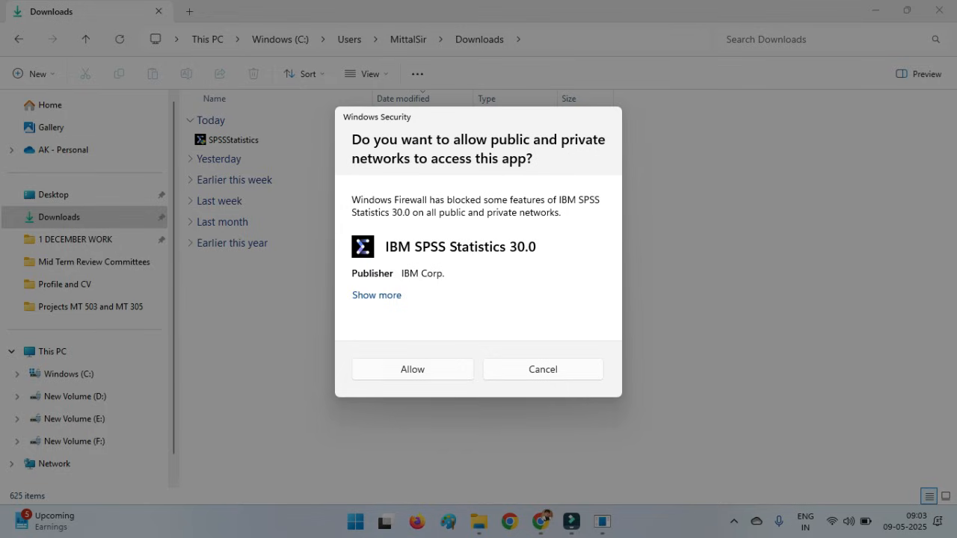
{"action": "left_click", "coordinate": [412, 370]}
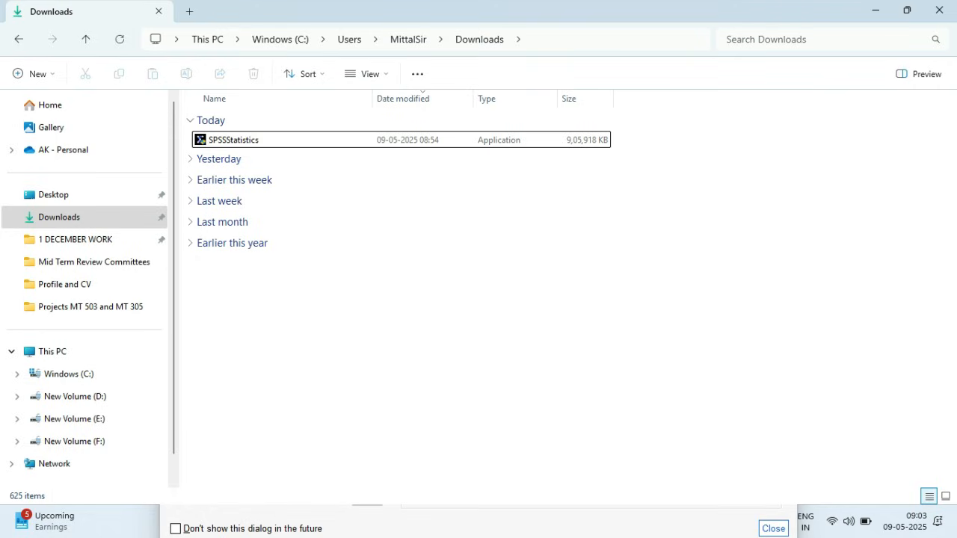
{"action": "left_click", "coordinate": [234, 140]}
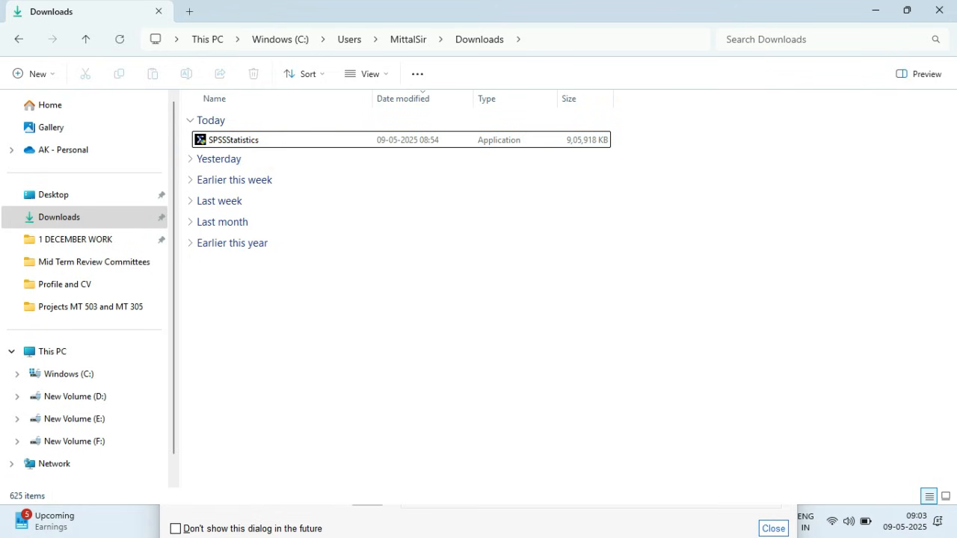
{"action": "double_click", "coordinate": [235, 139]}
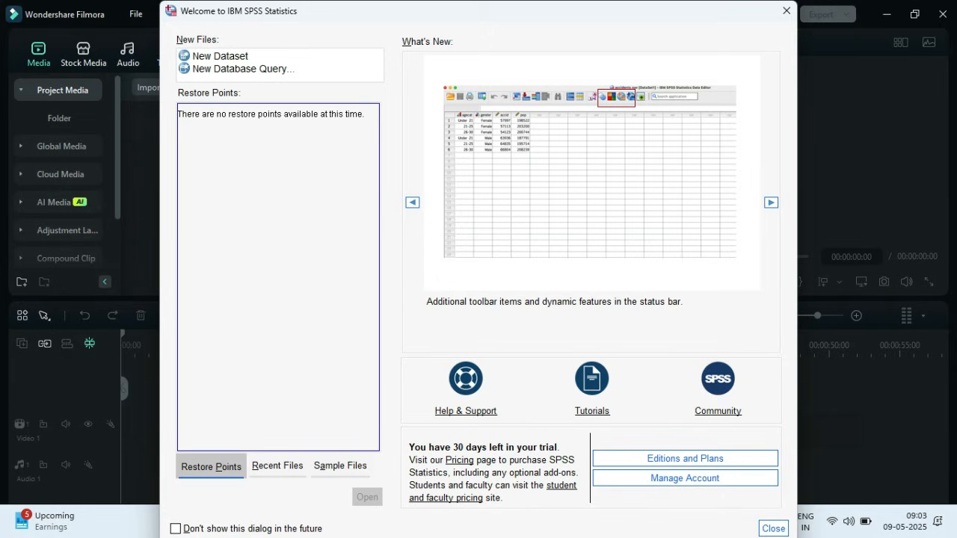
Open a New Dataset, maximize the Data Editor, then exit SPSS
{"action": "left_click", "coordinate": [218, 56]}
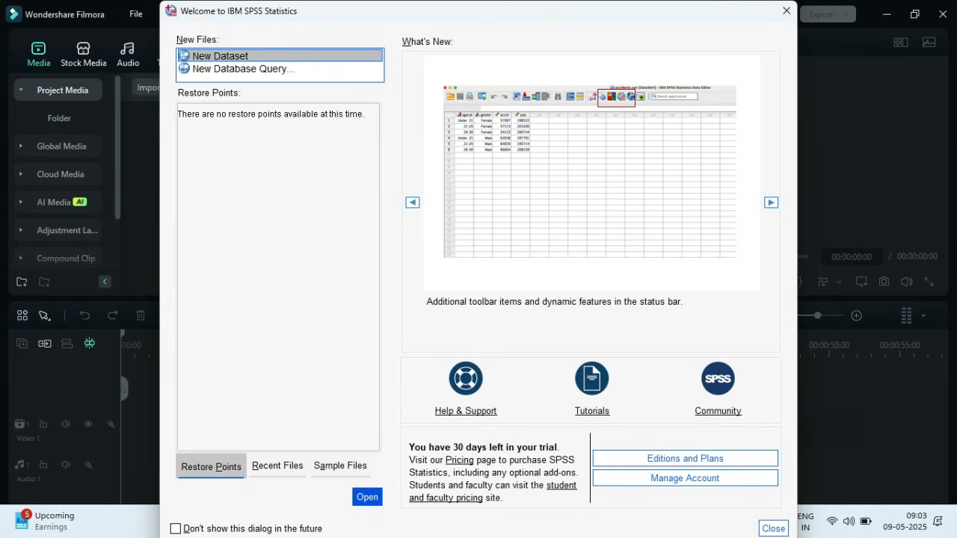
{"action": "left_click", "coordinate": [366, 497]}
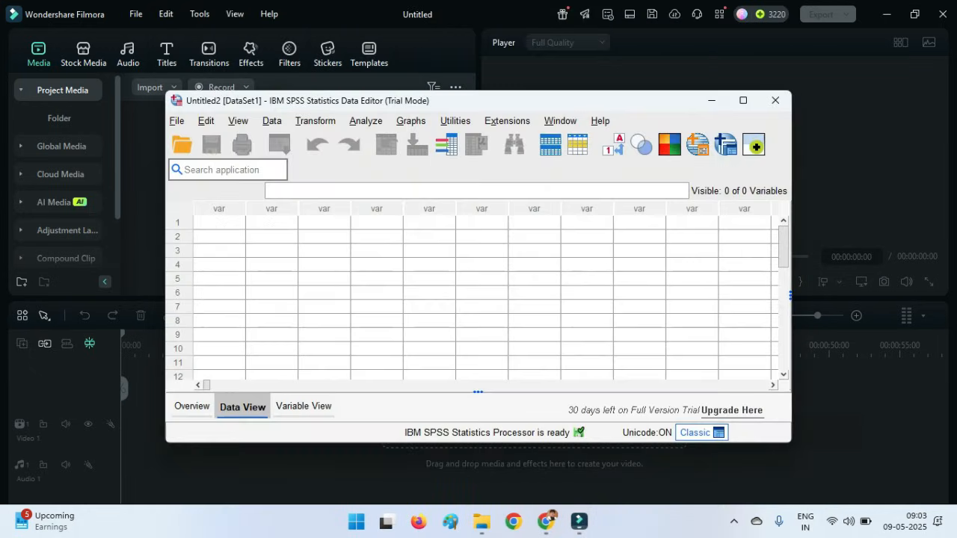
{"action": "left_click", "coordinate": [742, 100]}
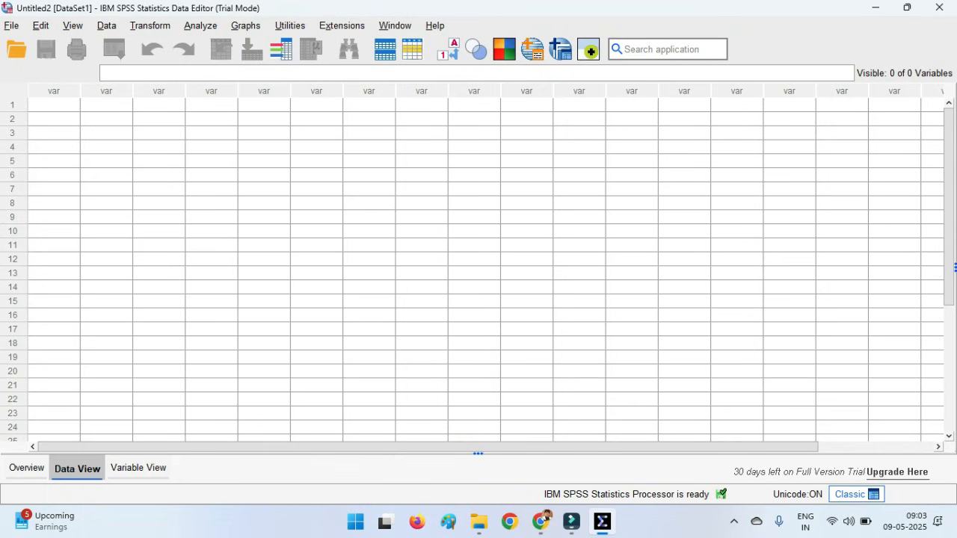
{"action": "left_click", "coordinate": [937, 9]}
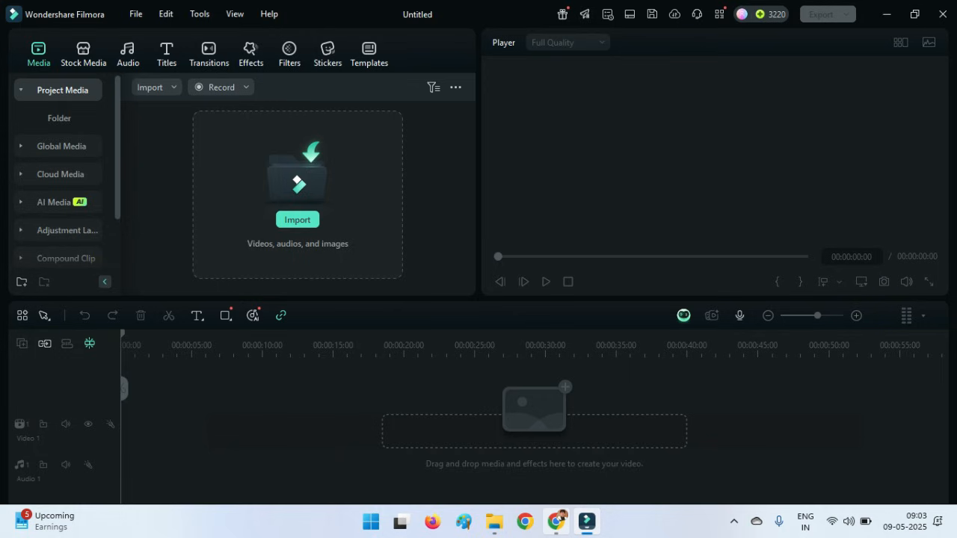
Relaunch IBM SPSS Statistics via Start search 'sp' and dismiss the Welcome dialog
{"action": "left_click", "coordinate": [372, 520]}
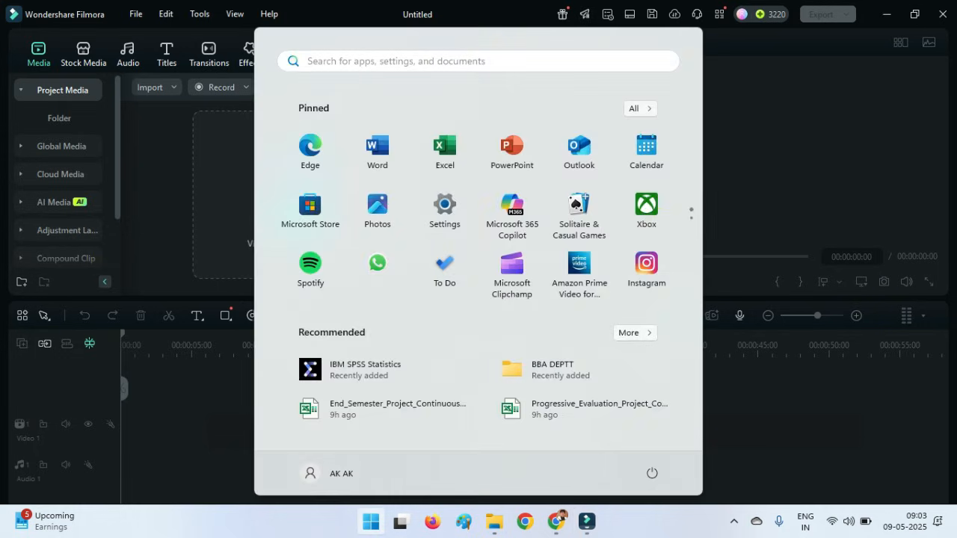
{"action": "type", "text": "sp"}
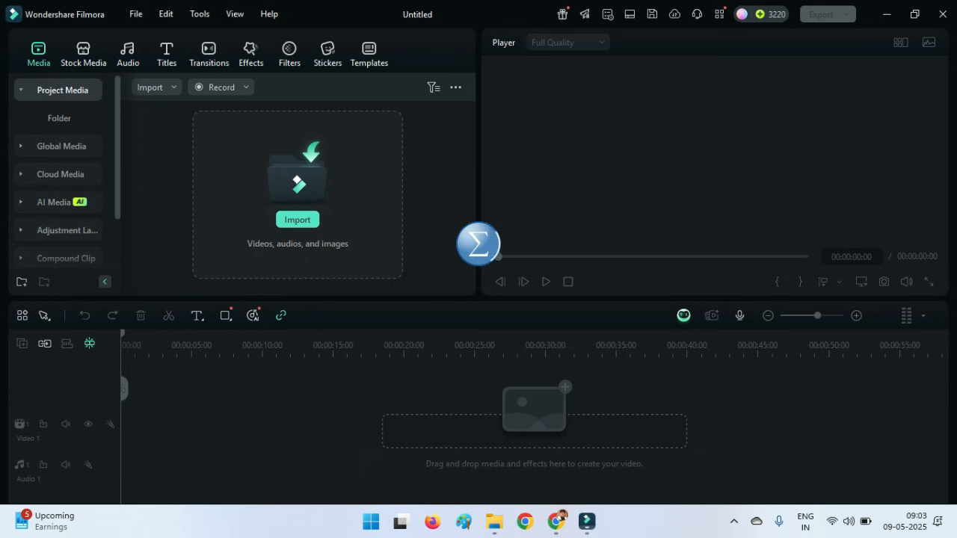
{"action": "left_click", "coordinate": [587, 522]}
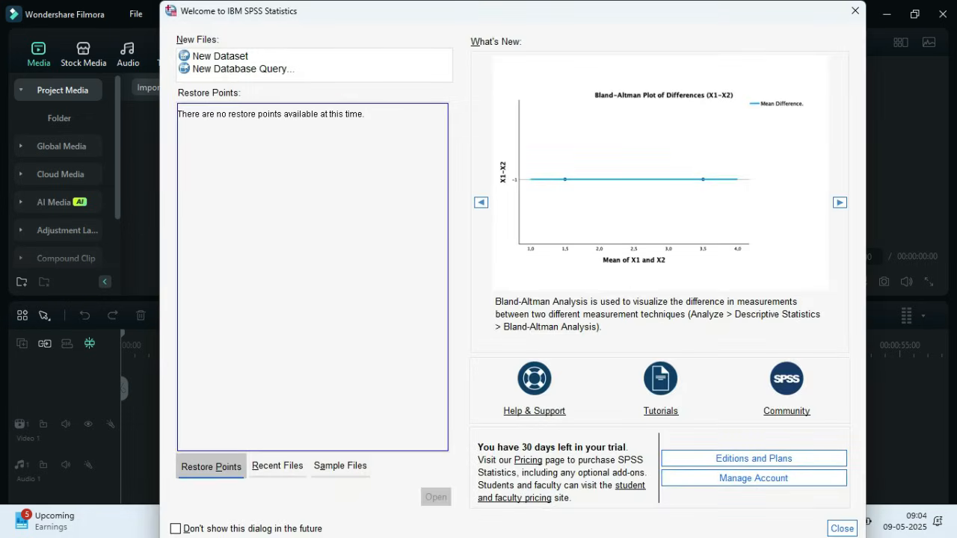
{"action": "left_click", "coordinate": [221, 55]}
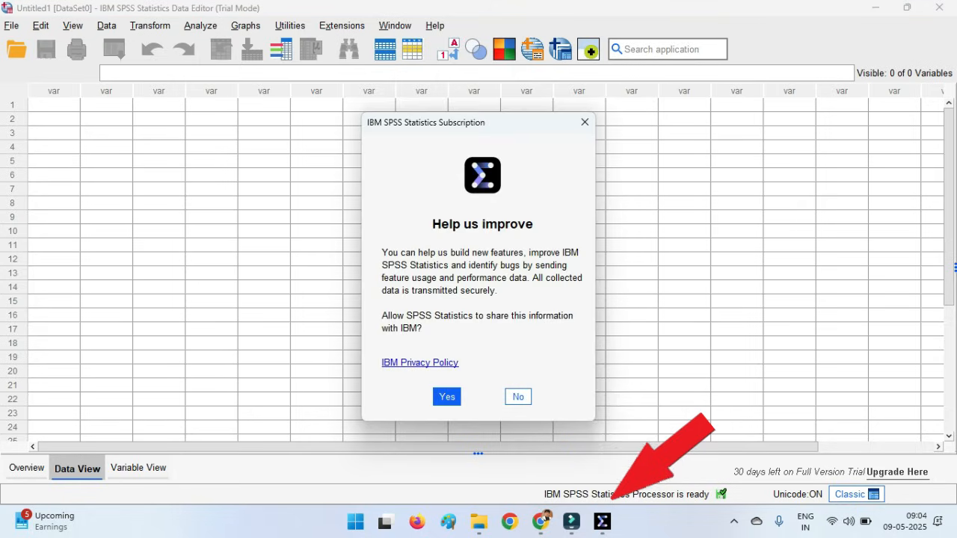
{"action": "mouse_move", "coordinate": [584, 121]}
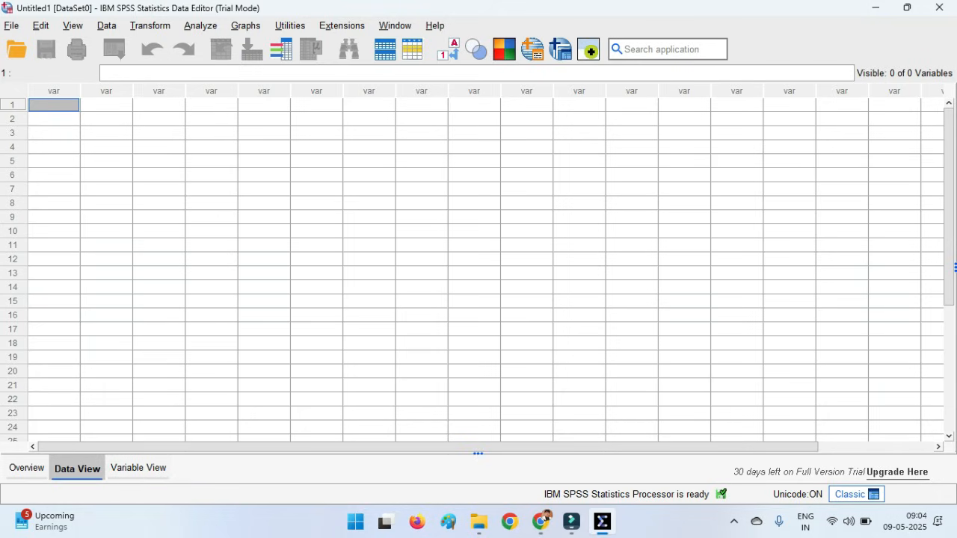
Enter the values 30, 40, 2 and 5 into VAR00001, then open the Analyze menu
{"action": "type", "text": "30.00"}
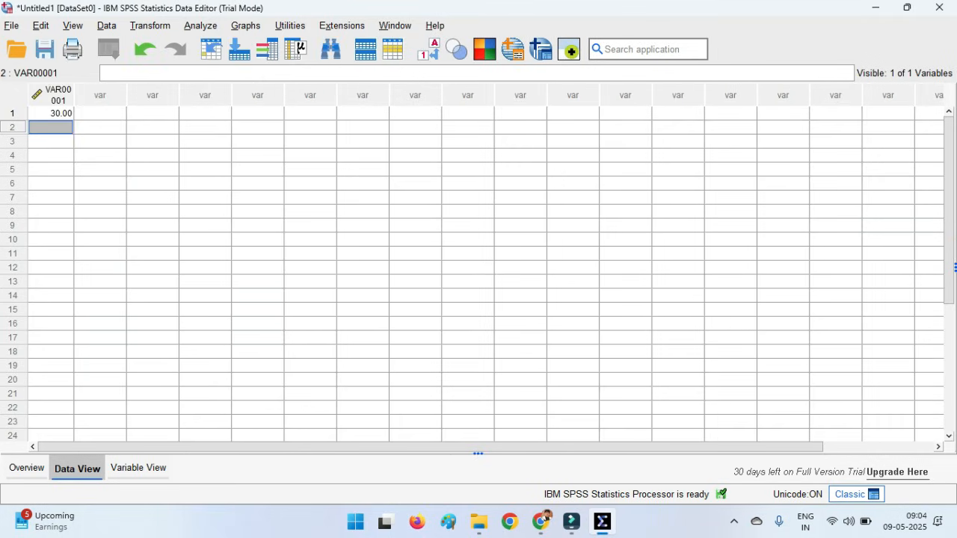
{"action": "type", "text": "40"}
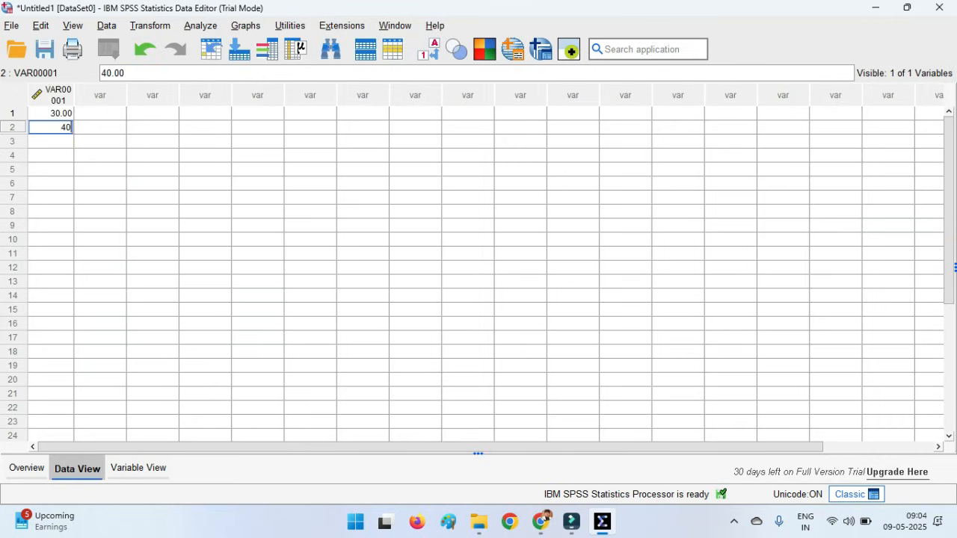
{"action": "key", "text": "Enter"}
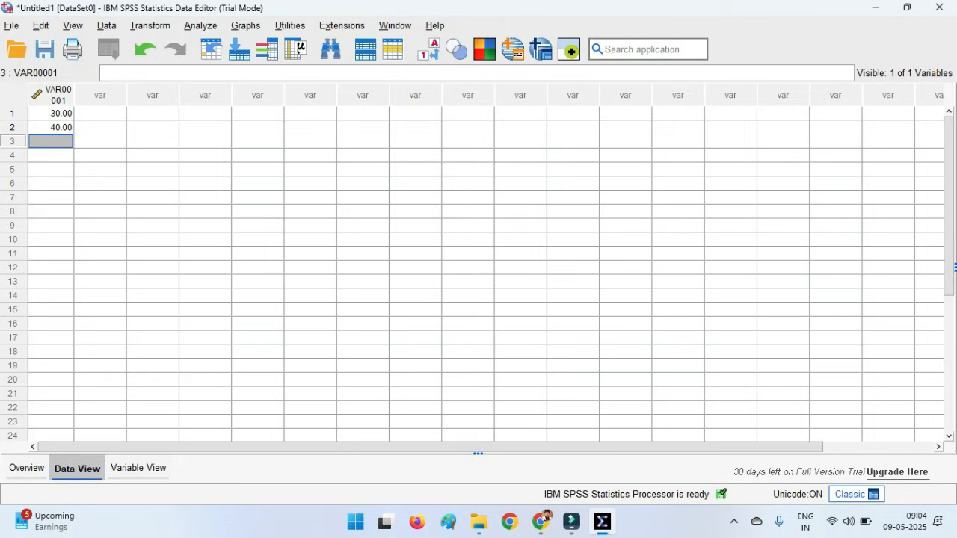
{"action": "type", "text": "2"}
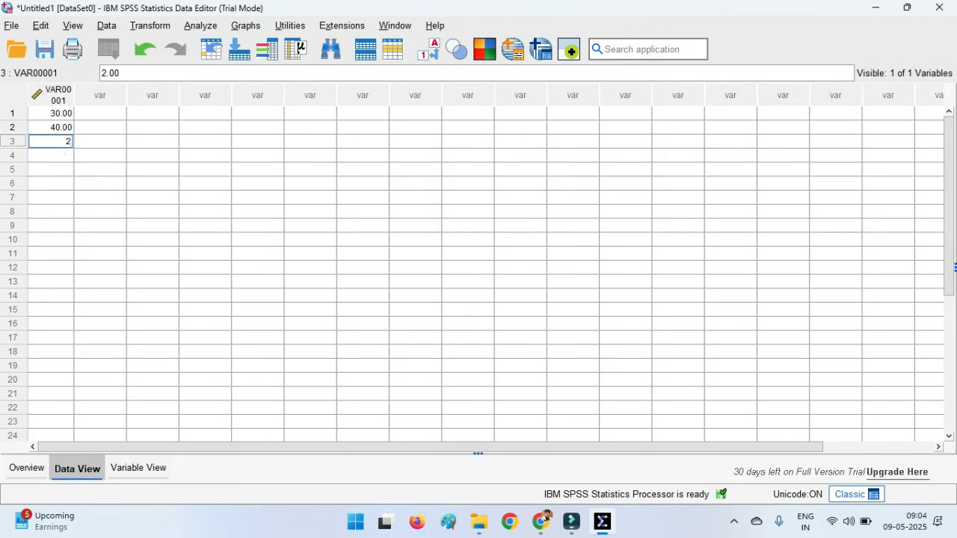
{"action": "type", "text": "5.00"}
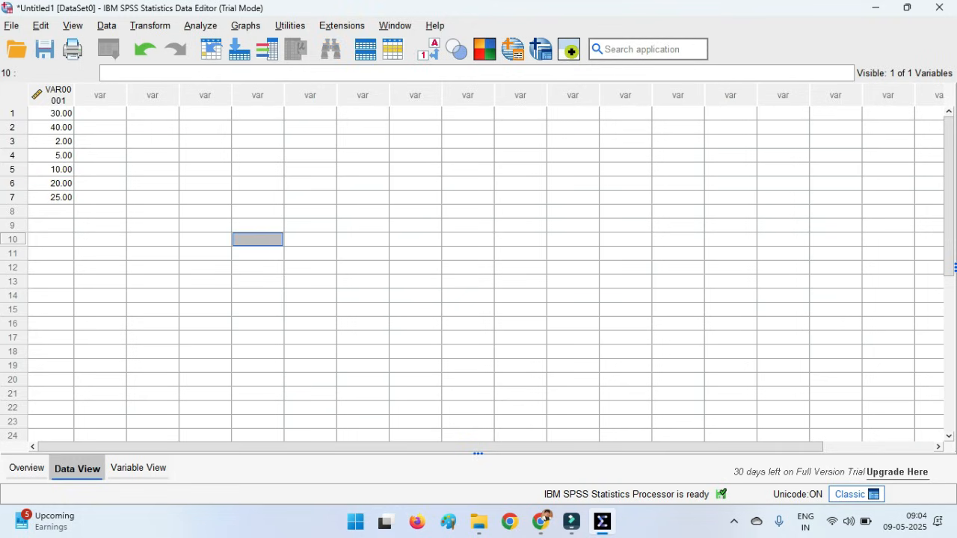
{"action": "left_click", "coordinate": [199, 24]}
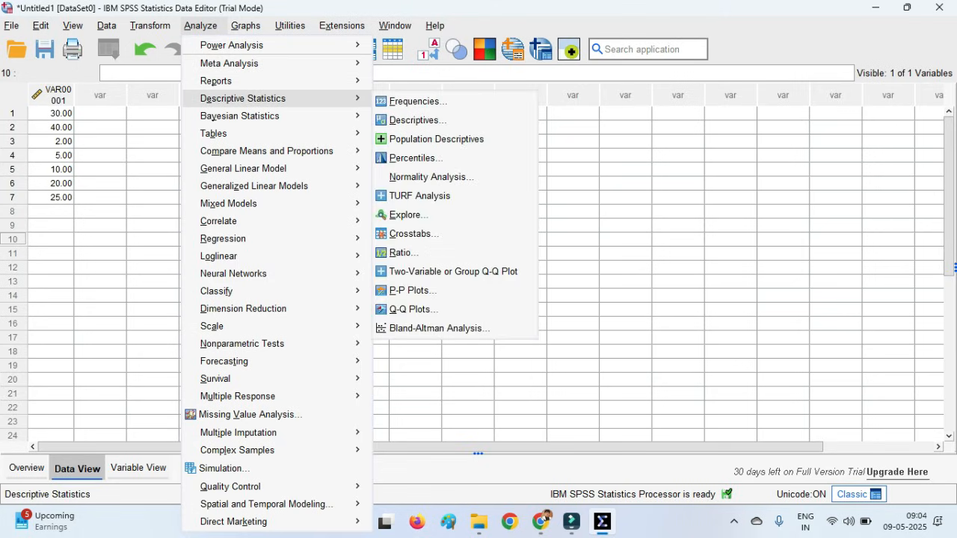
Run Frequencies on VAR00001 and close the output without saving
{"action": "left_click", "coordinate": [417, 100]}
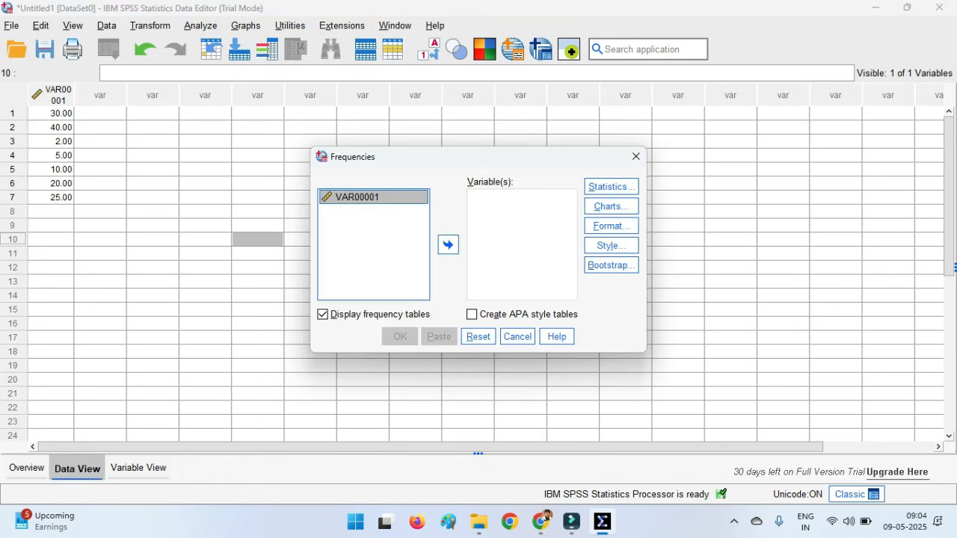
{"action": "left_click", "coordinate": [399, 337]}
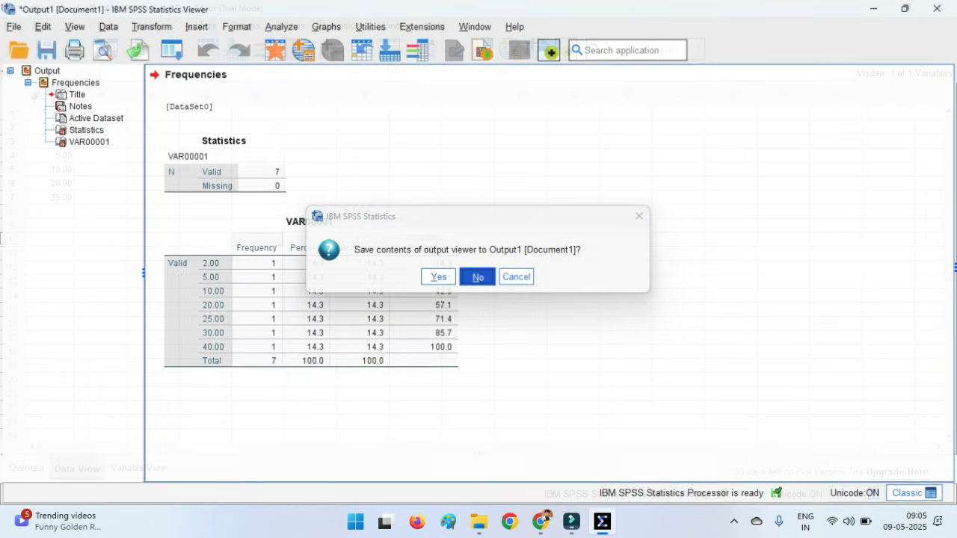
{"action": "left_click", "coordinate": [477, 276]}
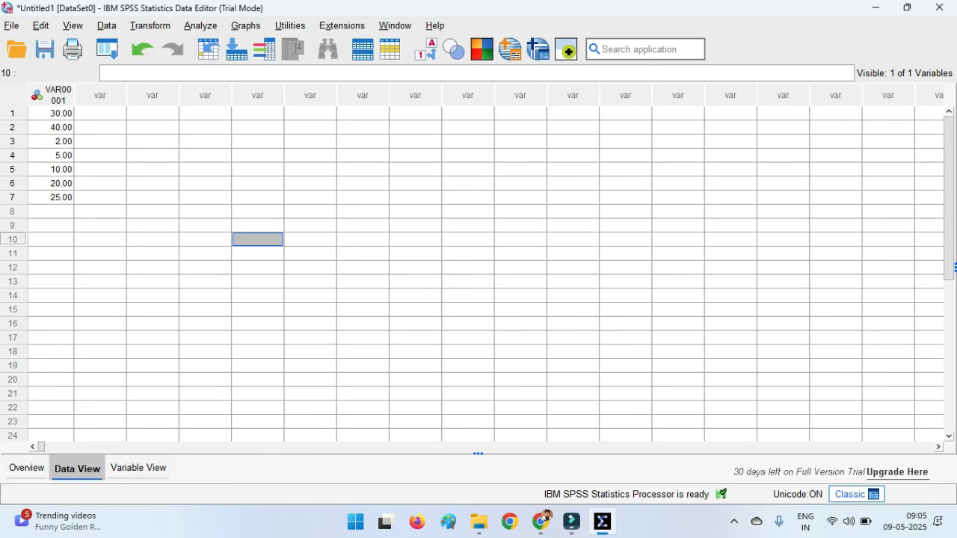
Save the seven-value dataset to the Desktop as Test Trial.sav, then exit SPSS Statistics
{"action": "left_click", "coordinate": [44, 54]}
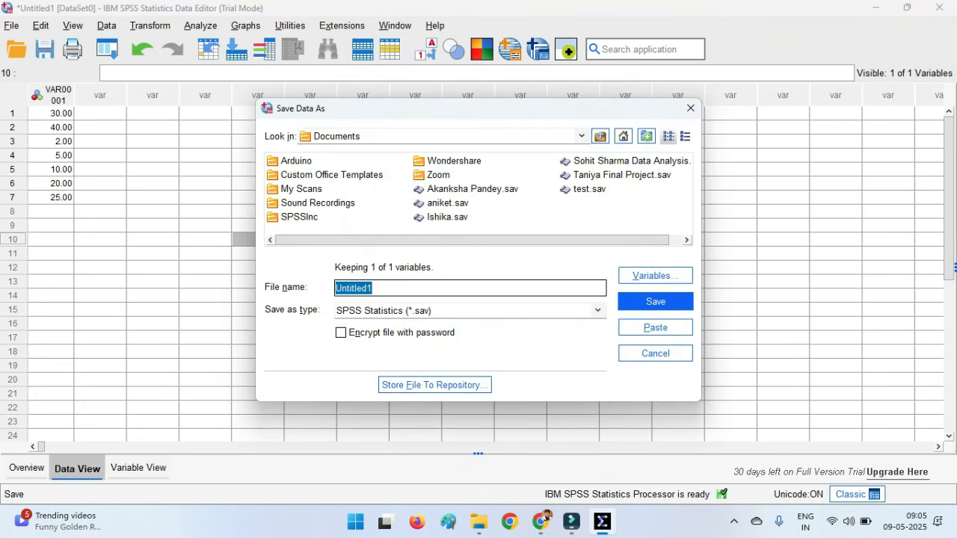
{"action": "left_click", "coordinate": [581, 135]}
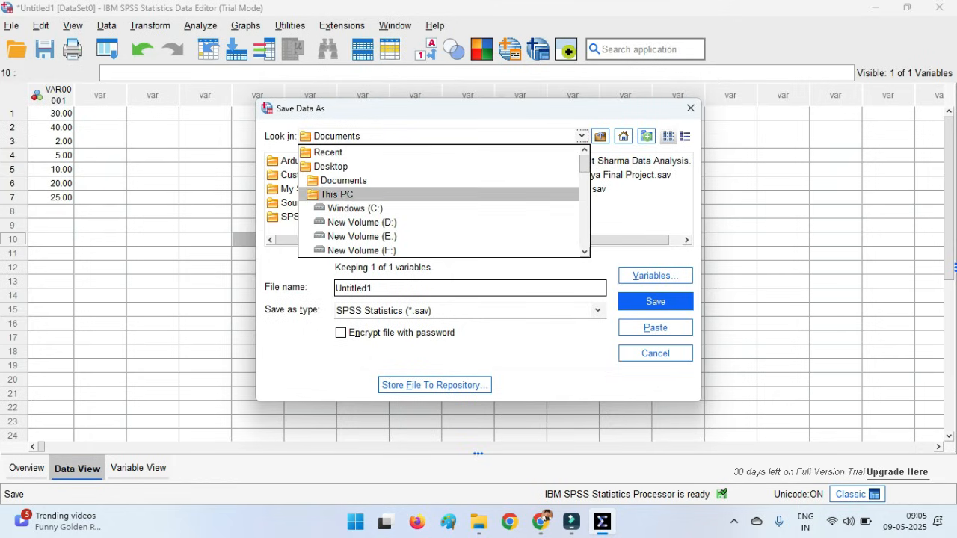
{"action": "left_click", "coordinate": [332, 166]}
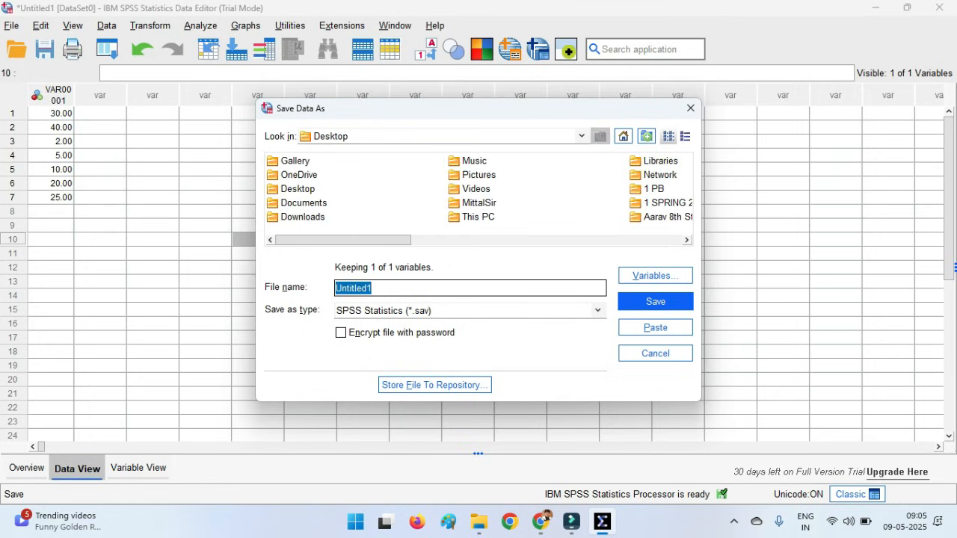
{"action": "type", "text": "Test Tr"}
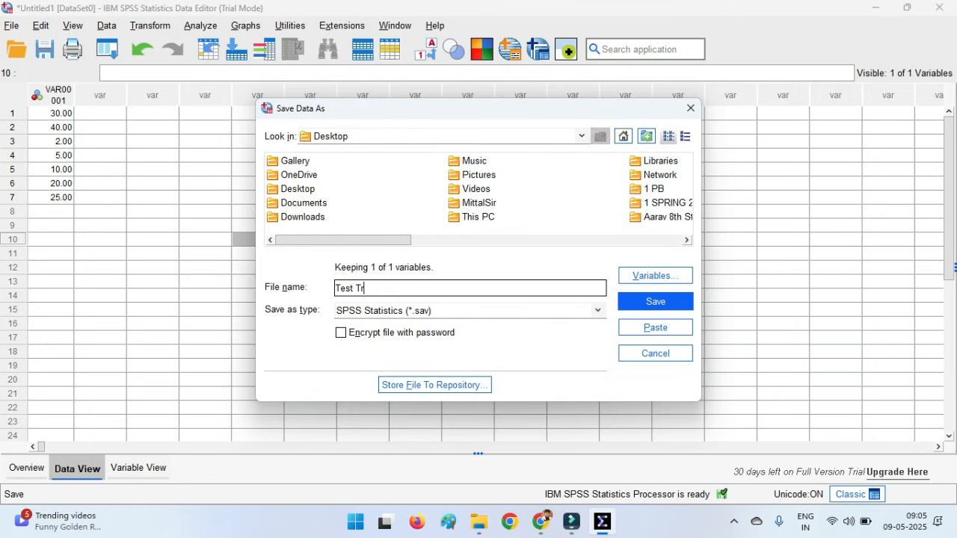
{"action": "type", "text": "ial"}
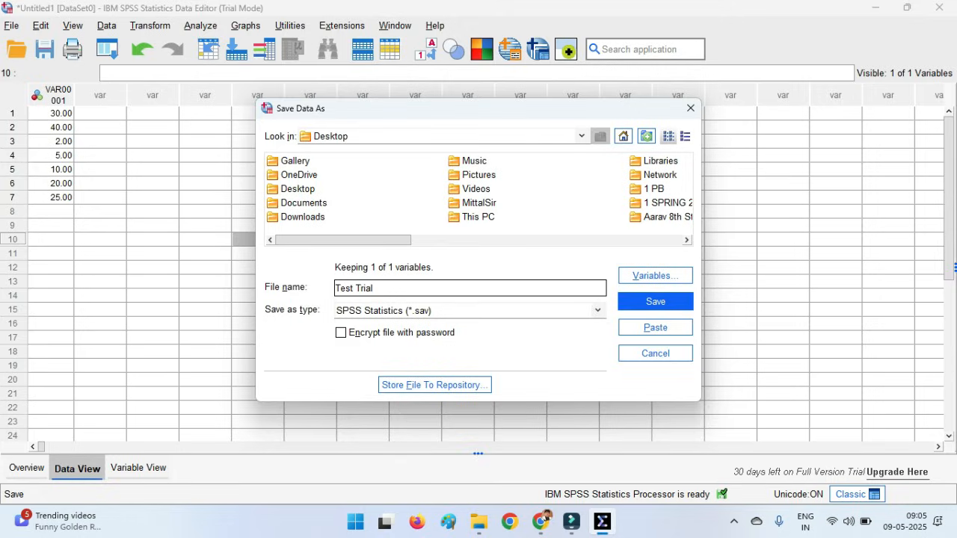
{"action": "left_click", "coordinate": [655, 301]}
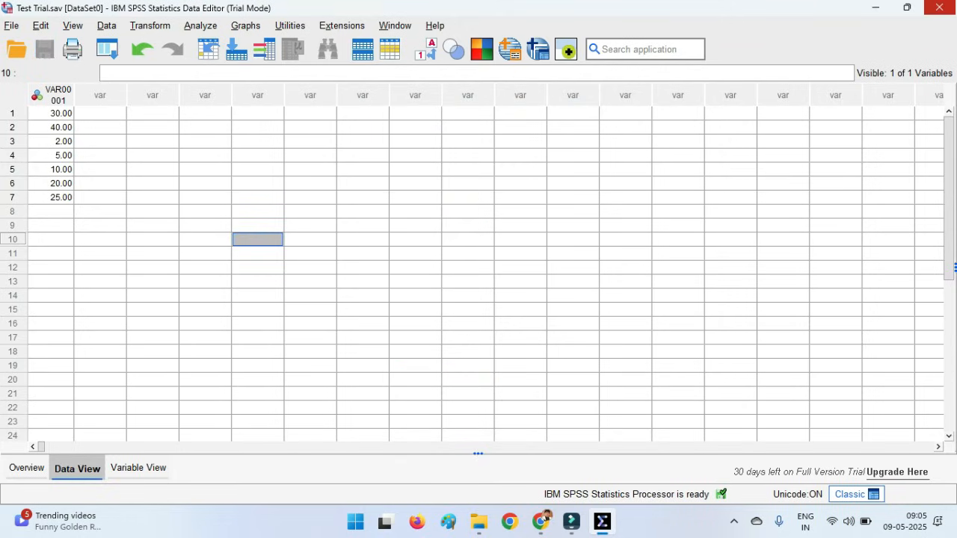
{"action": "left_click", "coordinate": [935, 8]}
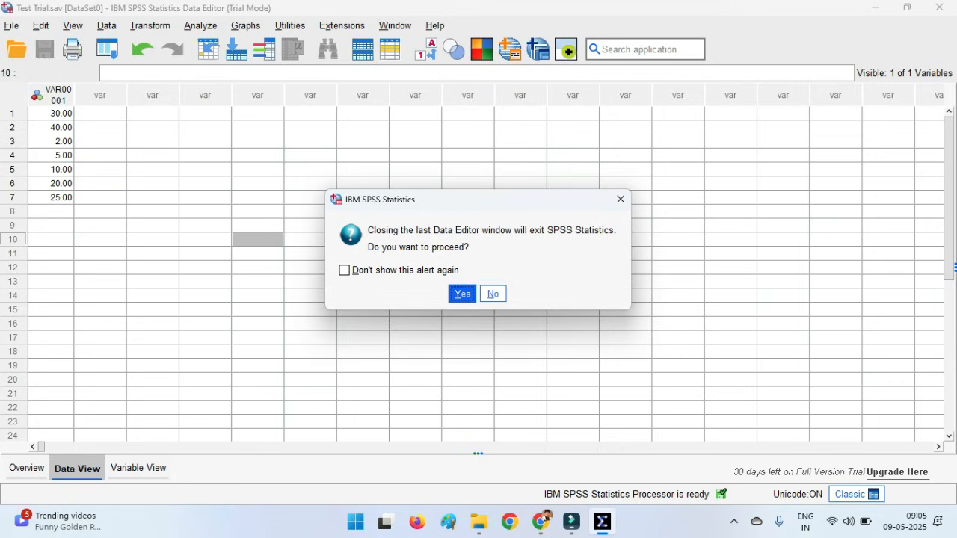
{"action": "left_click", "coordinate": [461, 293]}
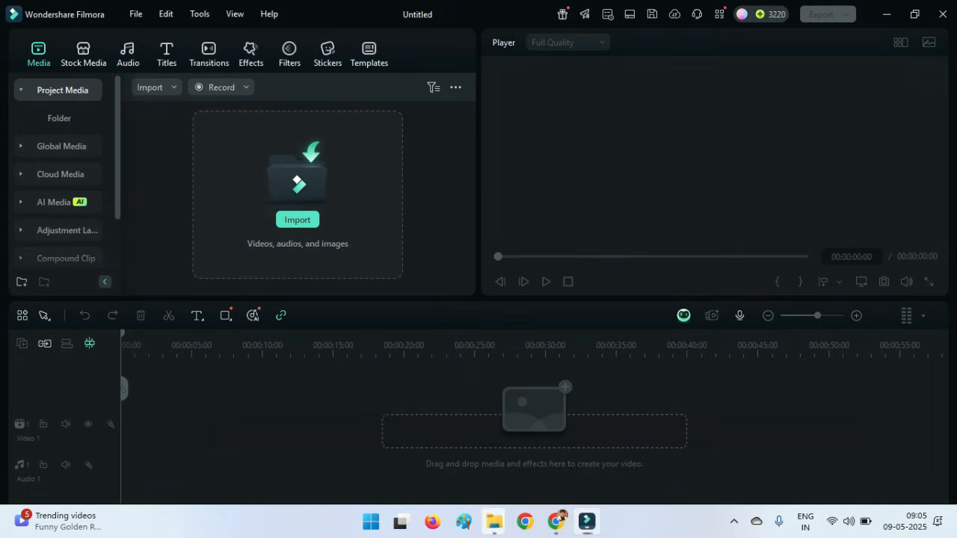
Open Test Trial.sav from the Desktop in File Explorer to relaunch it in SPSS
{"action": "left_click", "coordinate": [495, 521]}
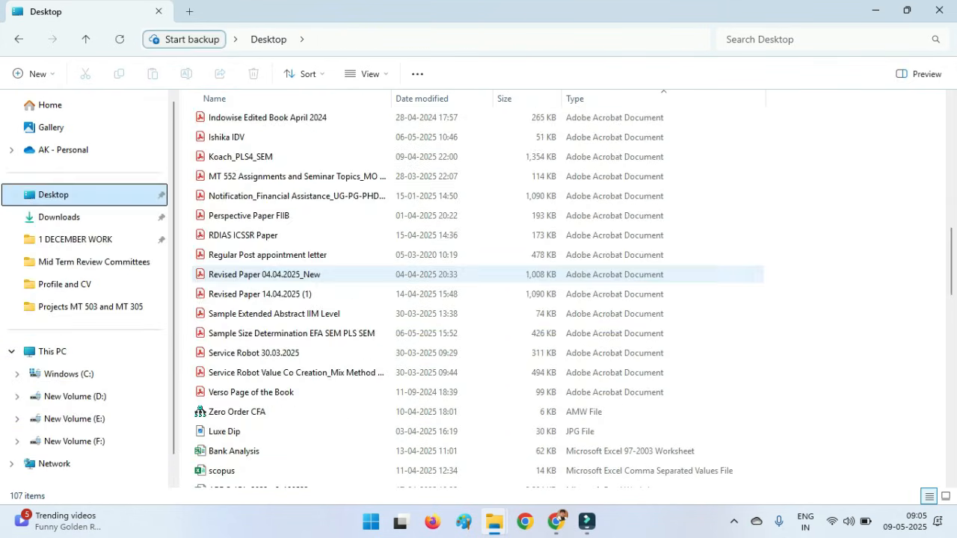
{"action": "scroll", "scroll_direction": "down", "scroll_amount": 3}
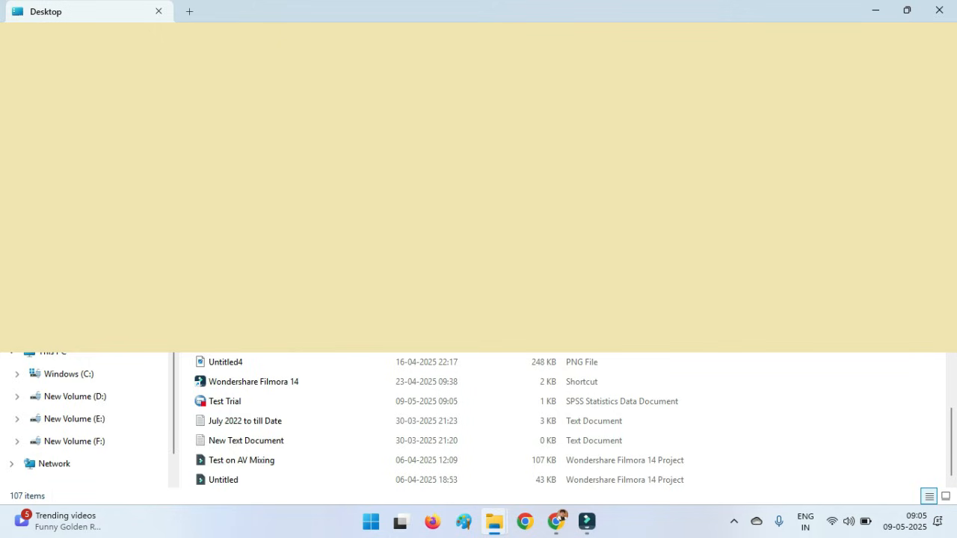
{"action": "left_click", "coordinate": [225, 401]}
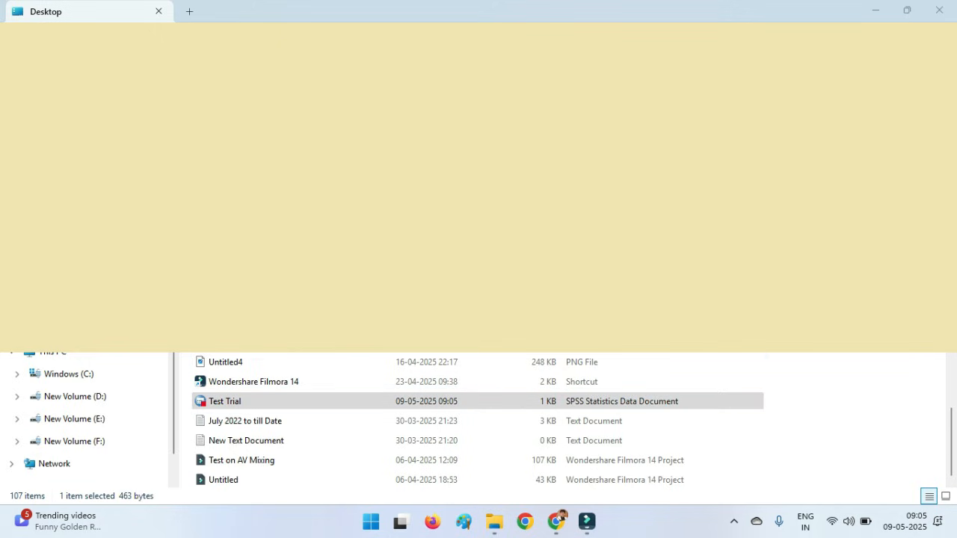
{"action": "double_click", "coordinate": [225, 401]}
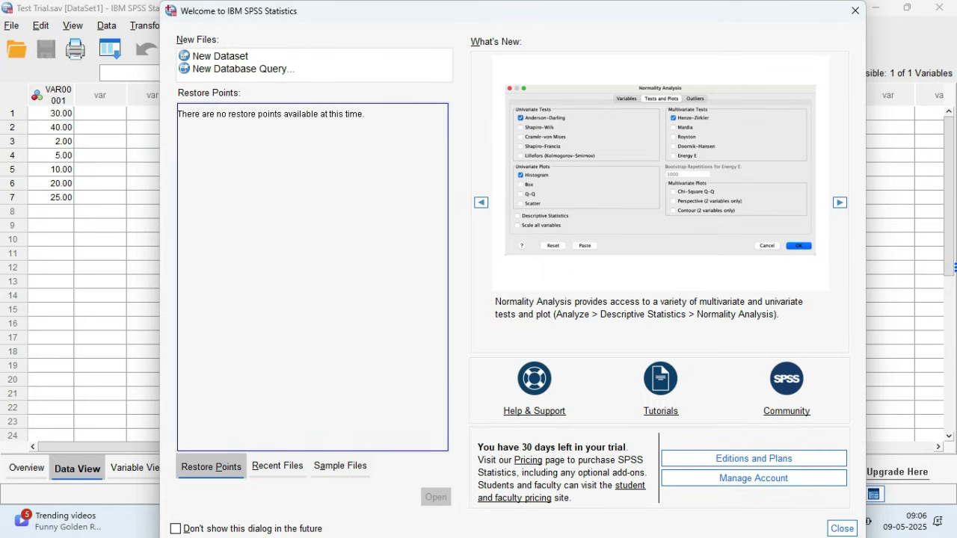
{"action": "mouse_move", "coordinate": [854, 10]}
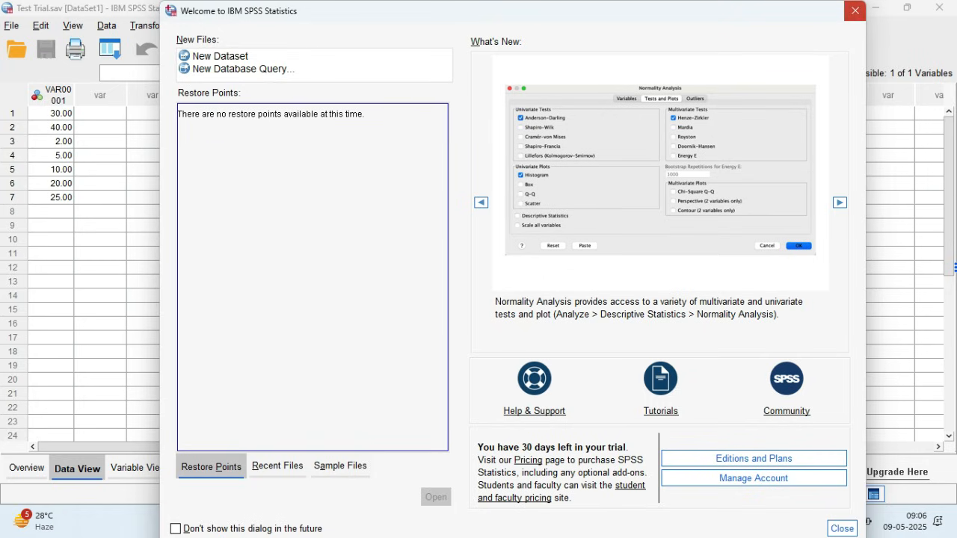
Close the welcome dialog and bring up the Data Editor showing Test Trial.sav's seven values
{"action": "left_click", "coordinate": [833, 526]}
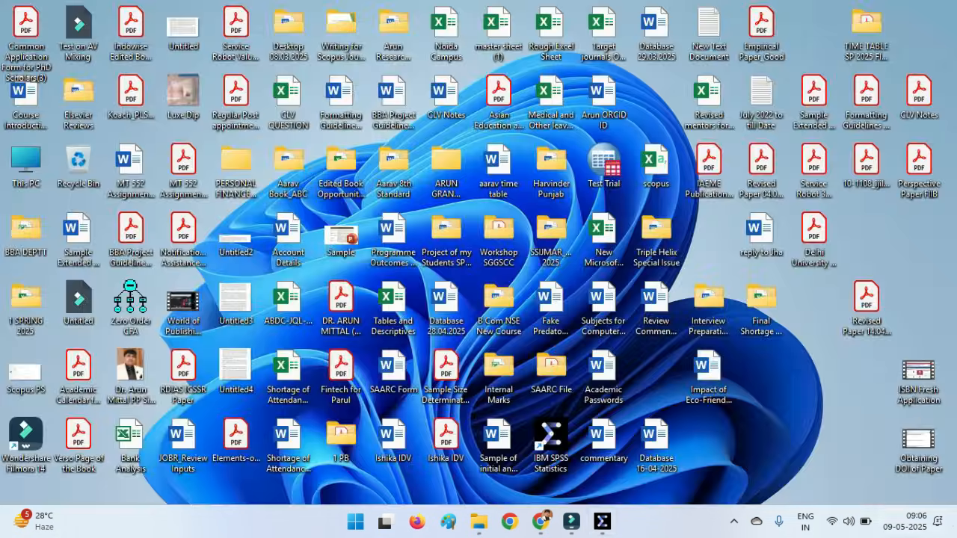
{"action": "left_click", "coordinate": [595, 519]}
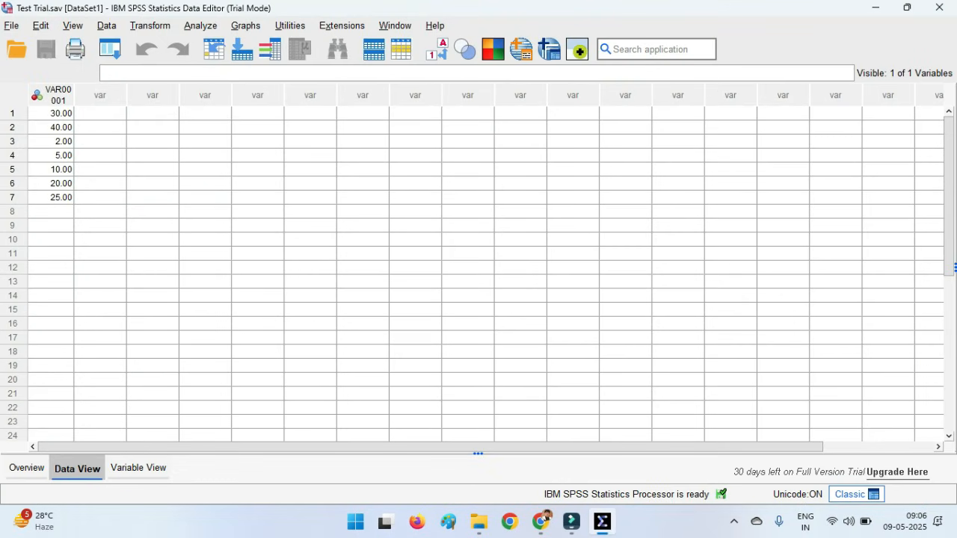